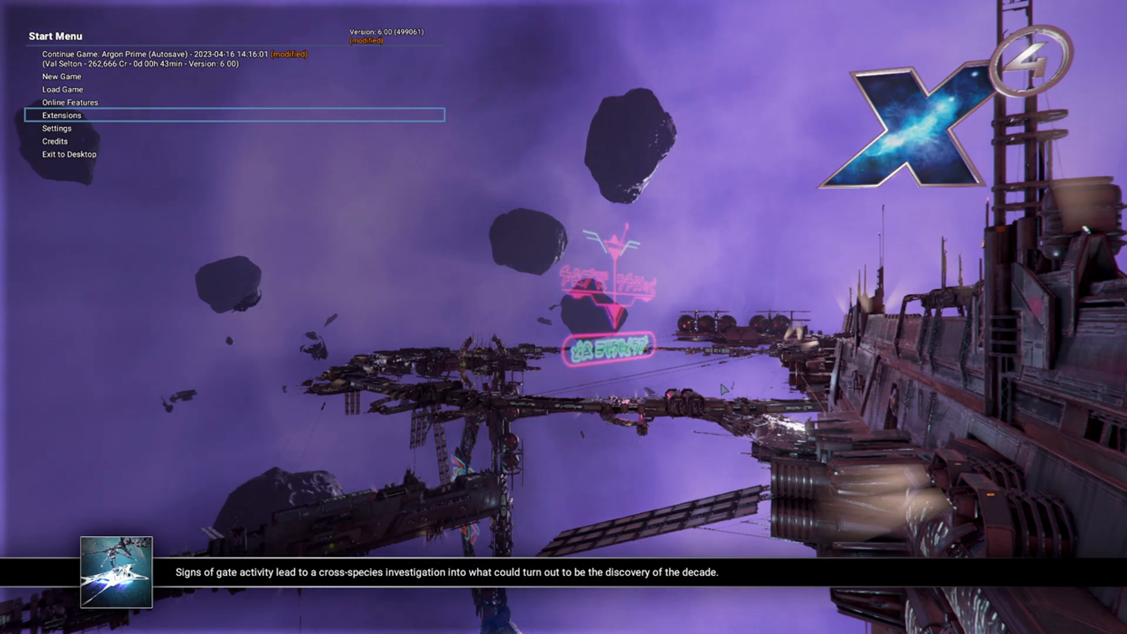
Show the Extensions list from the Start Menu and browse the installed mods.
left_click(60, 116)
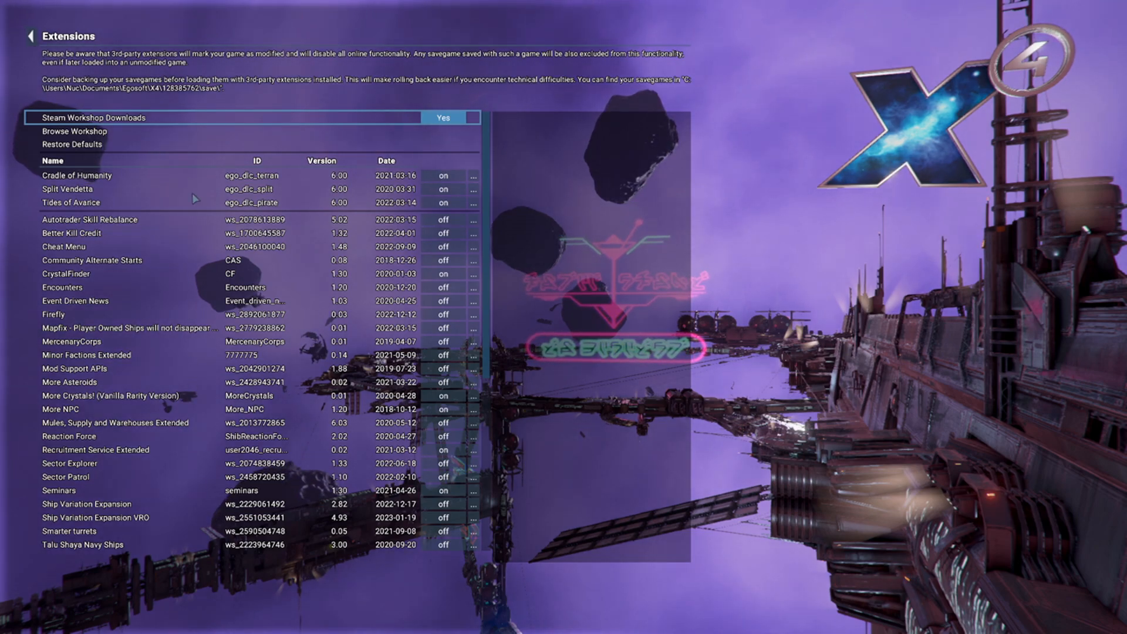
scroll("down", 3)
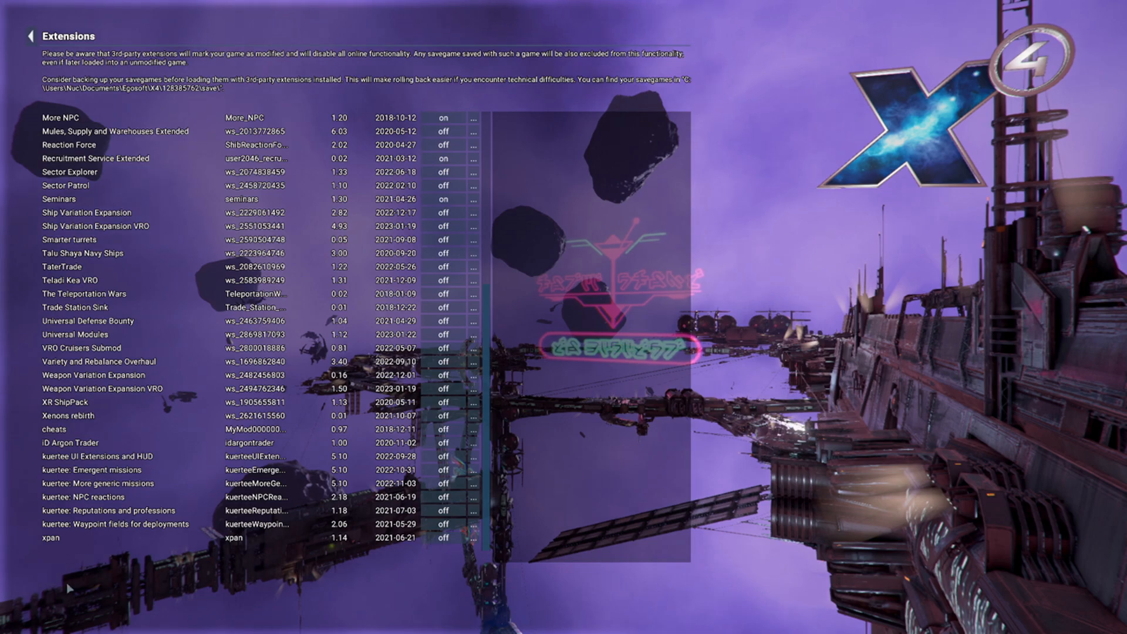
scroll("up", 3)
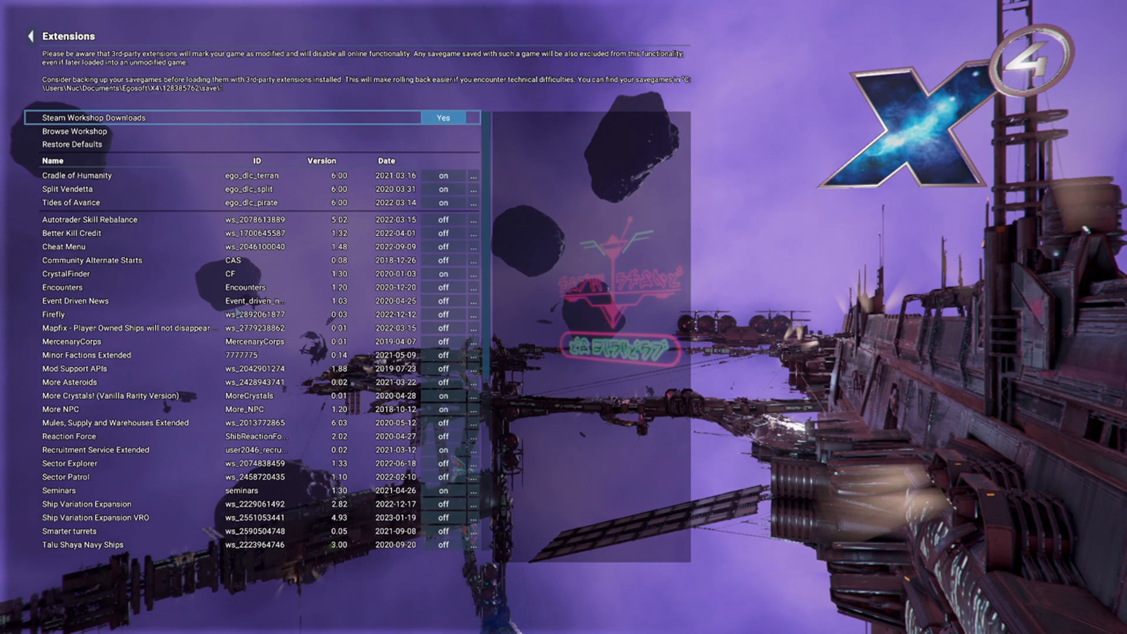
left_click(29, 36)
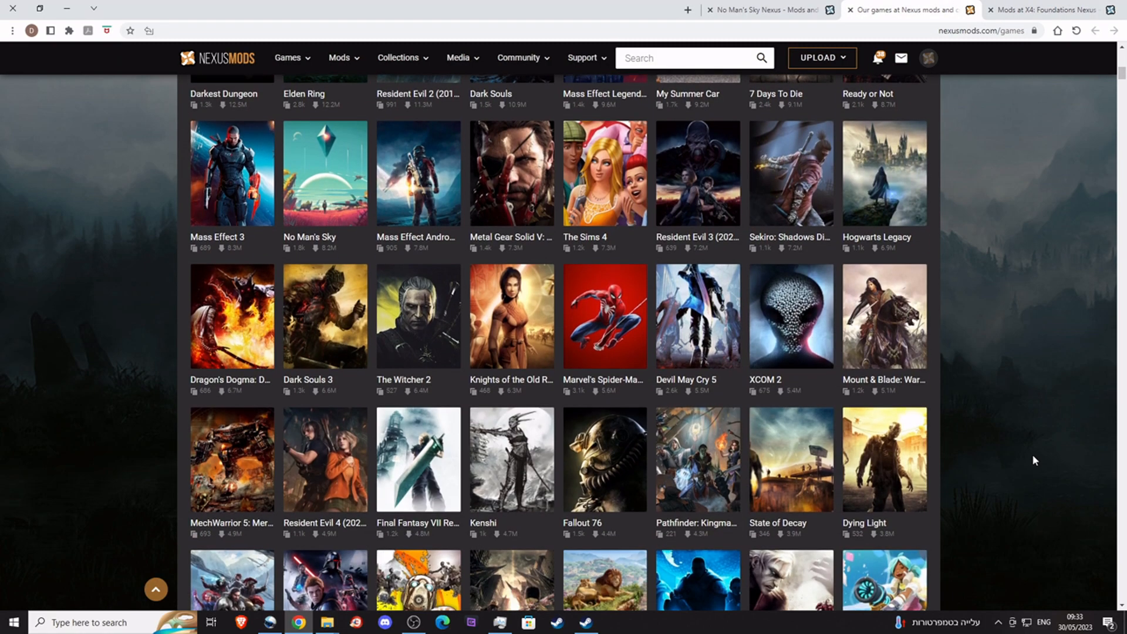
scroll("down", 3)
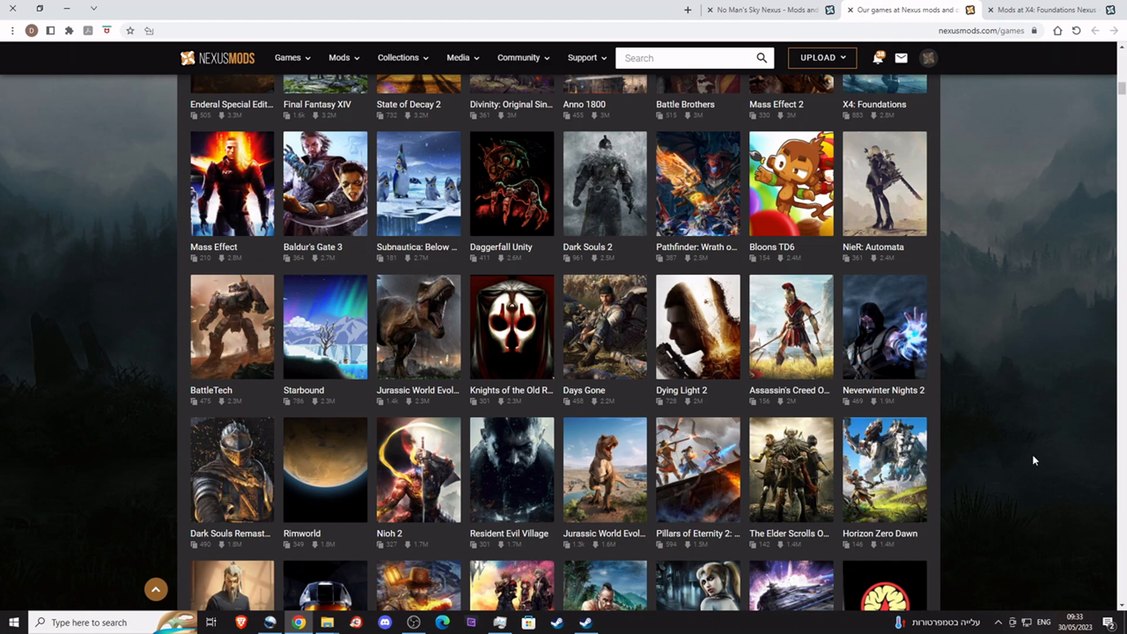
scroll("down", 3)
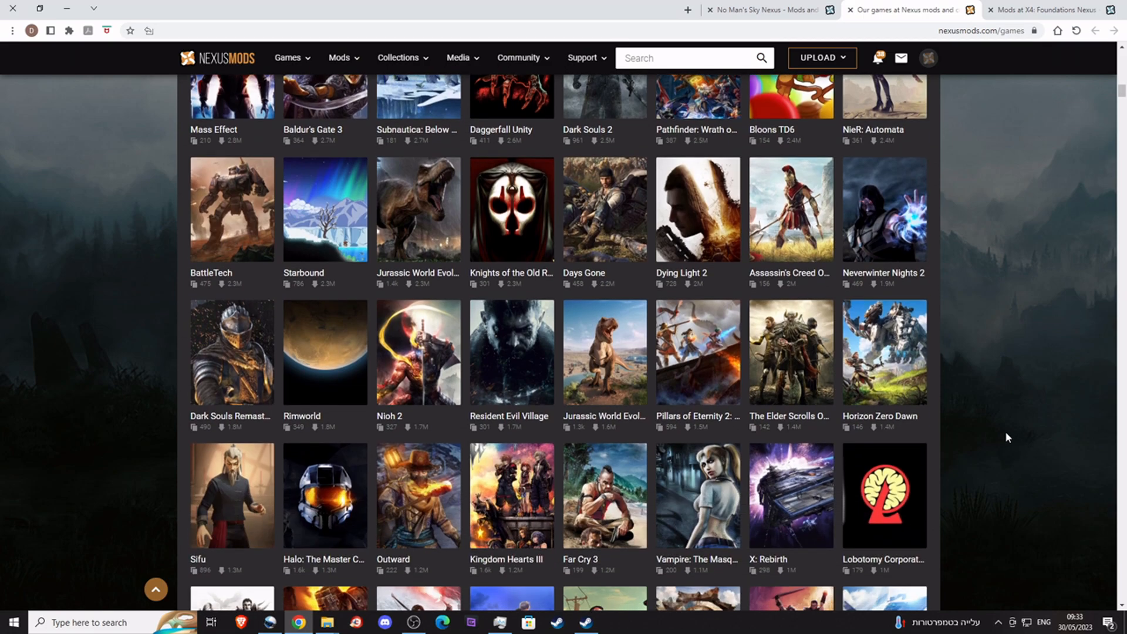
mouse_move(1023, 335)
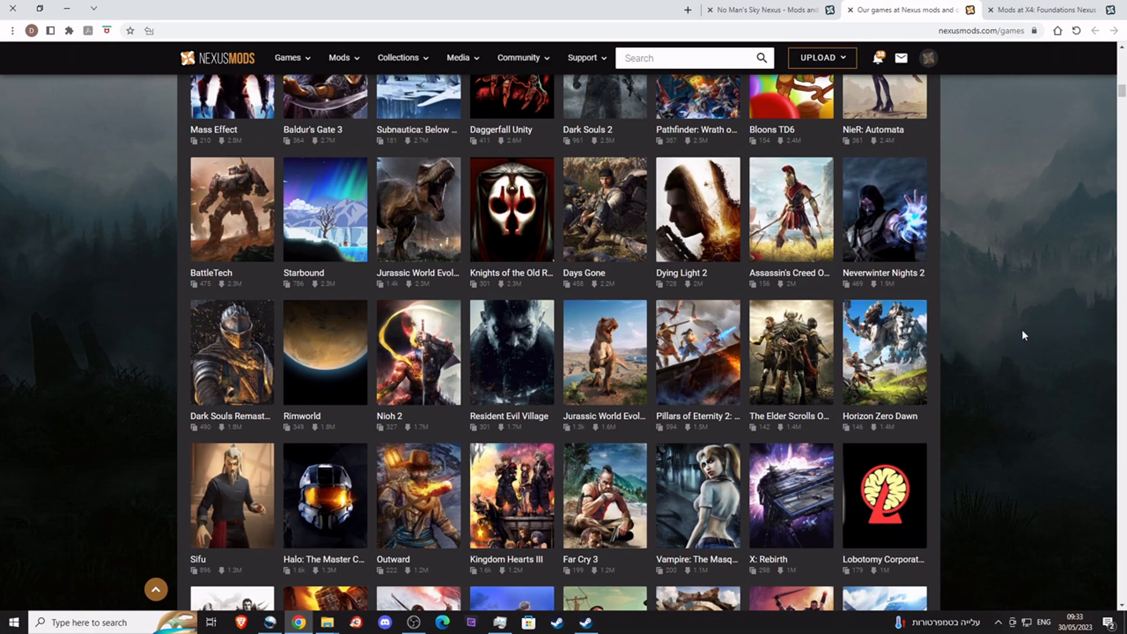
mouse_move(974, 425)
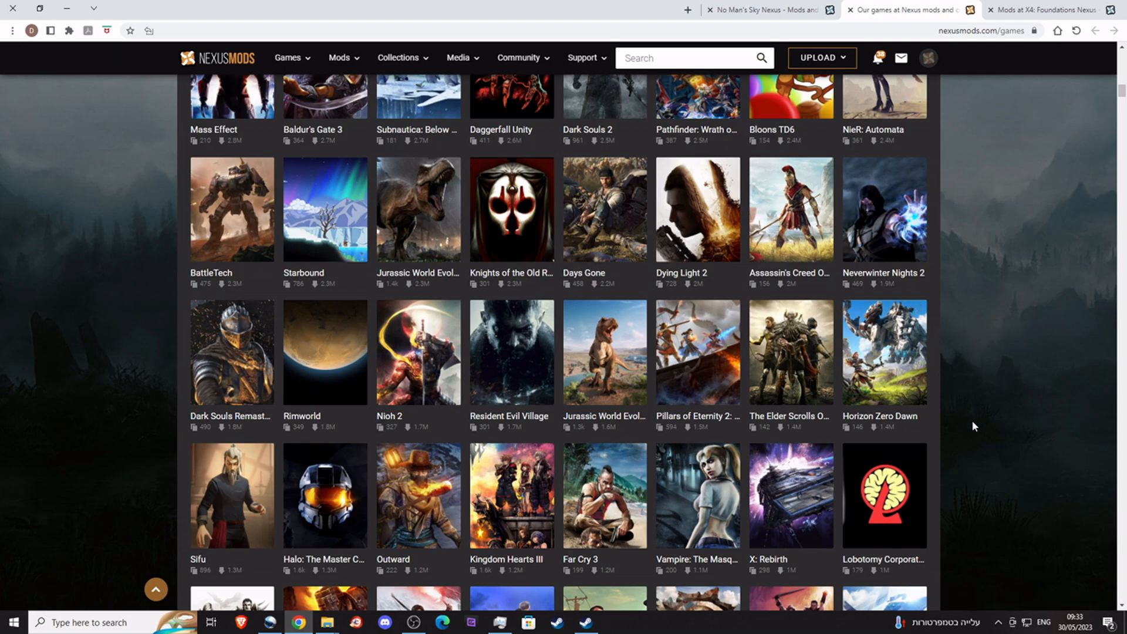
mouse_move(607, 518)
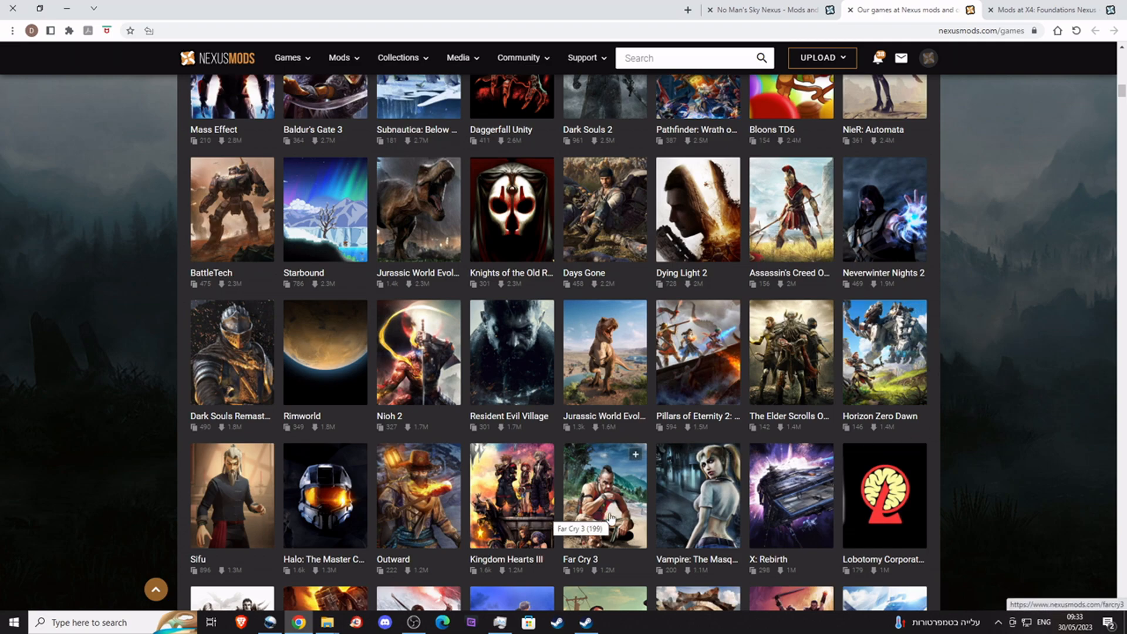
scroll("up", 3)
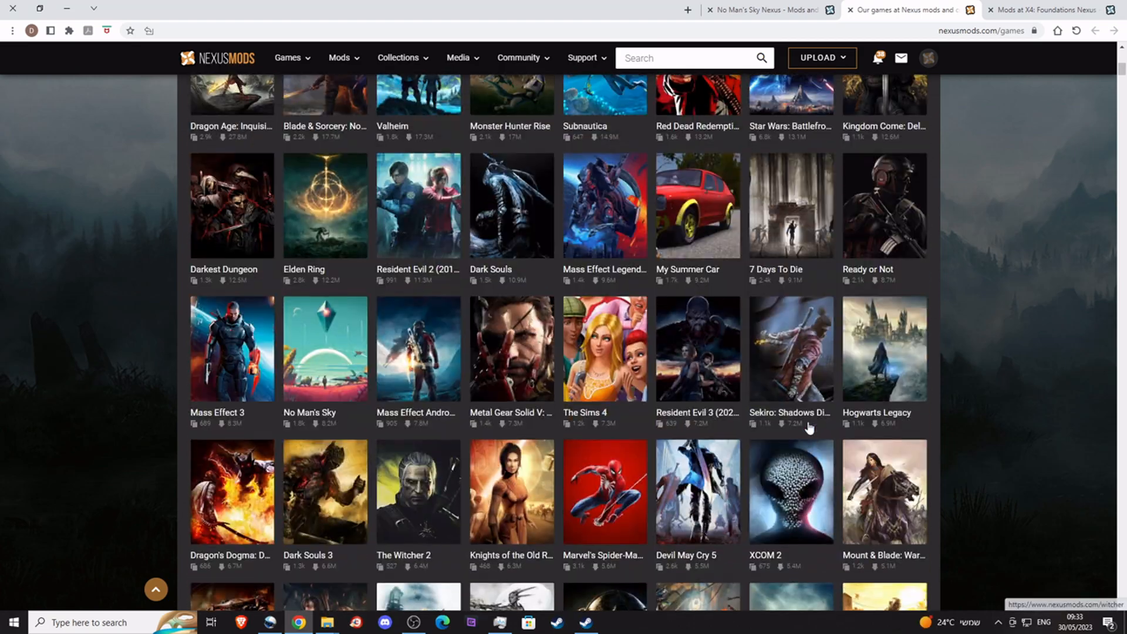
scroll("up", 3)
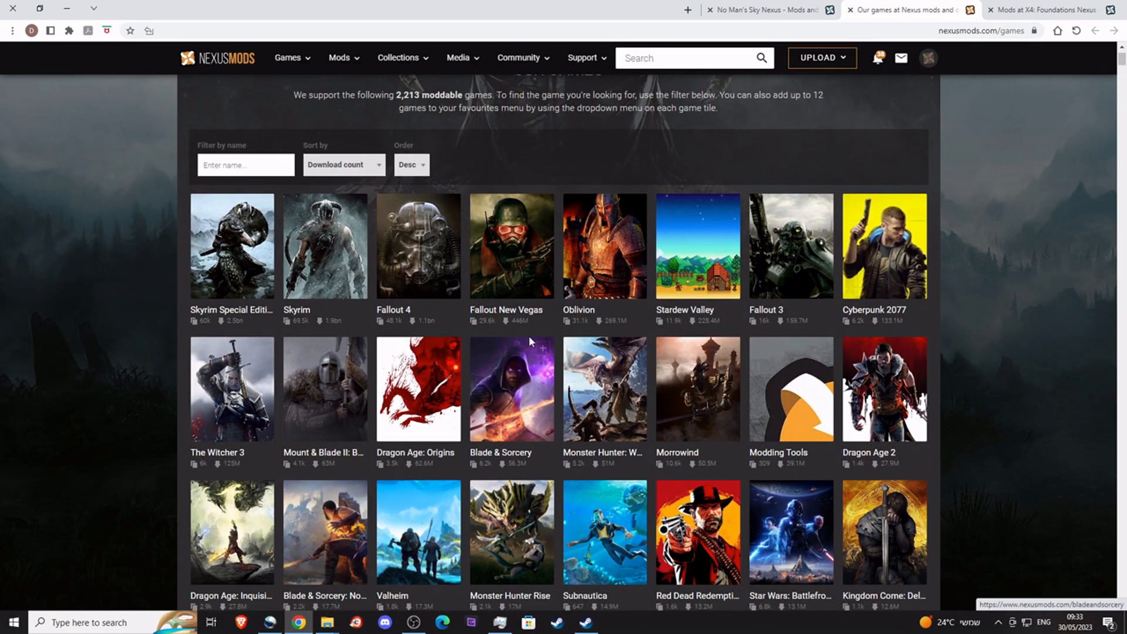
scroll("down", 3)
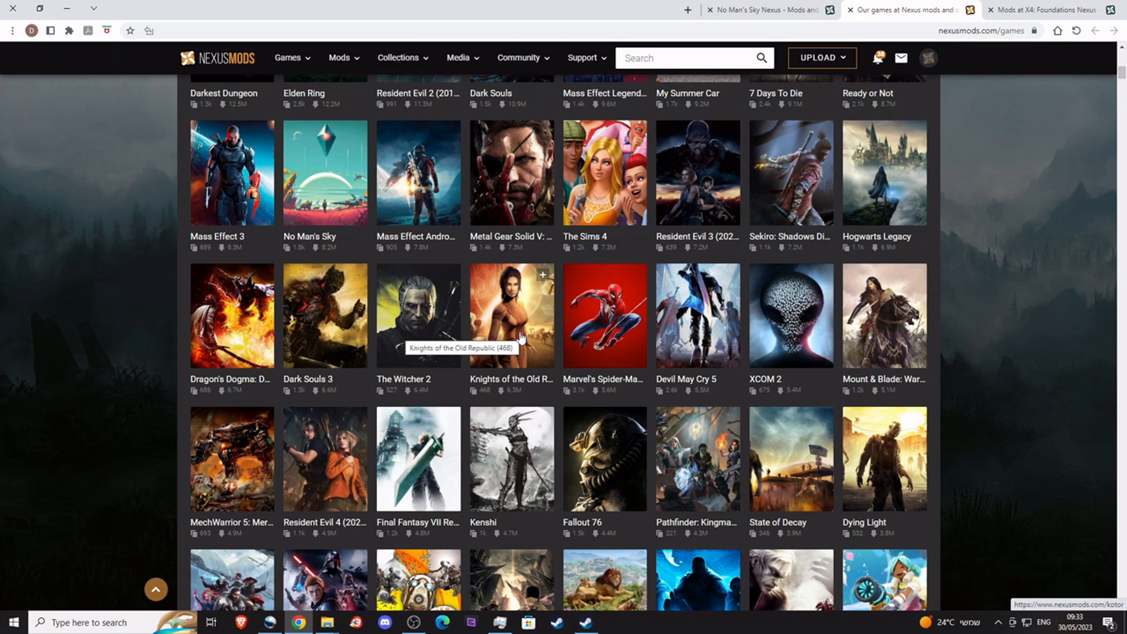
scroll("down", 3)
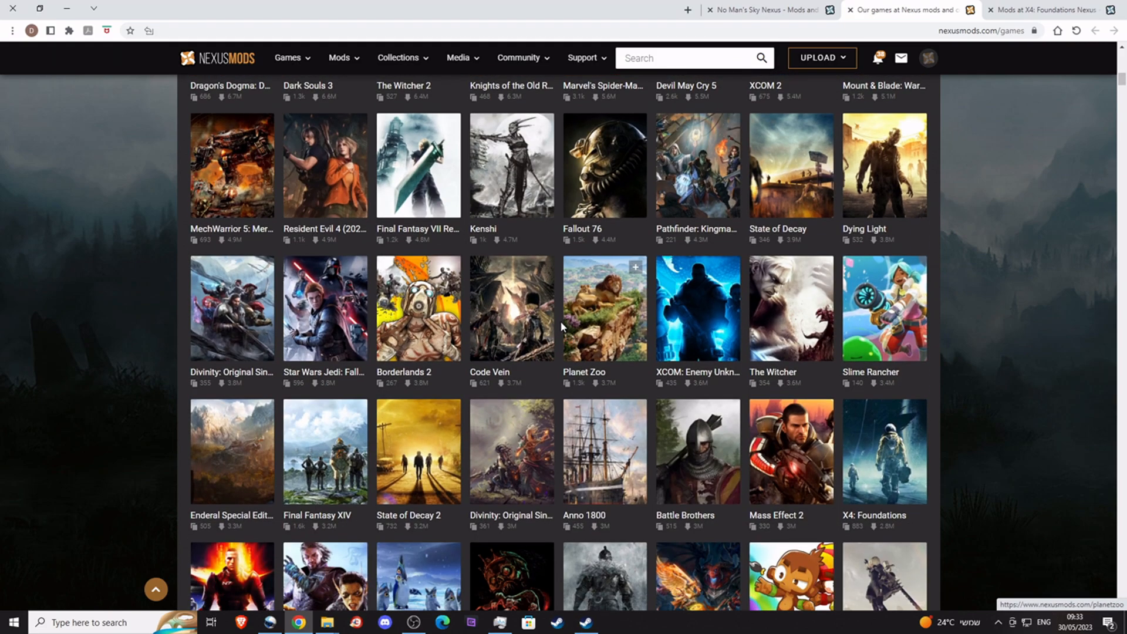
mouse_move(288, 319)
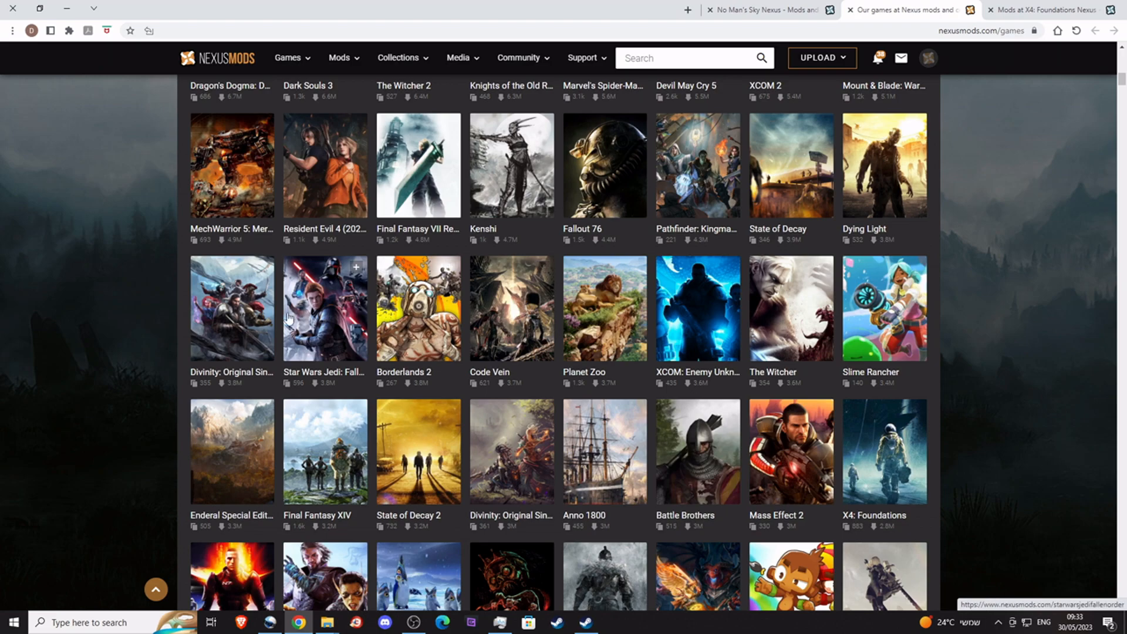
mouse_move(429, 446)
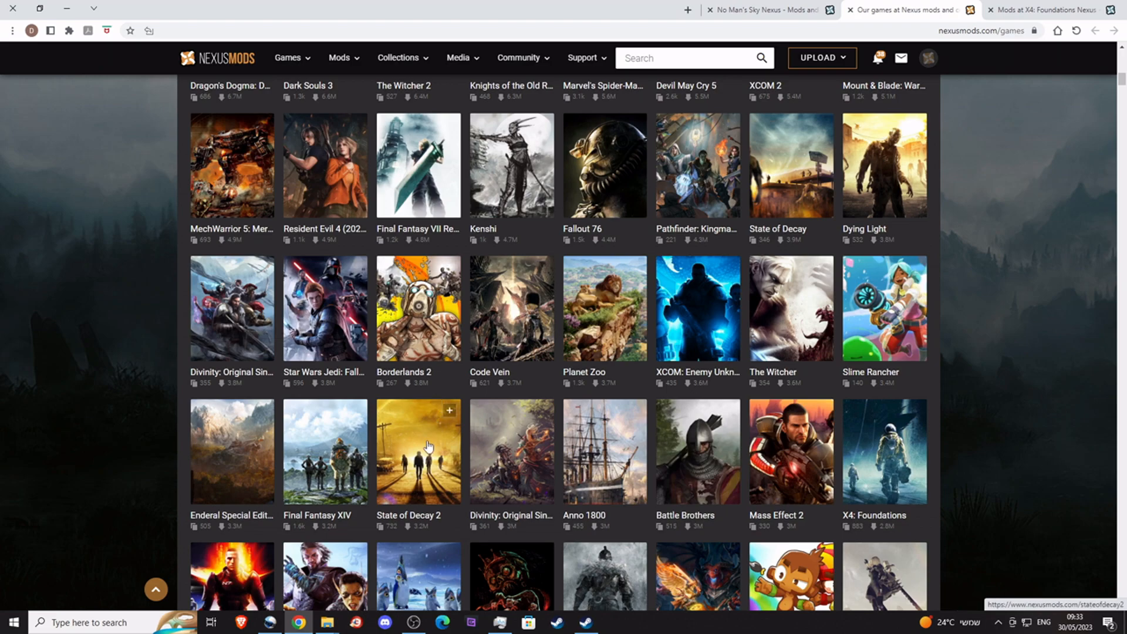
scroll("down", 3)
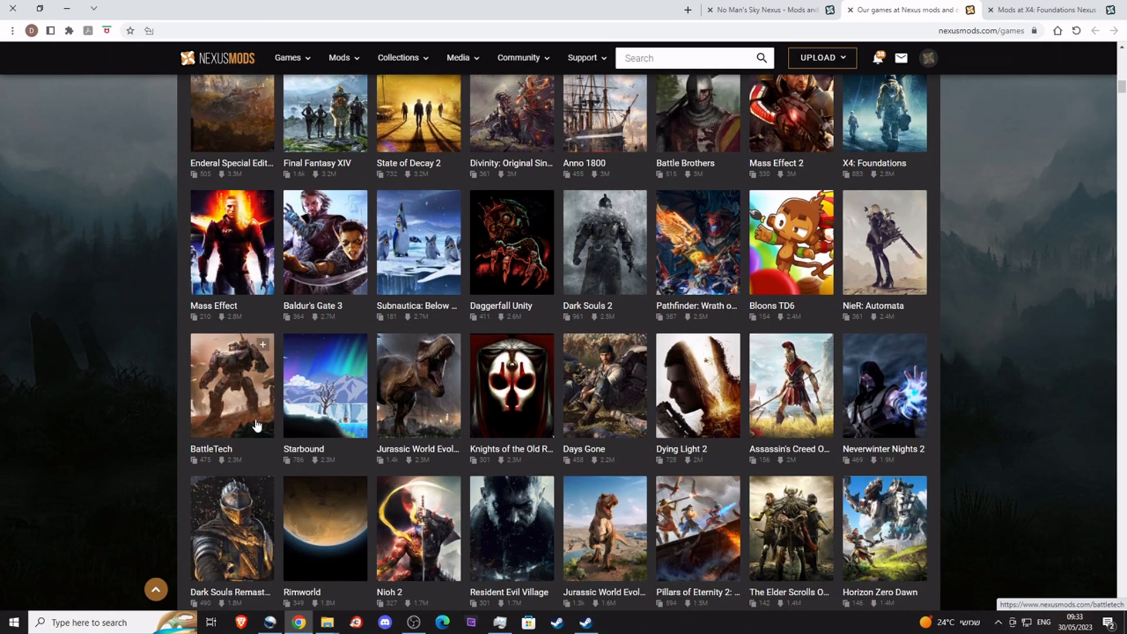
scroll("down", 3)
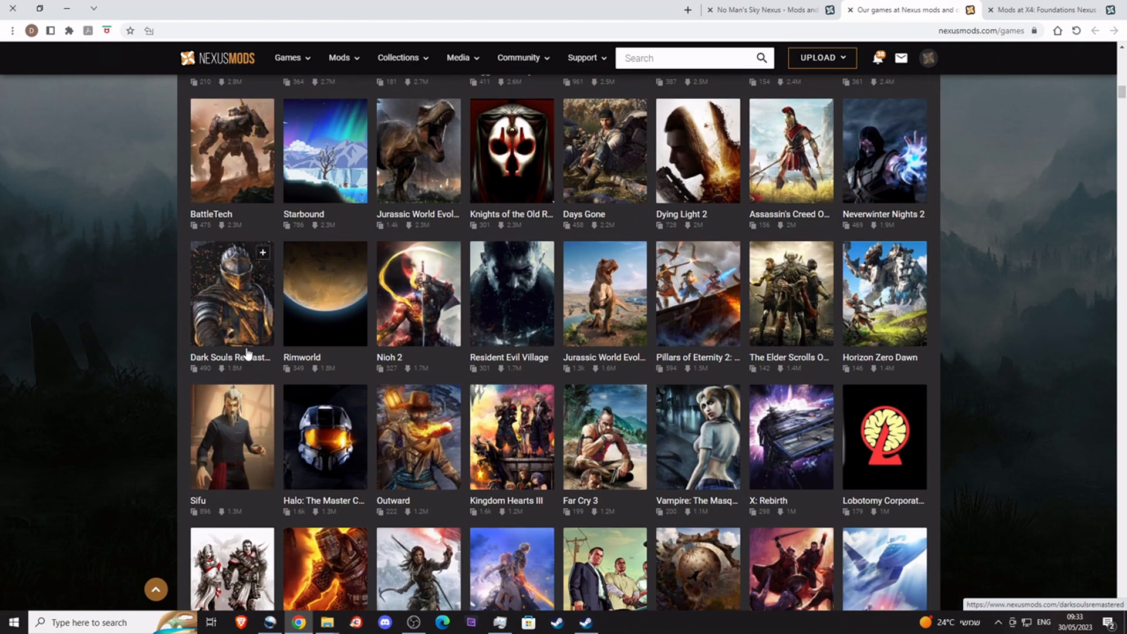
mouse_move(201, 244)
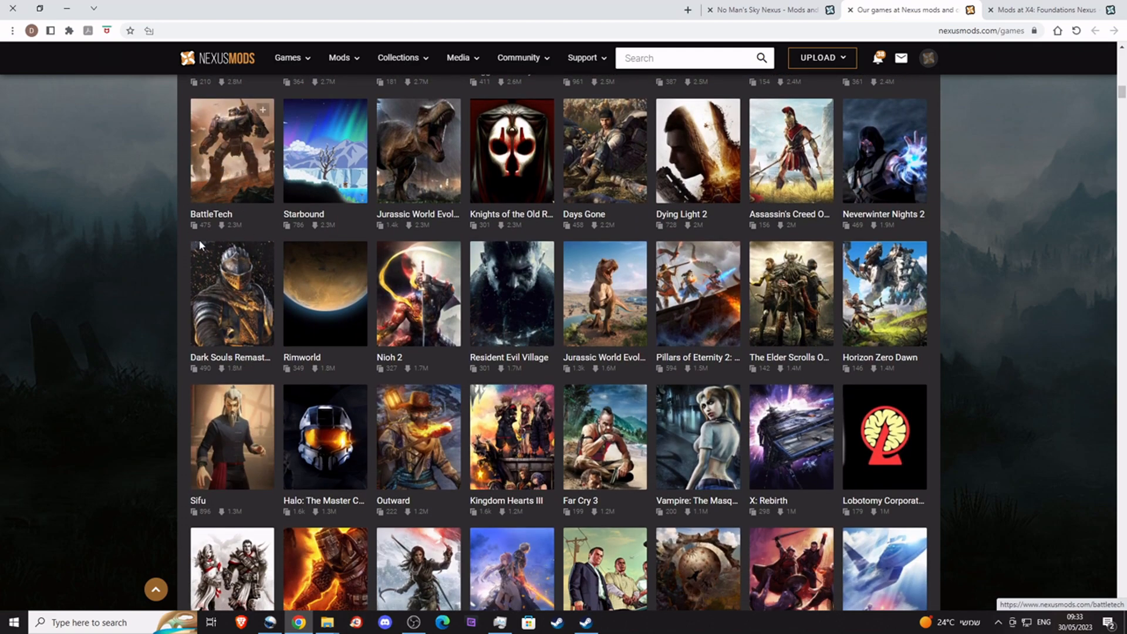
mouse_move(314, 227)
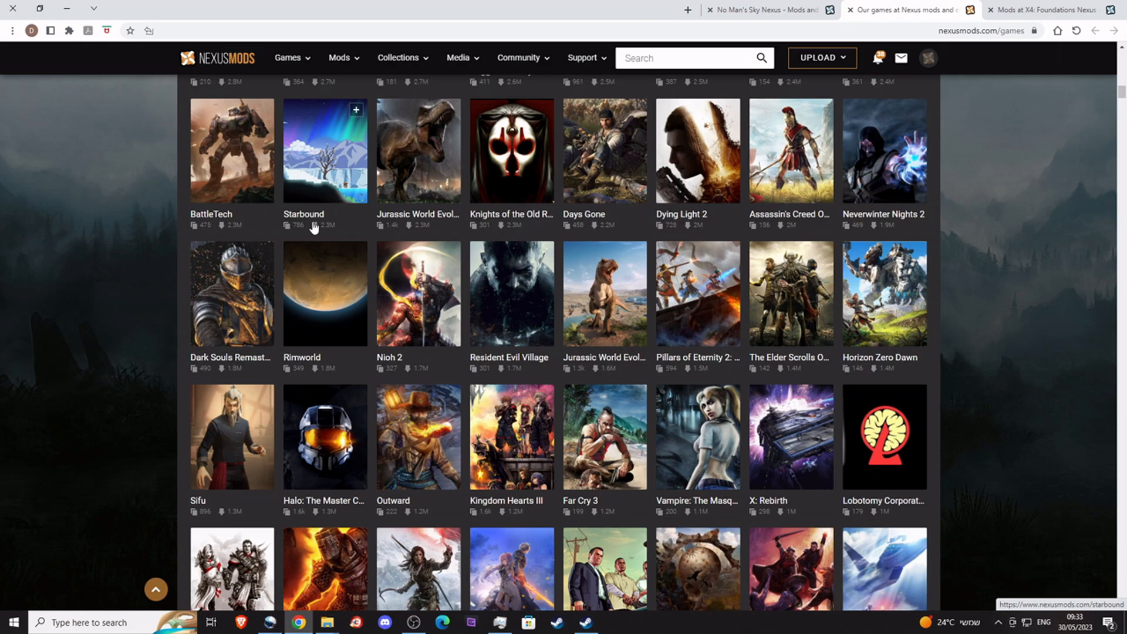
mouse_move(306, 231)
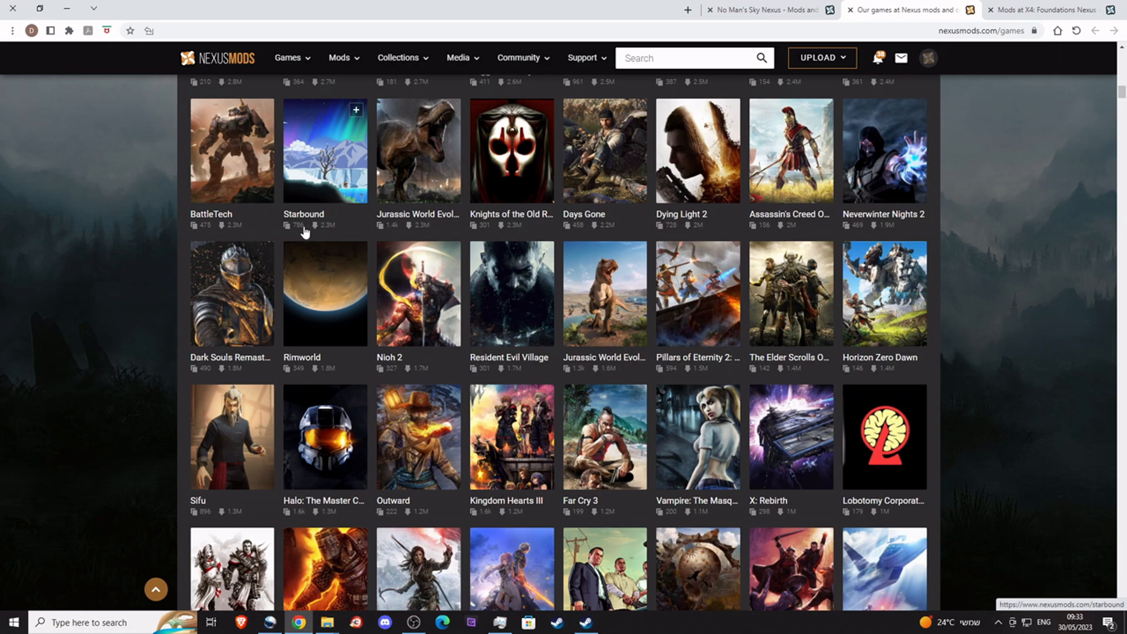
mouse_move(201, 232)
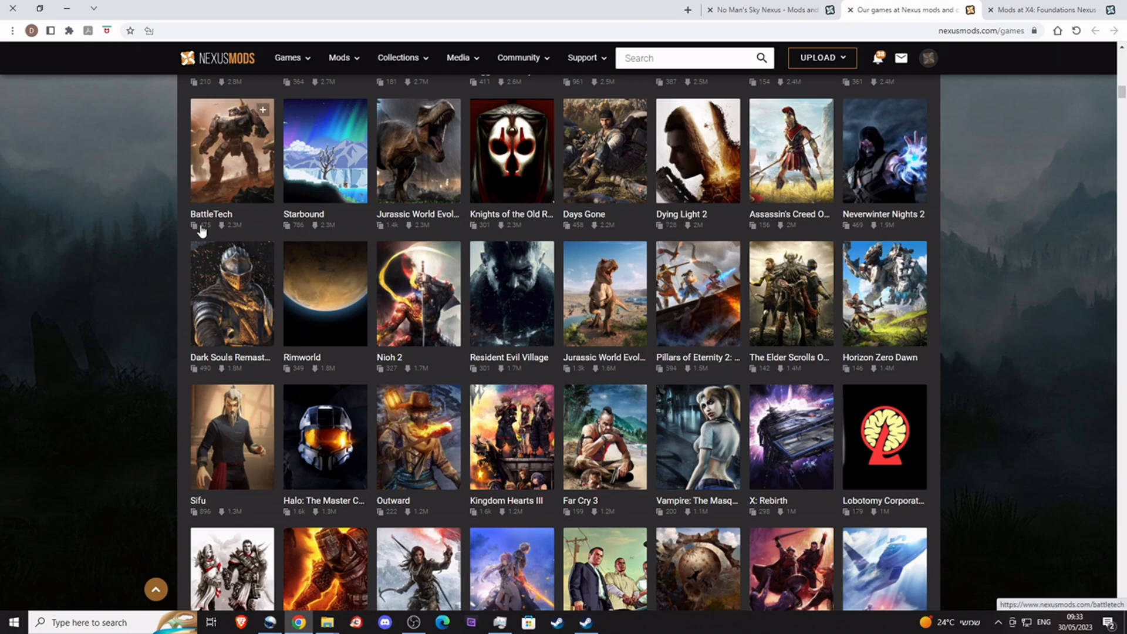
mouse_move(203, 234)
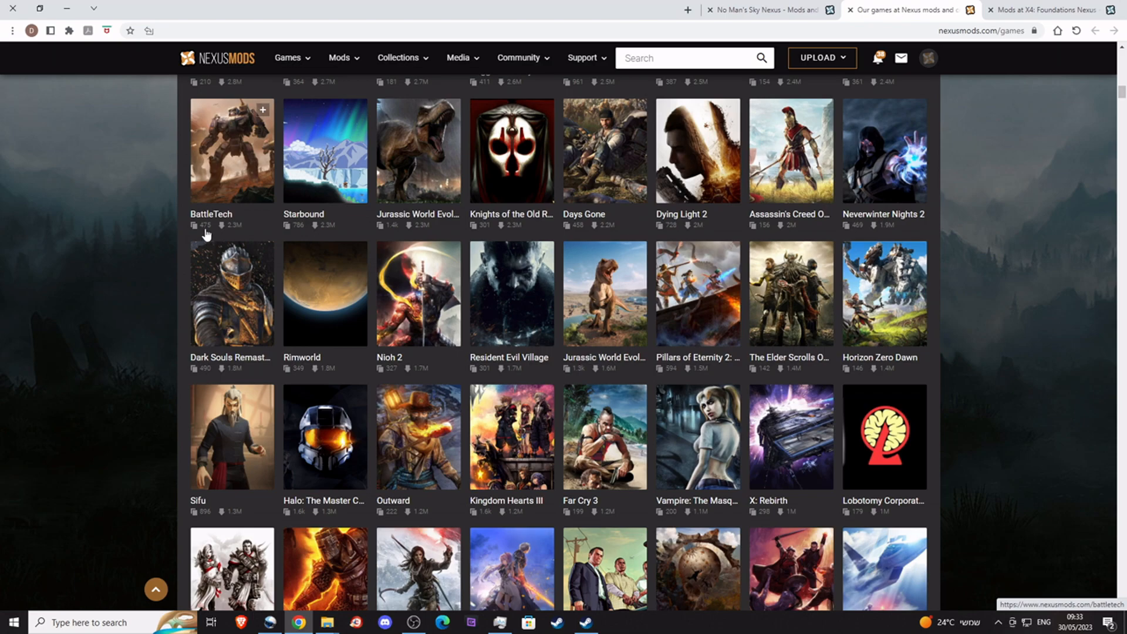
mouse_move(237, 152)
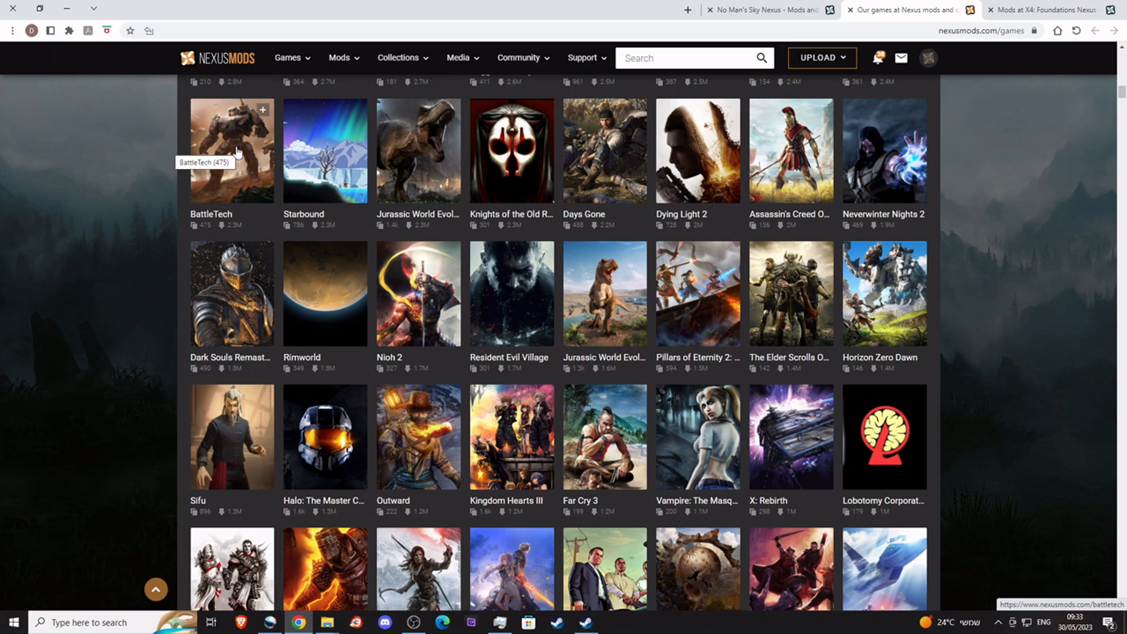
mouse_move(911, 238)
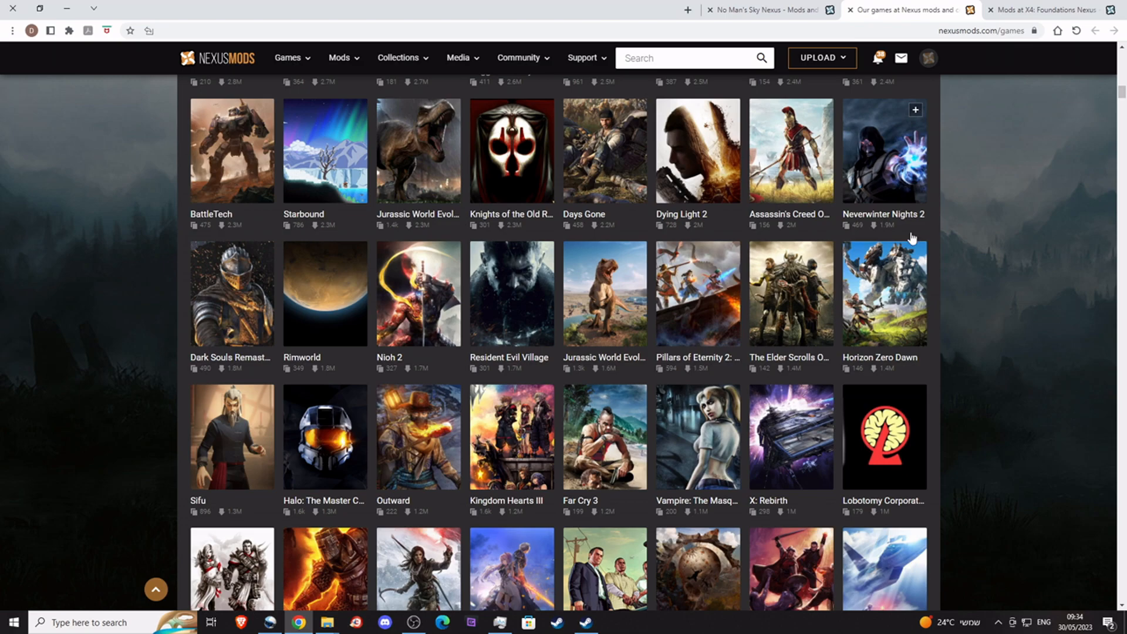
scroll("down", 3)
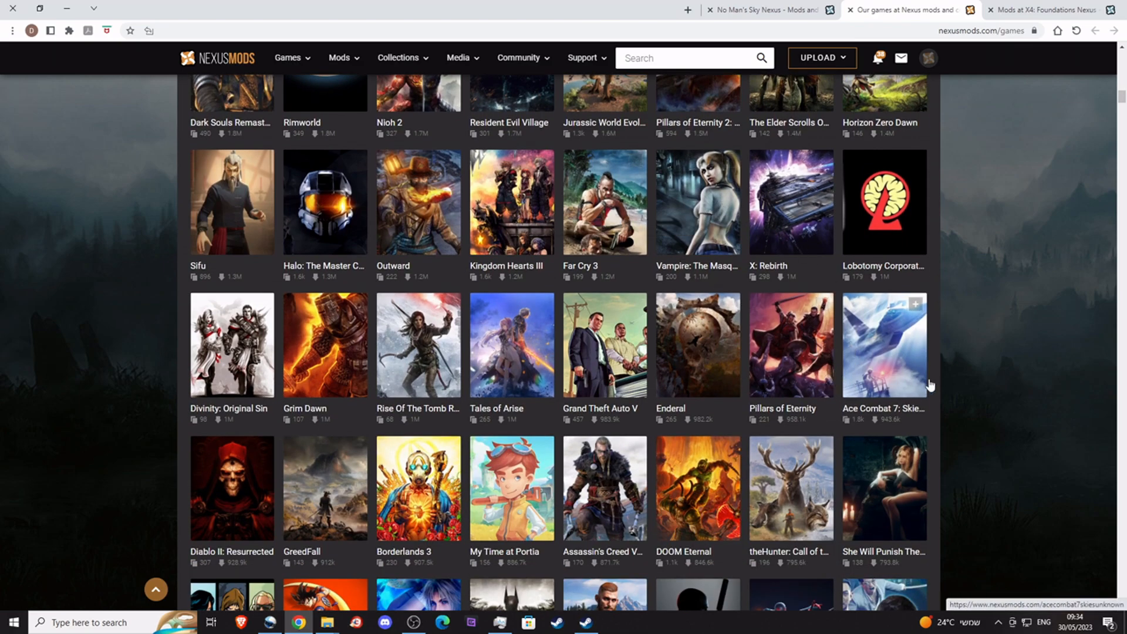
mouse_move(907, 366)
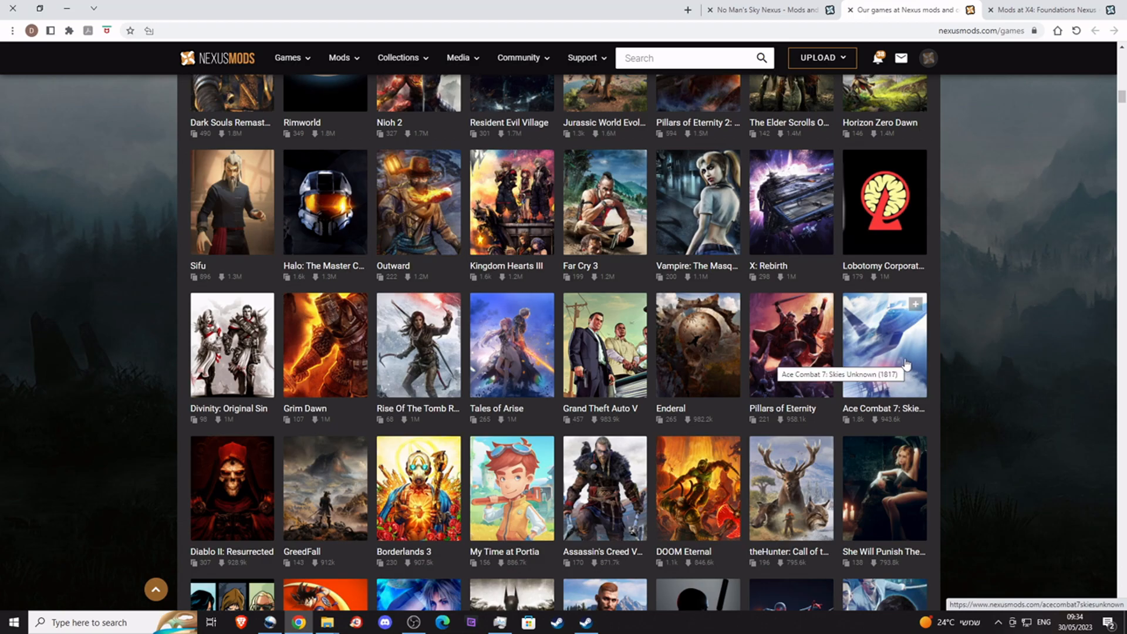
scroll("down", 3)
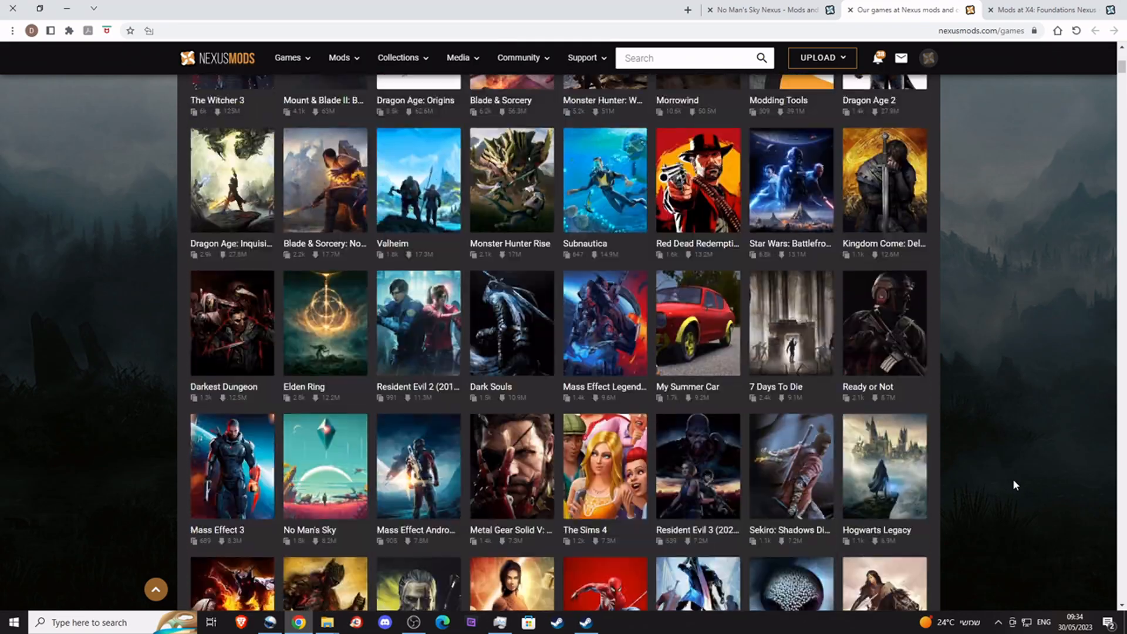
scroll("up", 3)
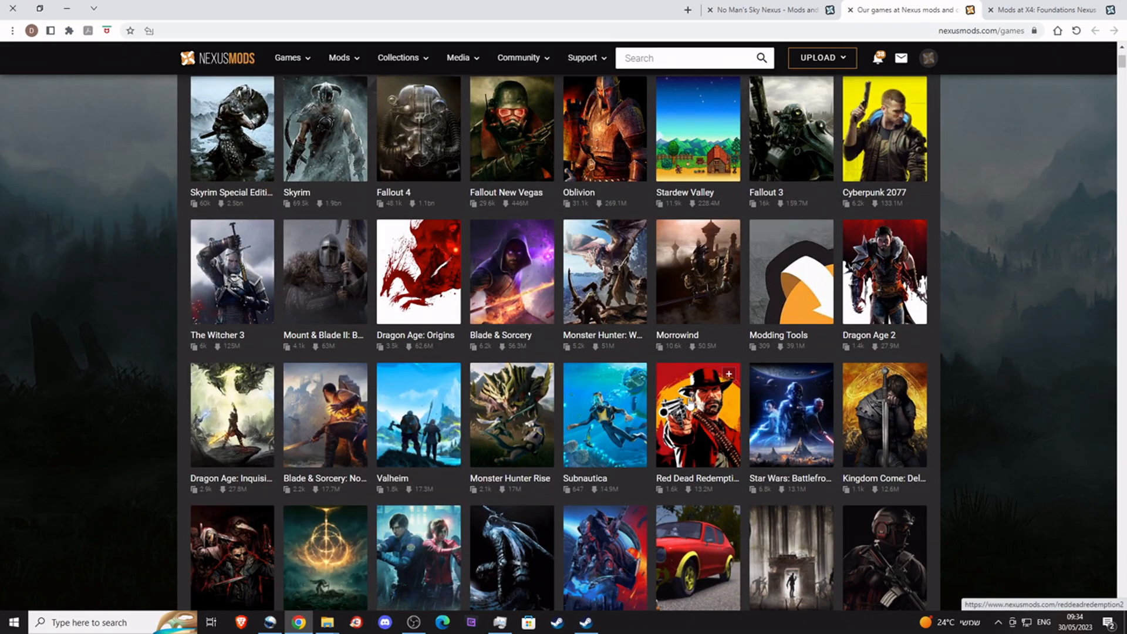
mouse_move(902, 555)
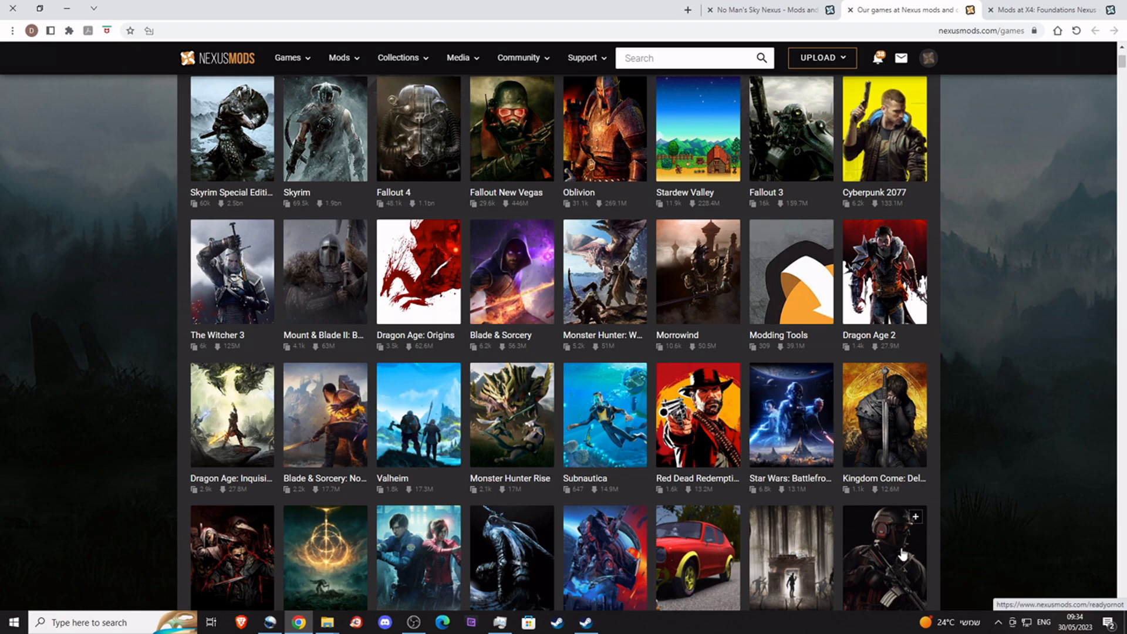
scroll("up", 3)
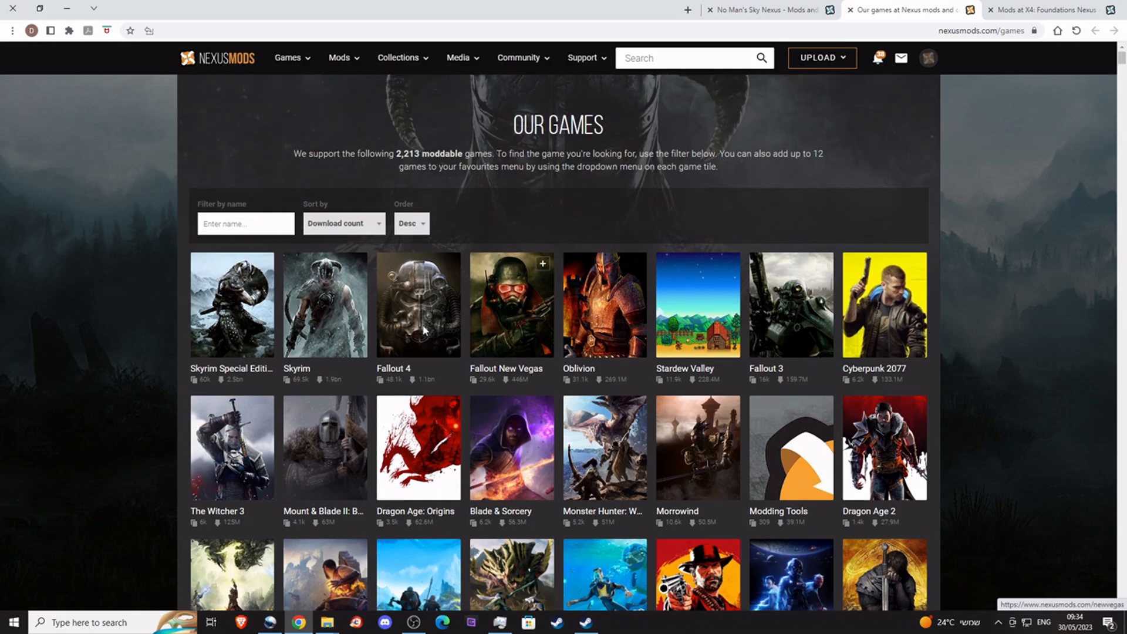
mouse_move(383, 396)
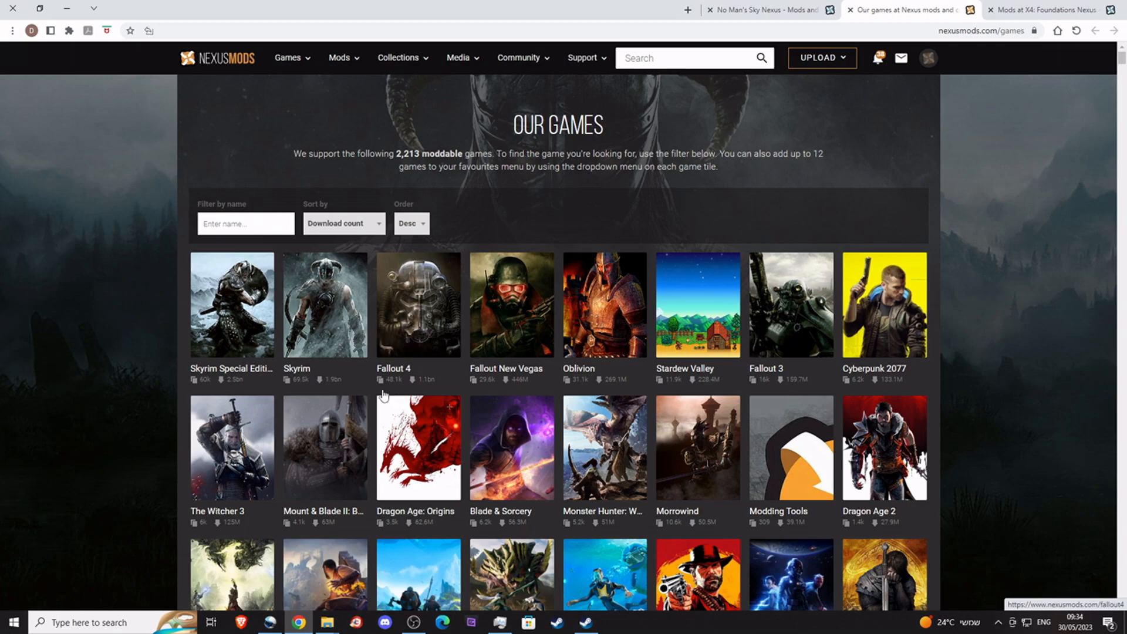
mouse_move(394, 389)
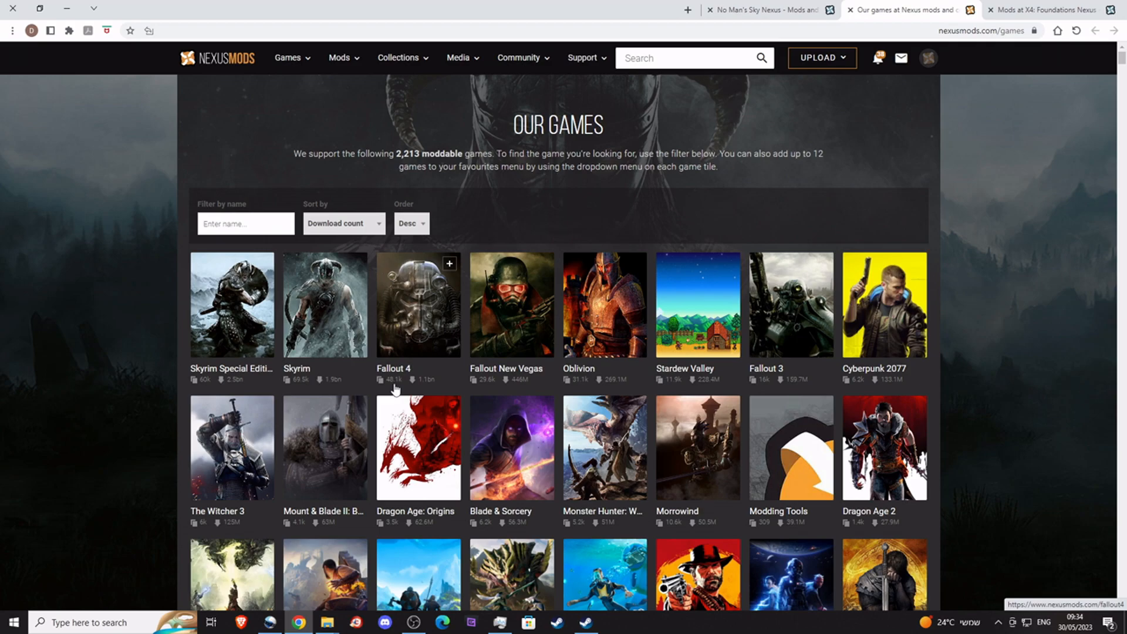
mouse_move(797, 379)
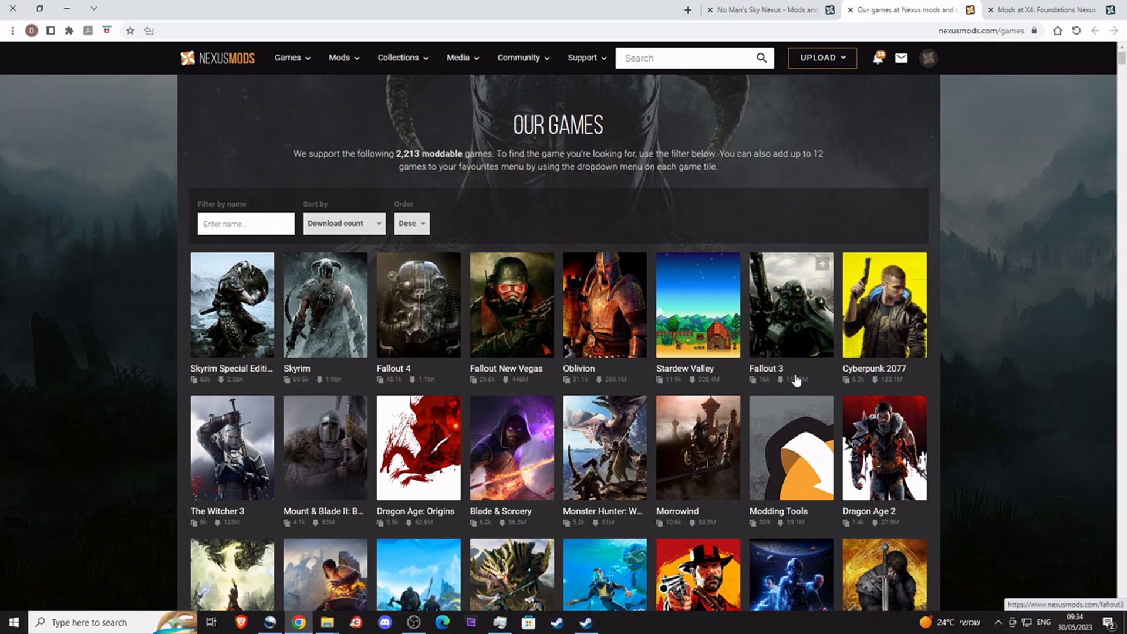
mouse_move(422, 389)
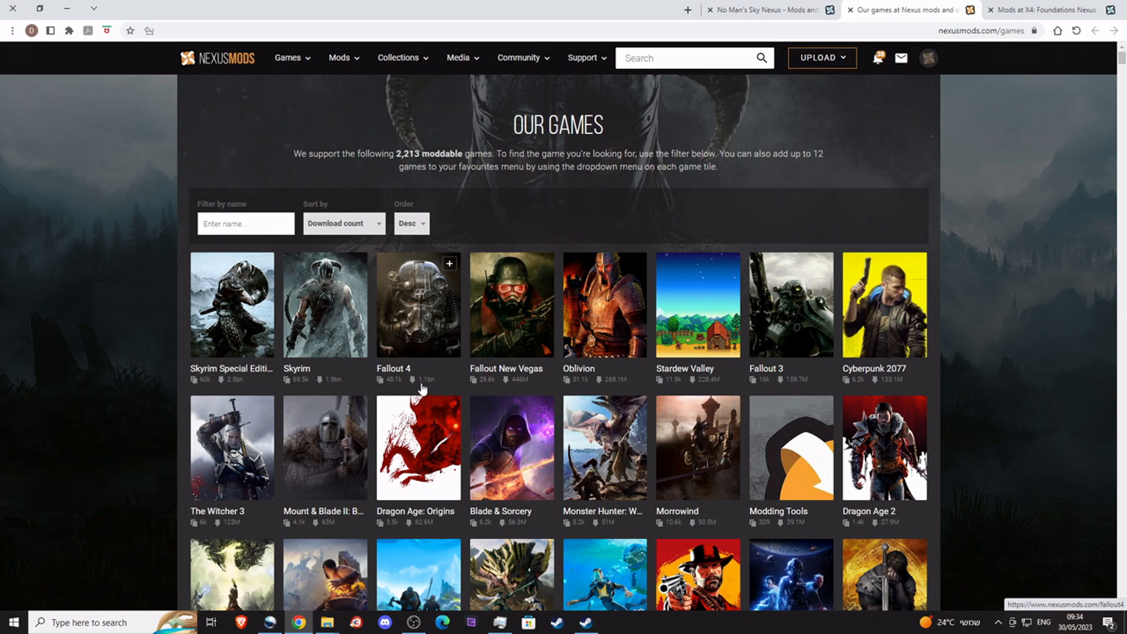
mouse_move(773, 385)
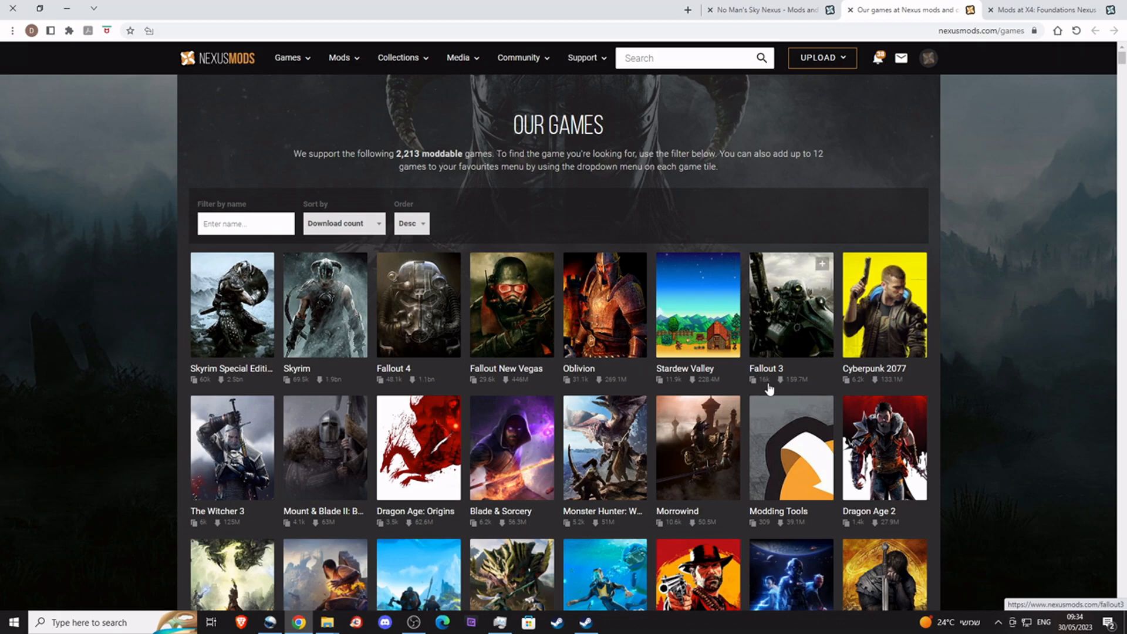
mouse_move(795, 388)
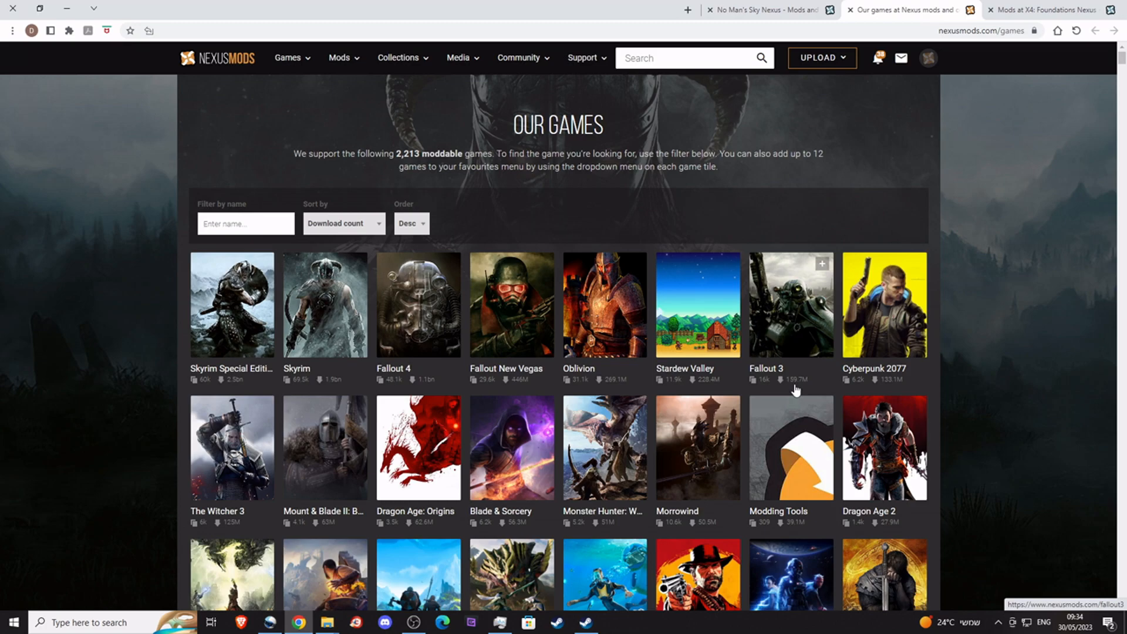
mouse_move(795, 397)
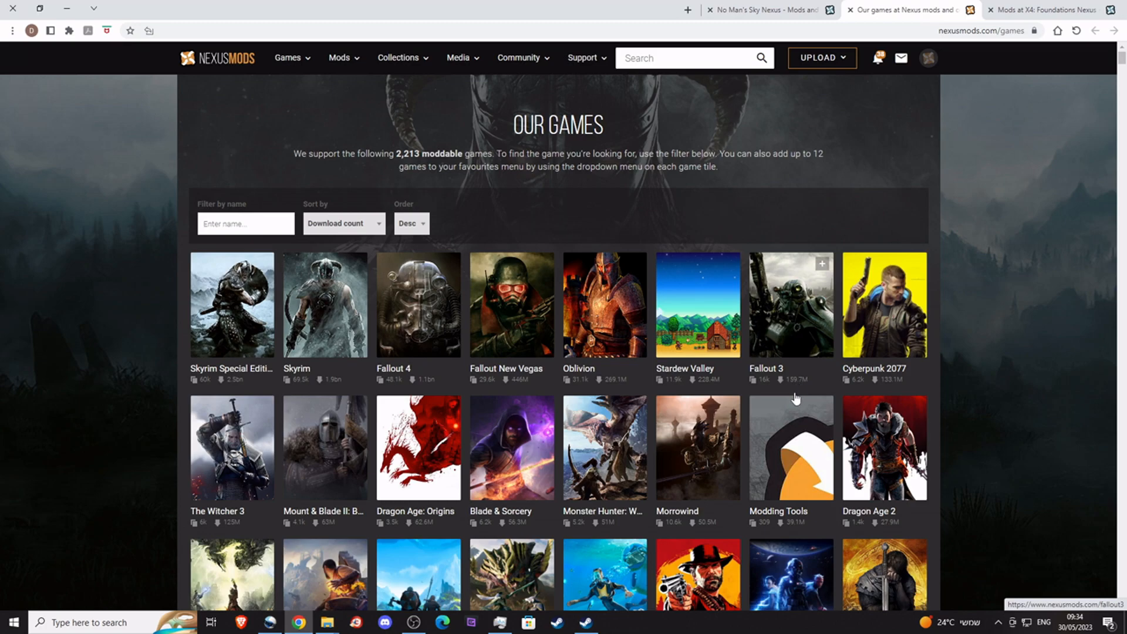
mouse_move(857, 388)
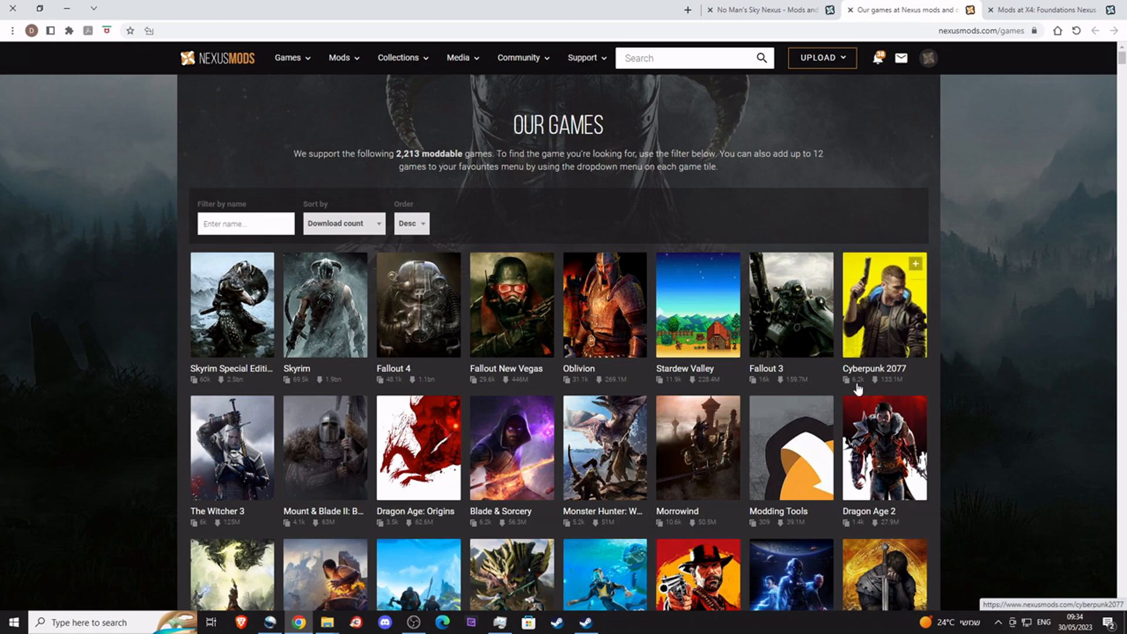
mouse_move(862, 386)
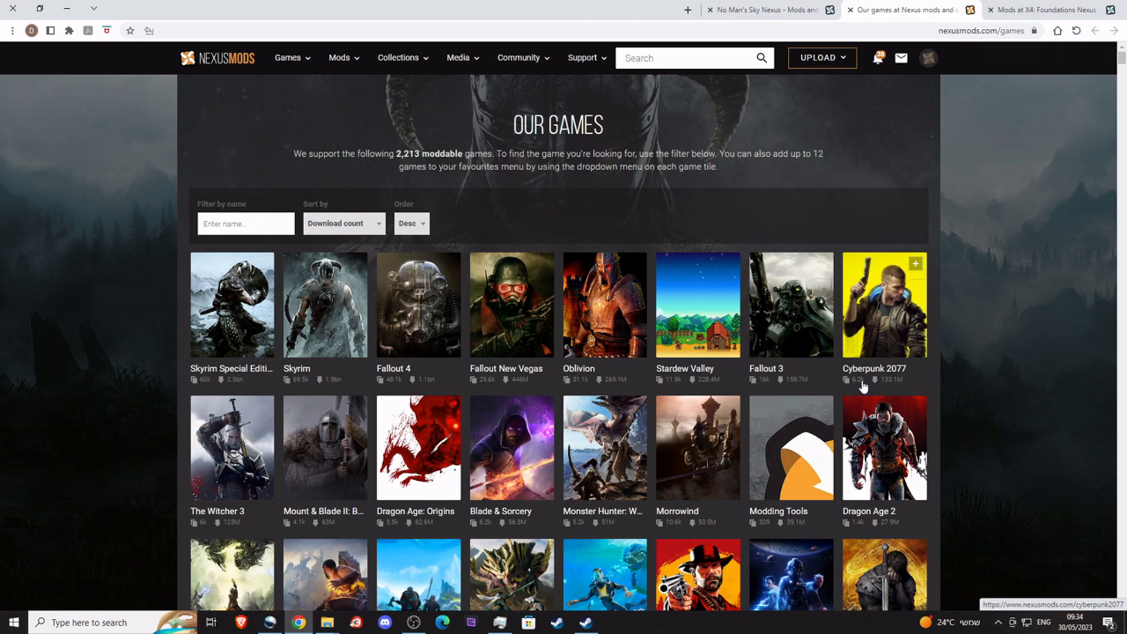
mouse_move(904, 332)
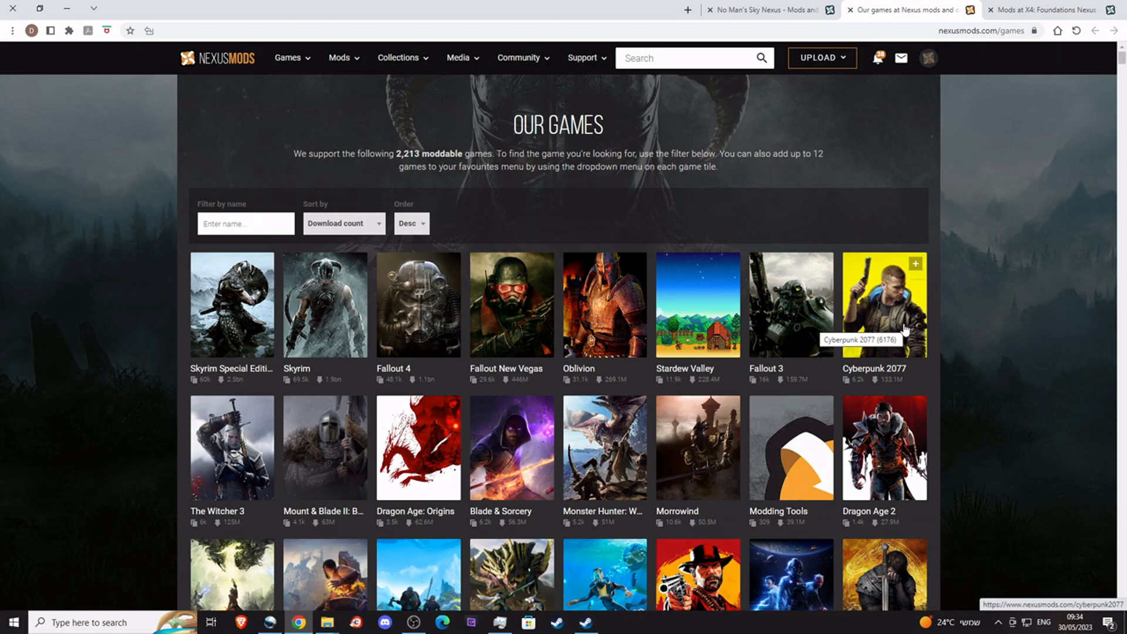
mouse_move(1007, 200)
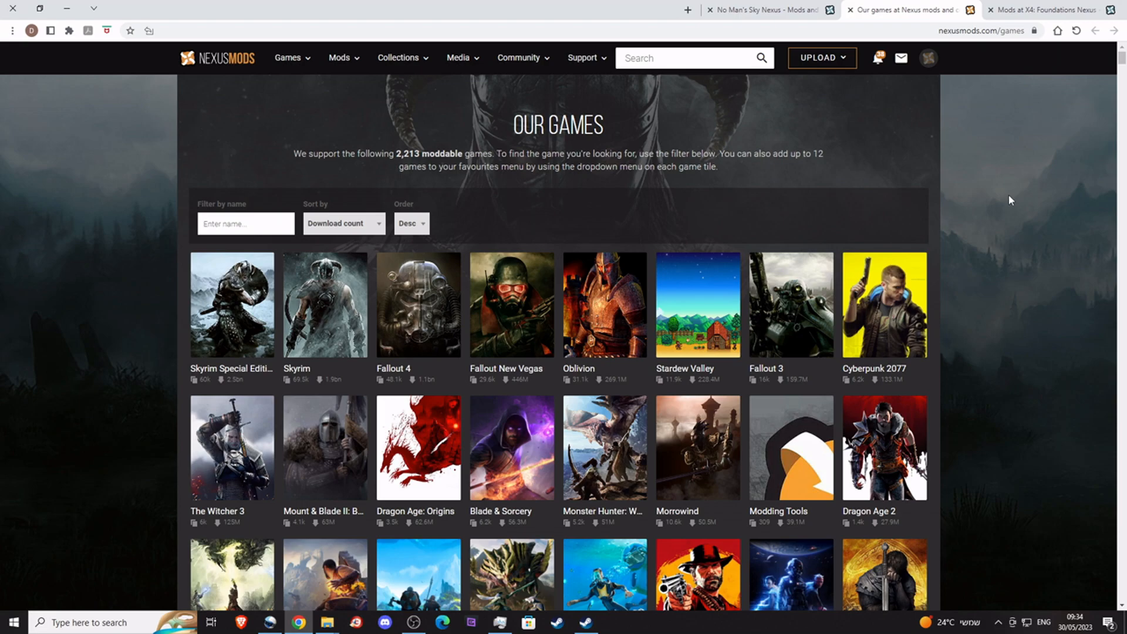
Switch to the 'Mods at X4: Foundations Nexus' tab and skim the 883-mod listing.
left_click(1045, 9)
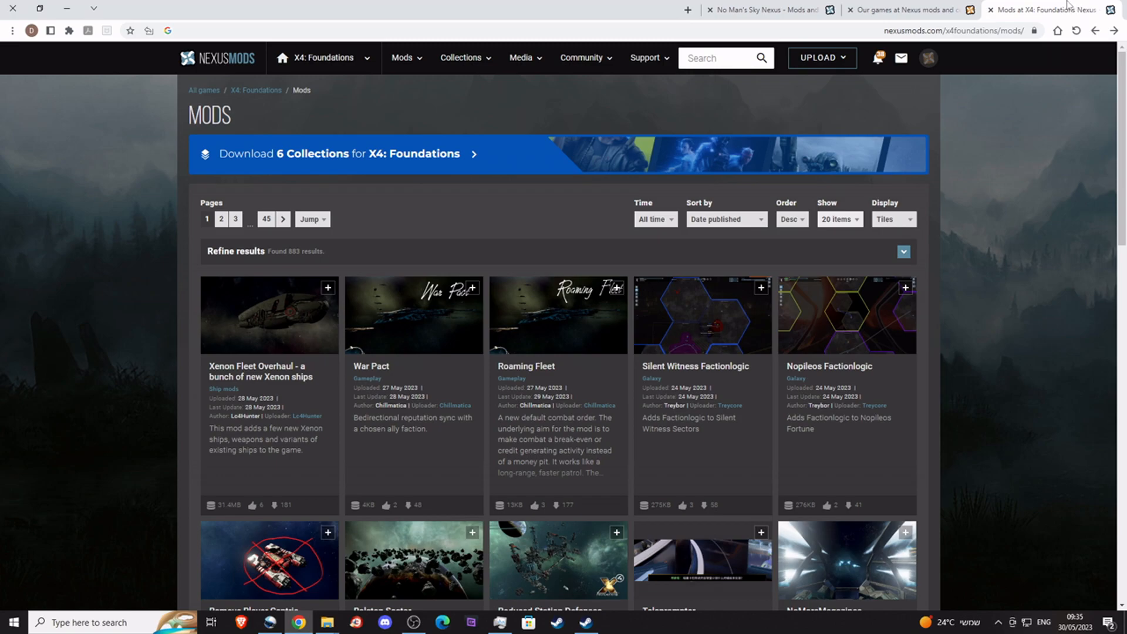
scroll("down", 3)
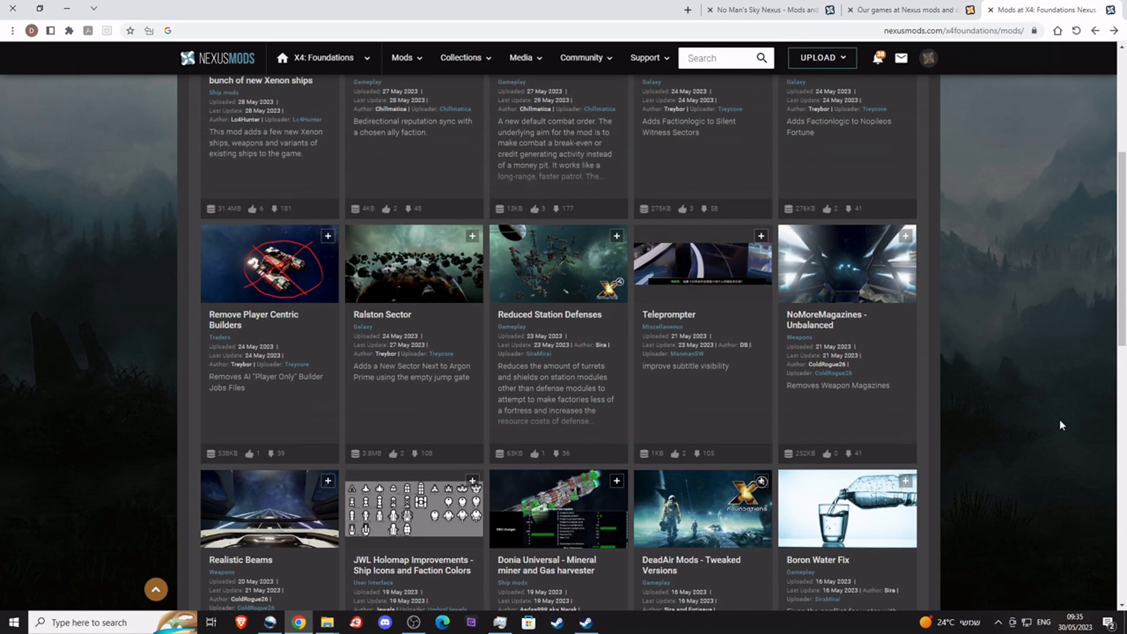
scroll("up", 3)
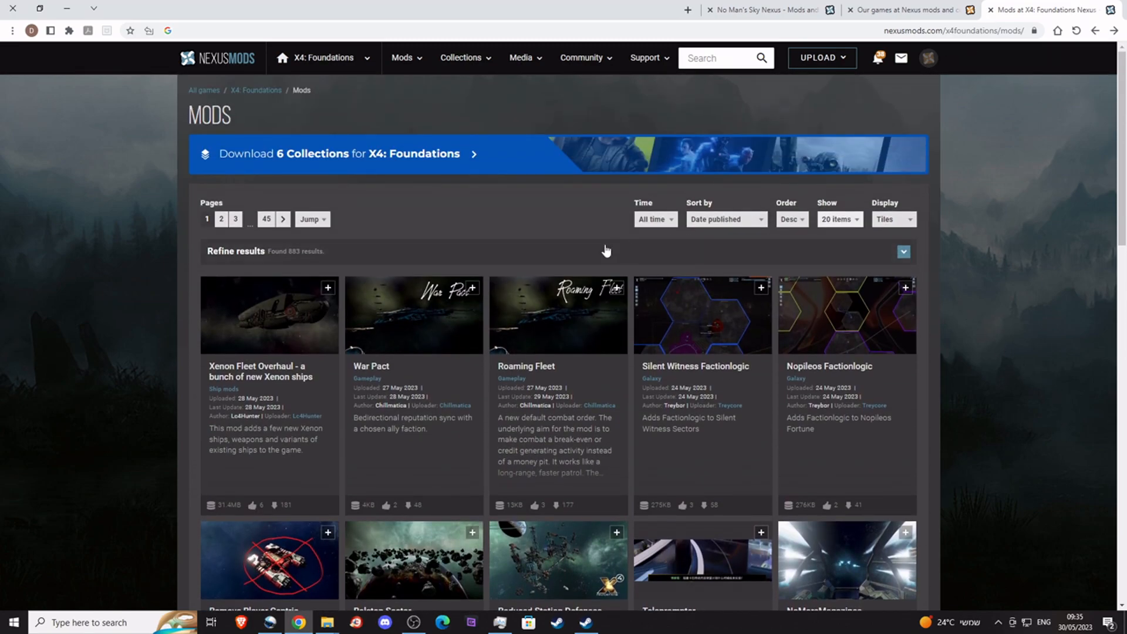
mouse_move(287, 337)
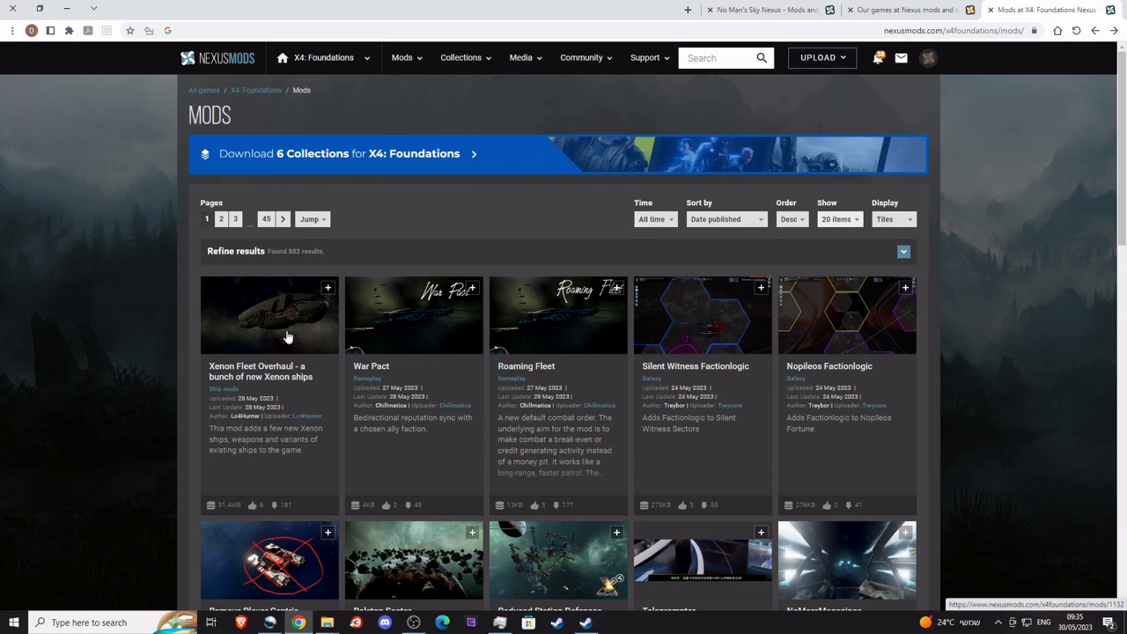
mouse_move(363, 331)
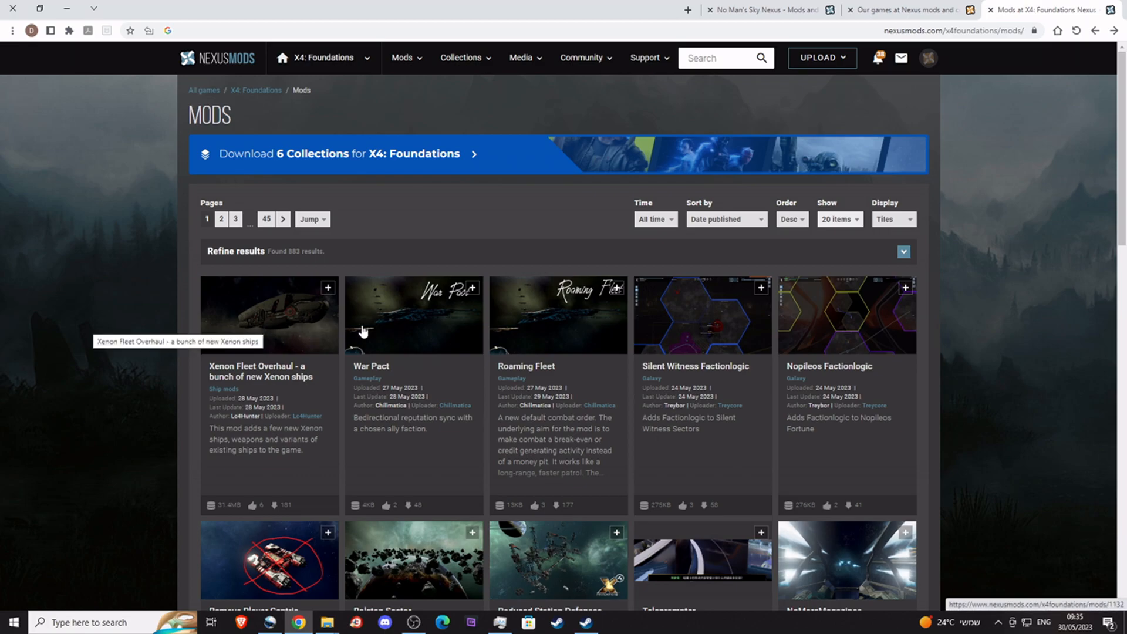
View the War Pact mod page and read its description and faction-change warnings.
left_click(413, 315)
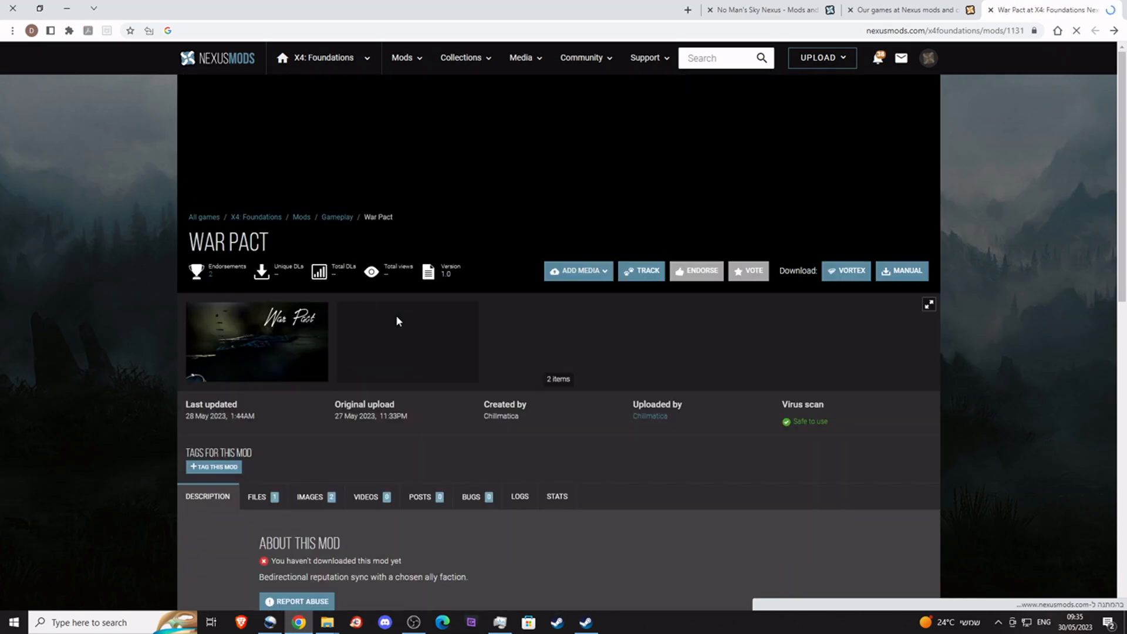
scroll("down", 3)
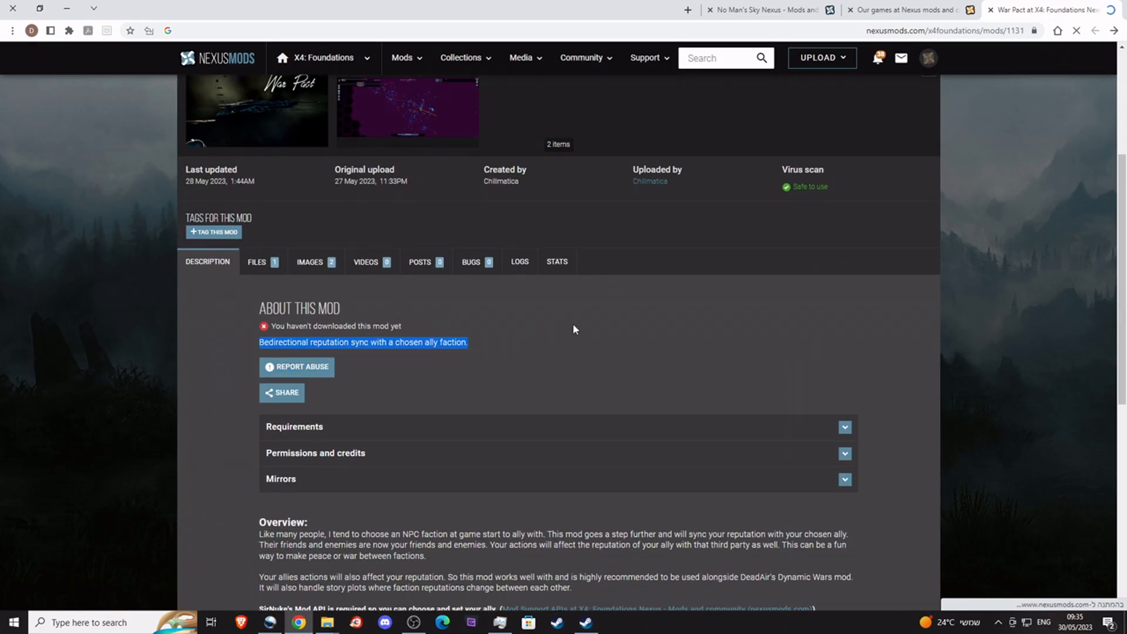
scroll("down", 3)
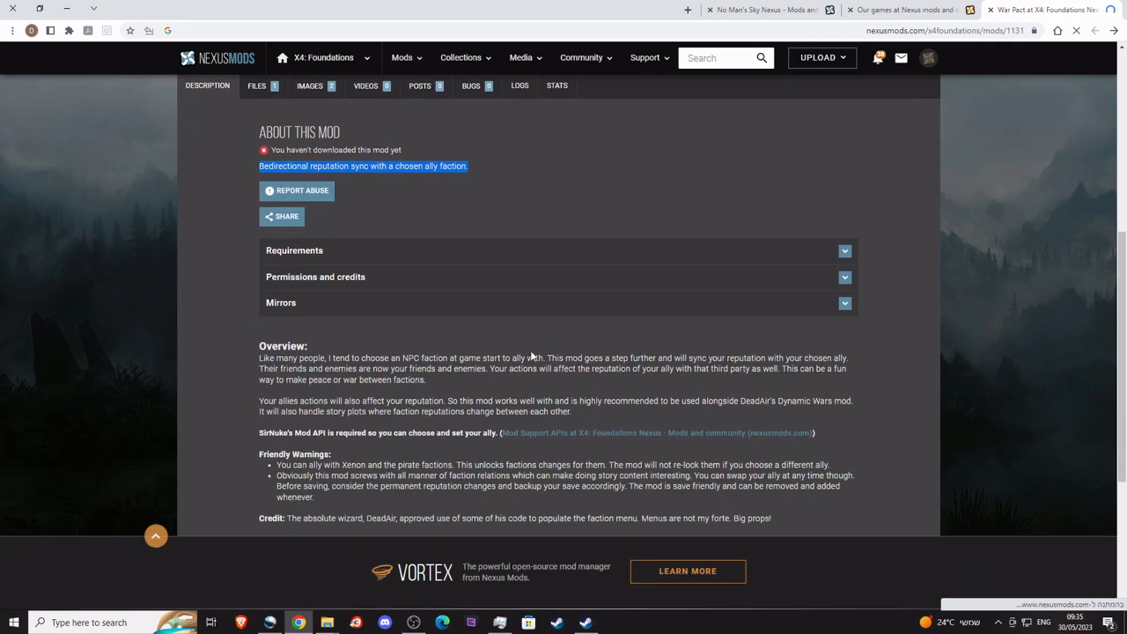
mouse_move(278, 474)
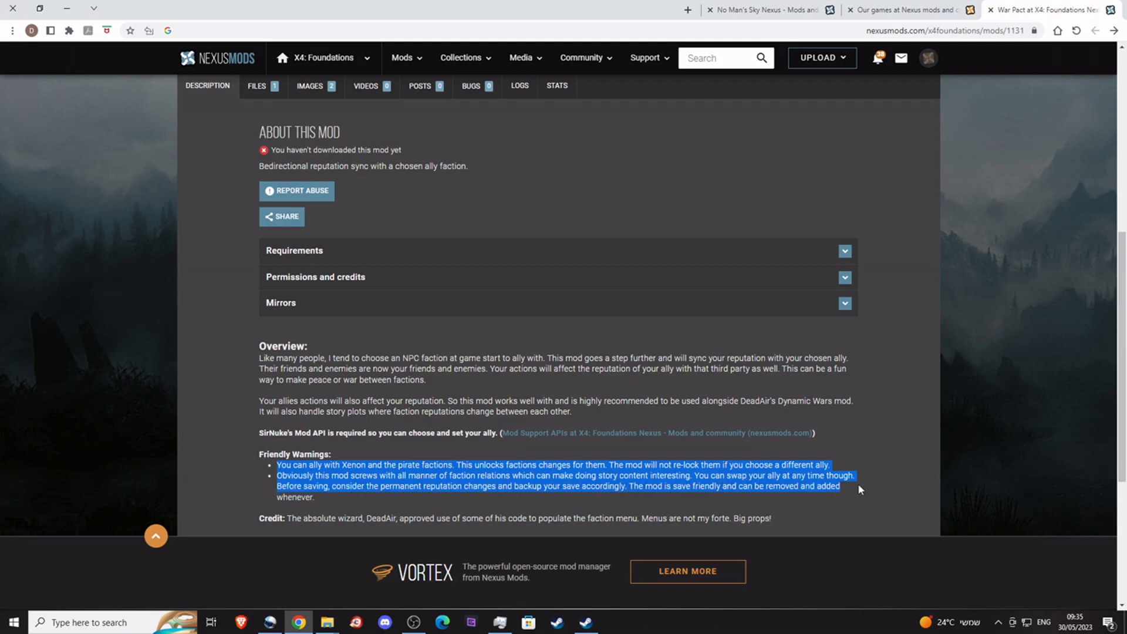
scroll("up", 3)
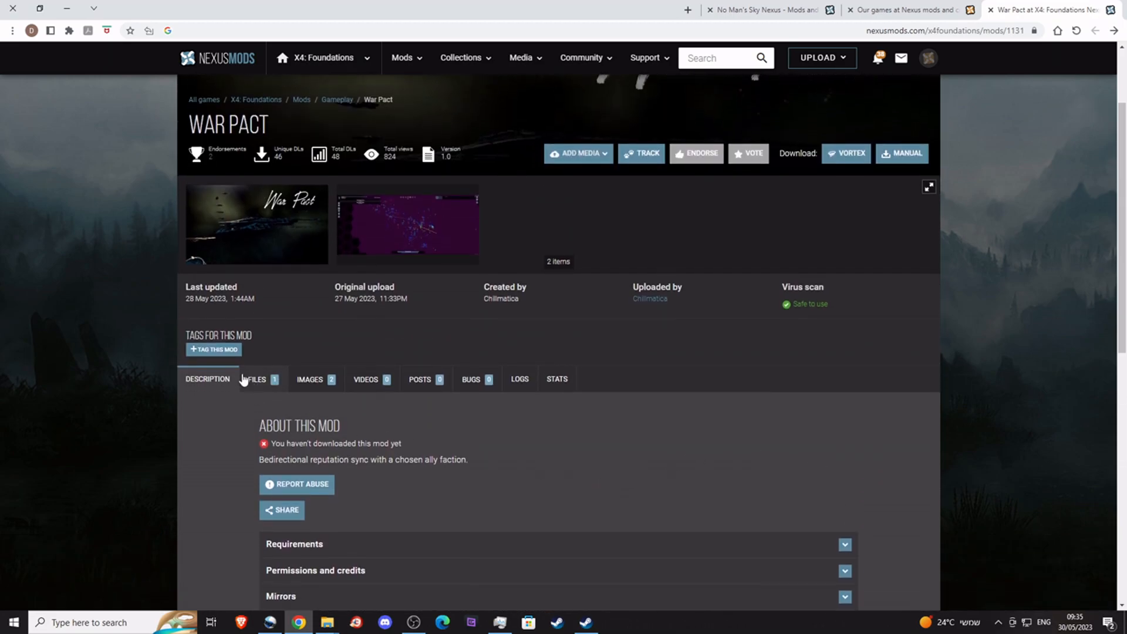
Start War Pact's manual download from its Files list, accepting the Mod Support APIs requirement notice.
left_click(256, 379)
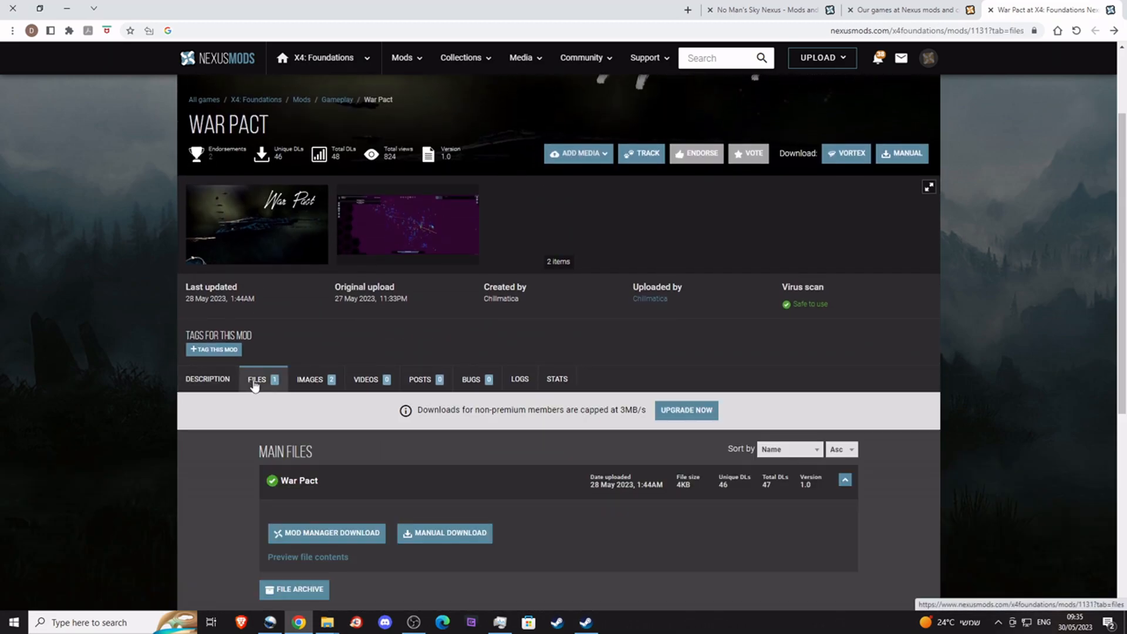
mouse_move(260, 379)
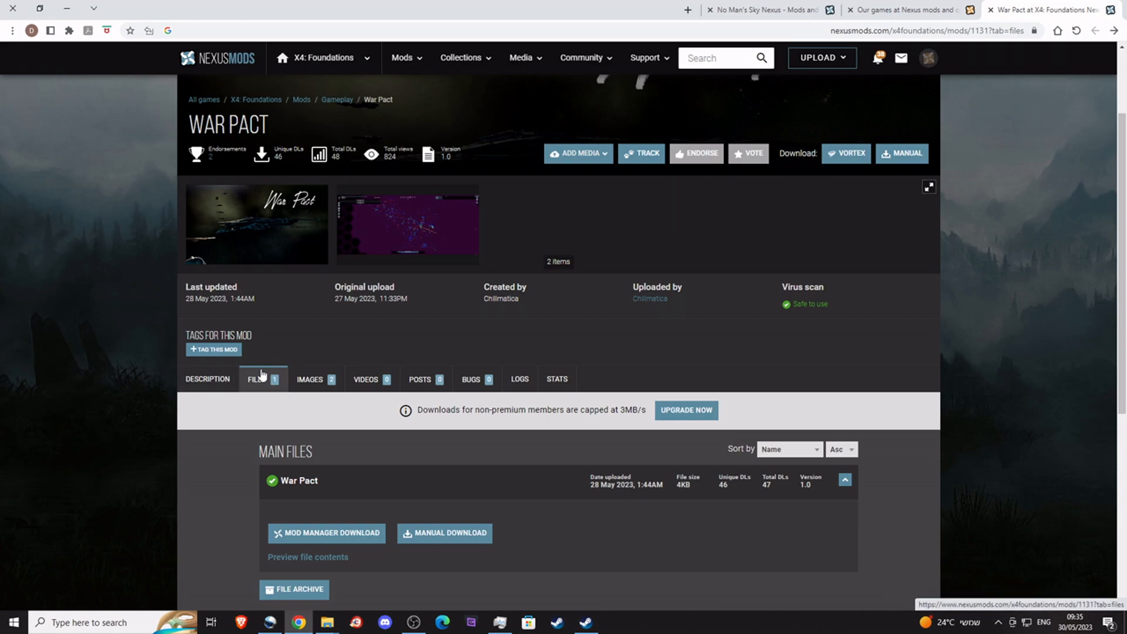
mouse_move(444, 533)
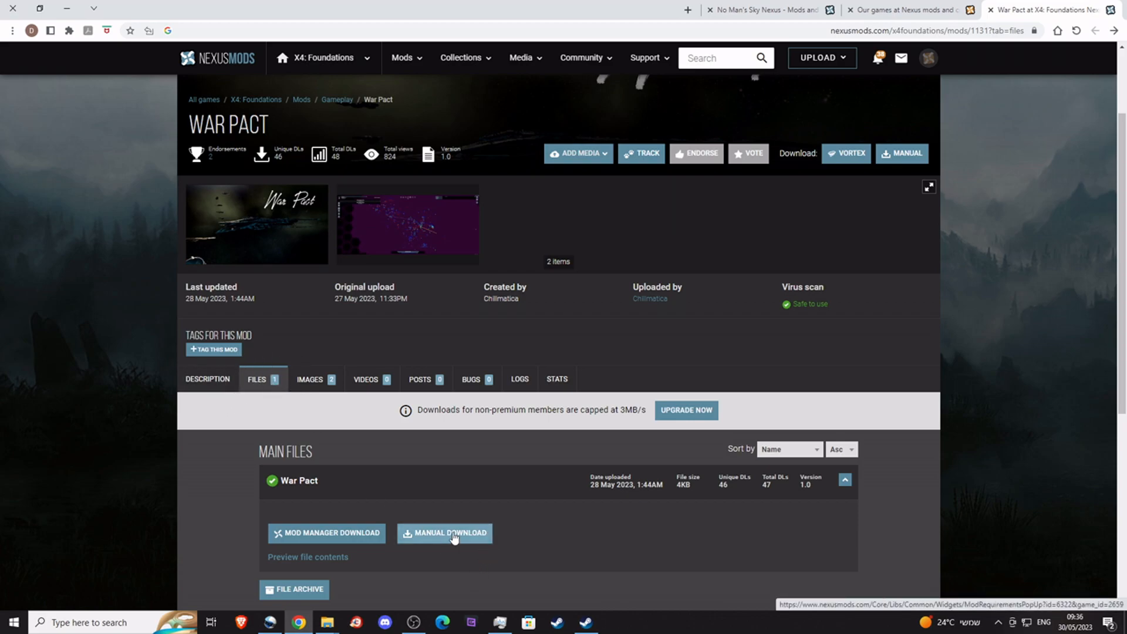
left_click(444, 533)
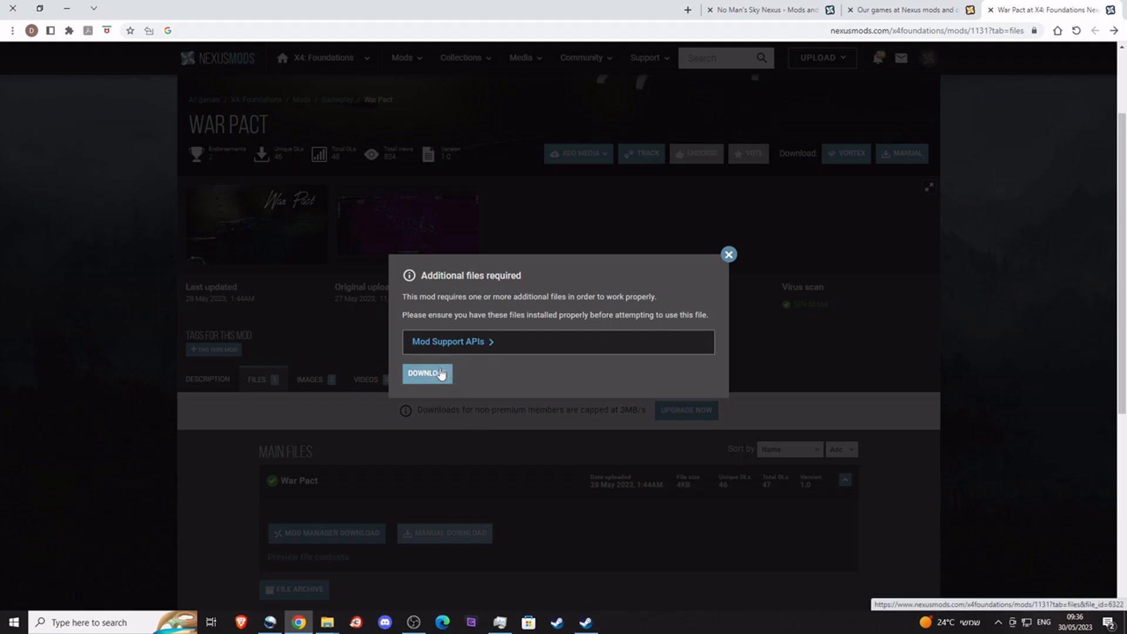
left_click(426, 373)
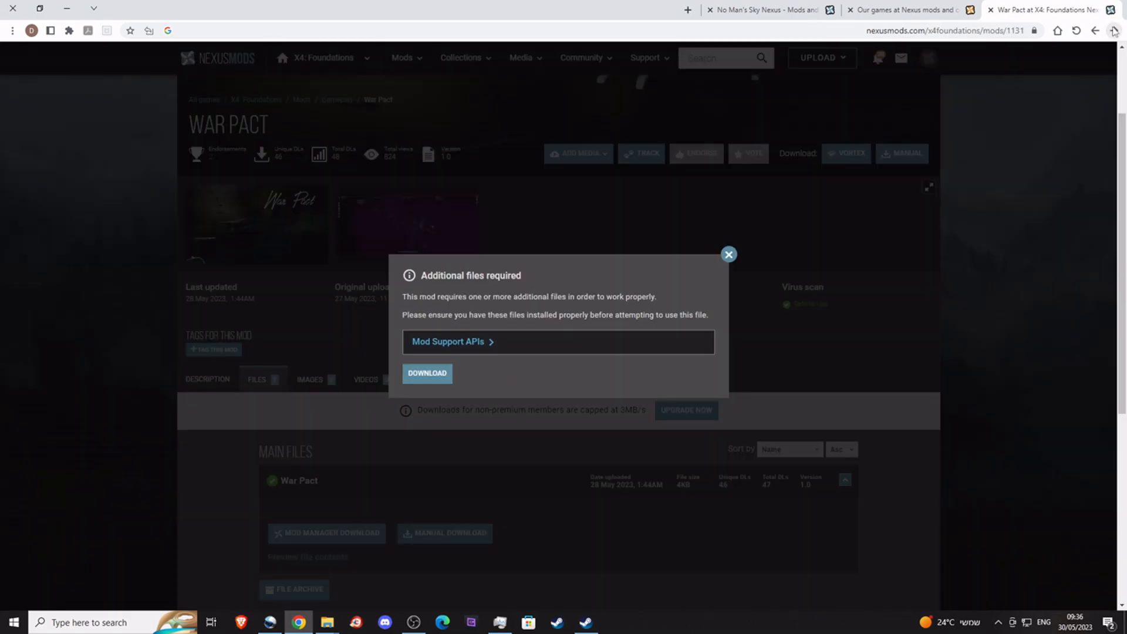
Go back from War Pact to the X4: Foundations mods listing and browse it to the top.
left_click(1095, 31)
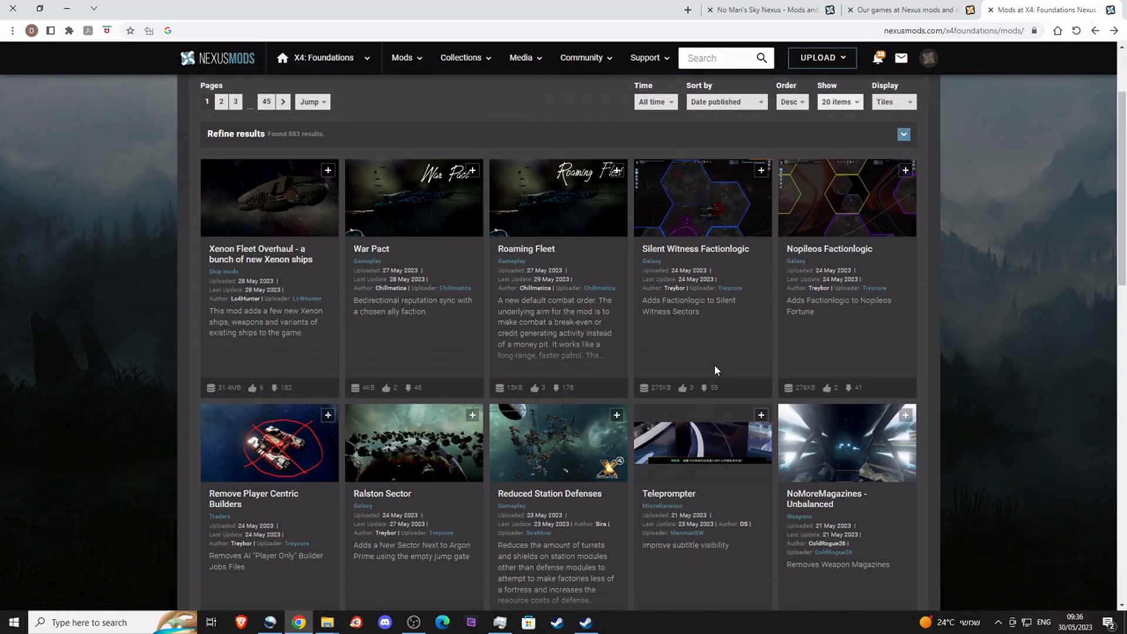
scroll("down", 3)
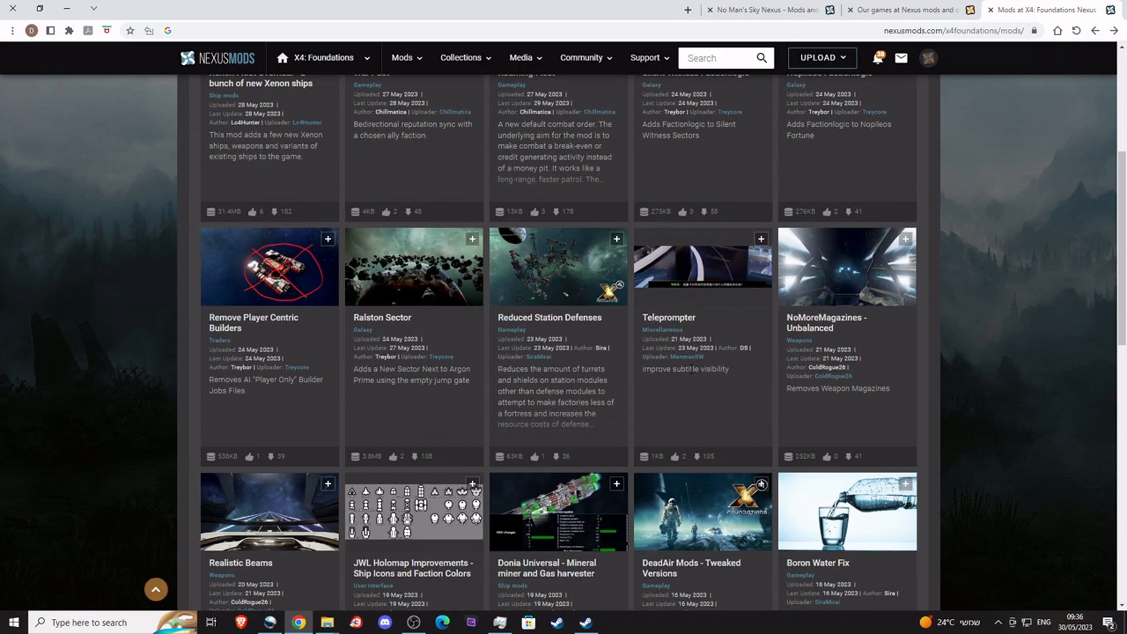
scroll("down", 3)
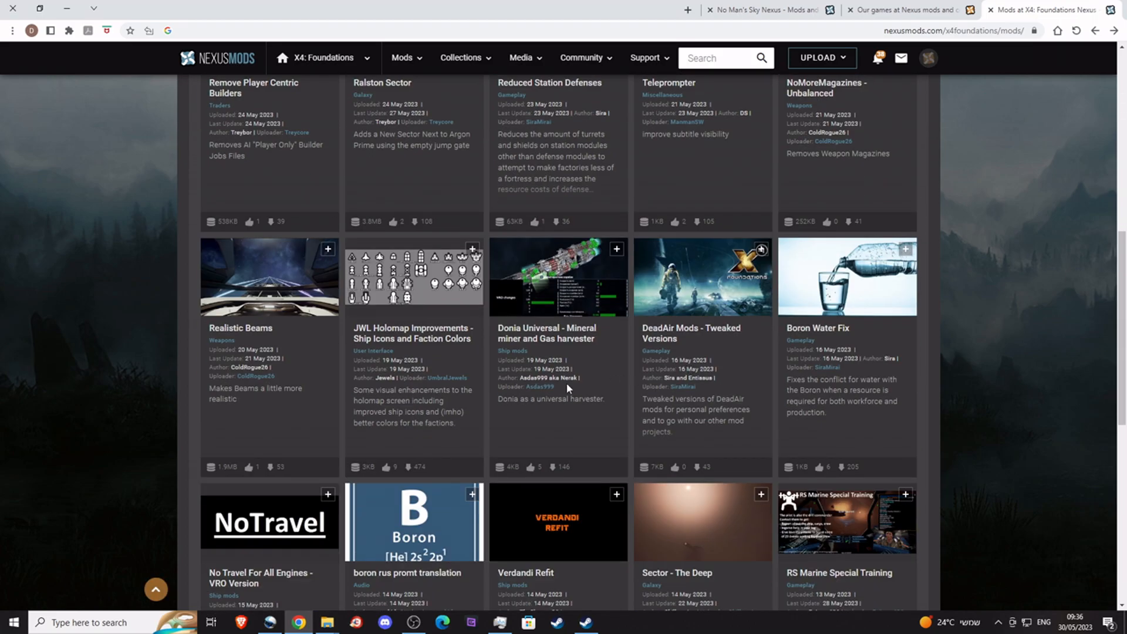
scroll("down", 3)
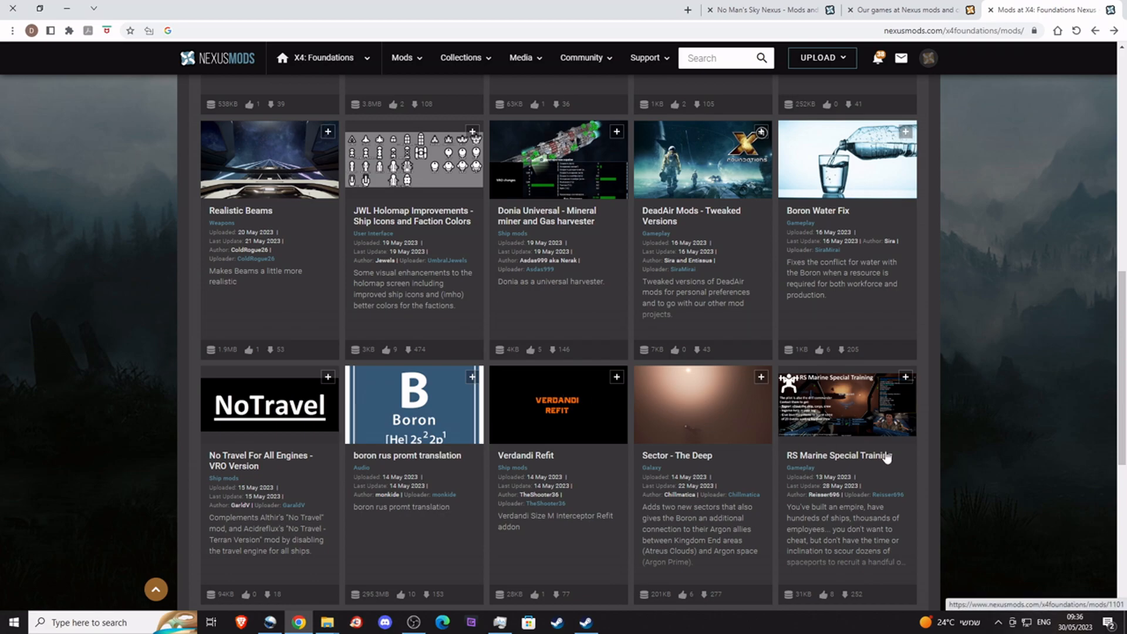
mouse_move(708, 446)
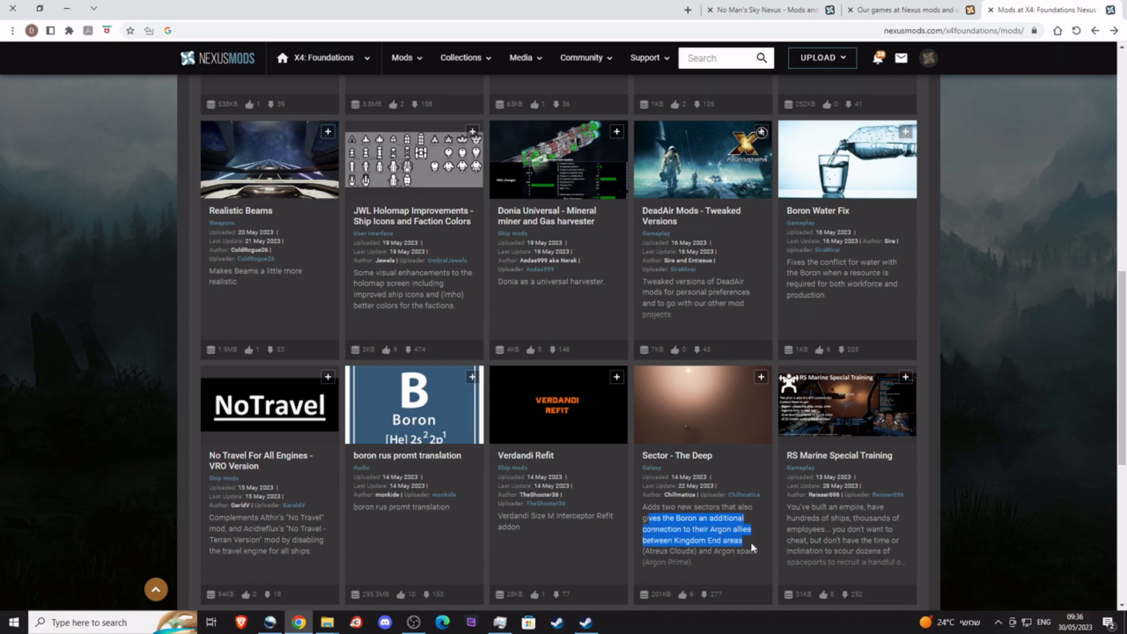
scroll("up", 3)
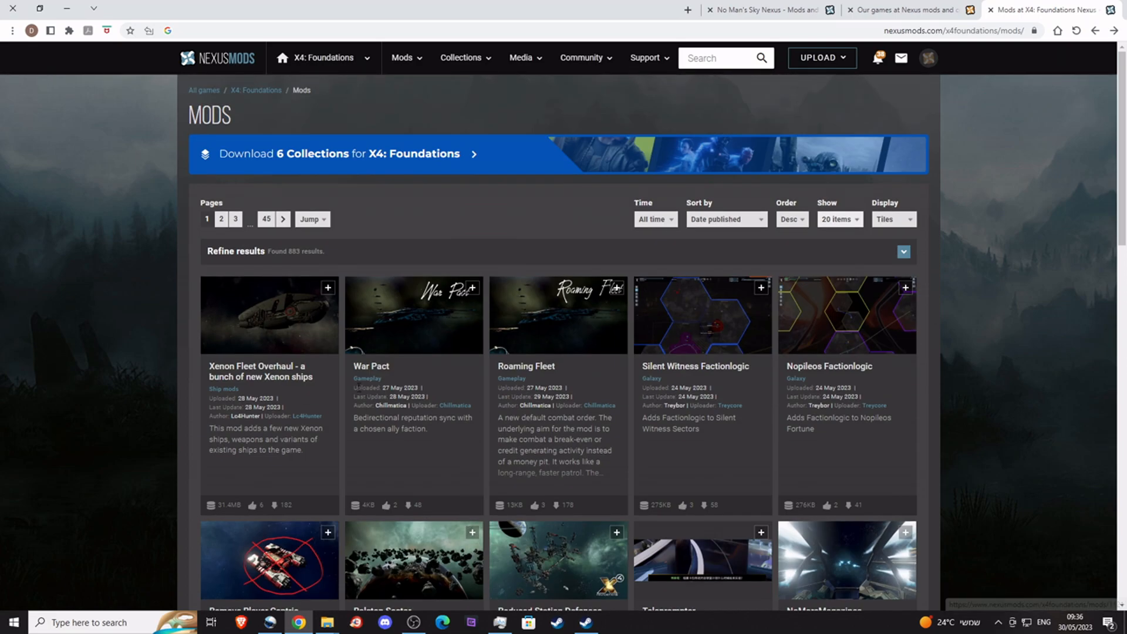
mouse_move(458, 301)
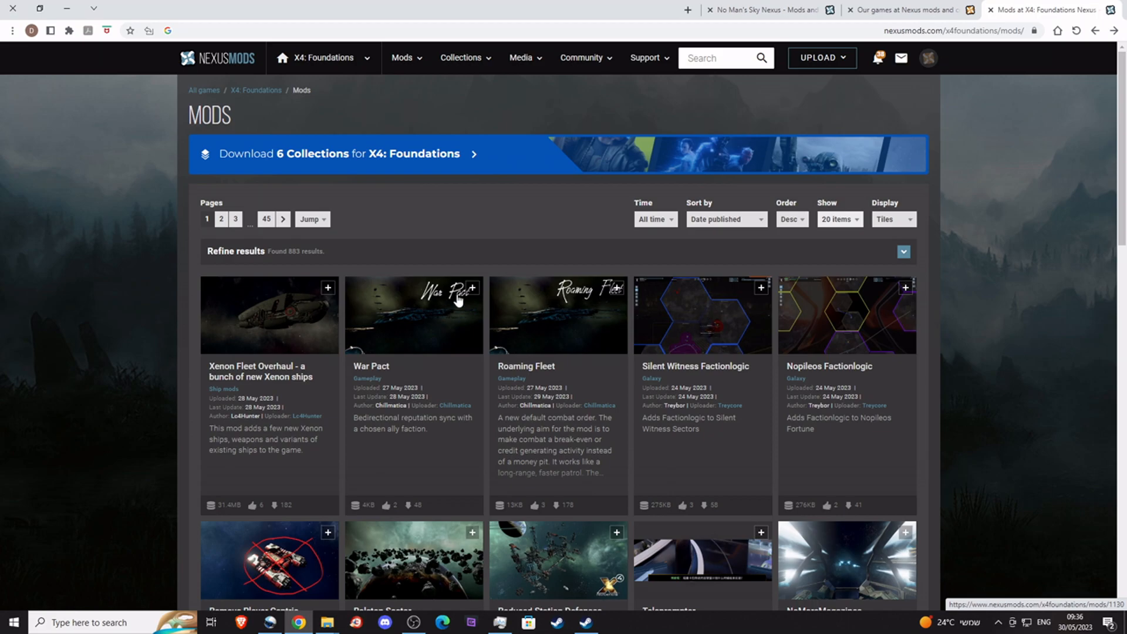
Move to the next page of mods and scan it down to the footer for iHaku's More Gates.
left_click(236, 218)
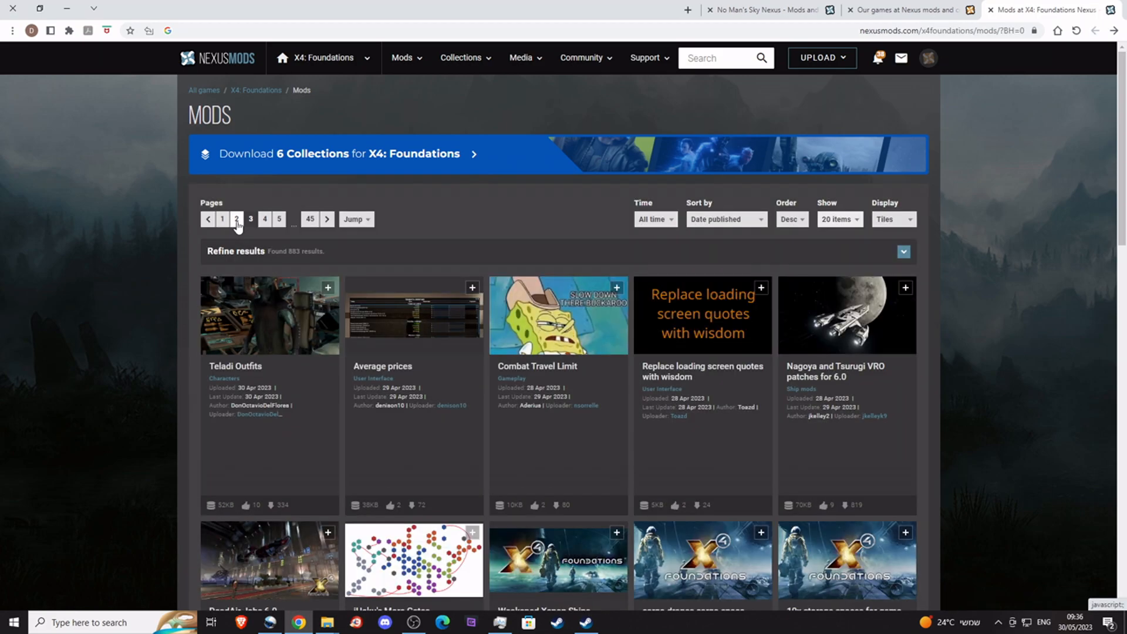
scroll("down", 3)
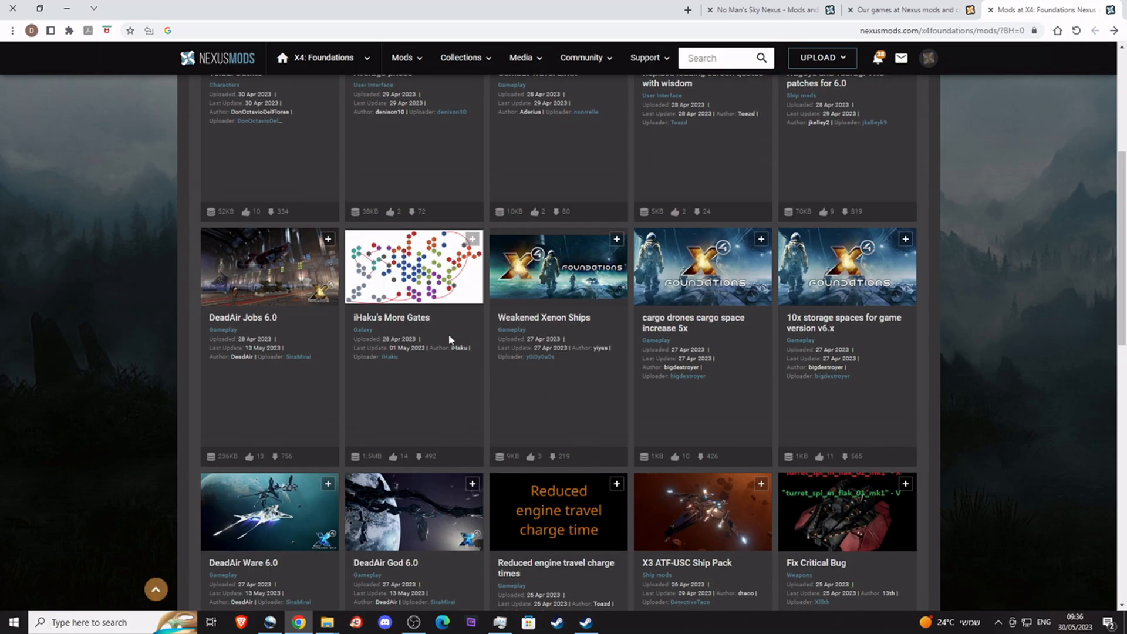
scroll("down", 3)
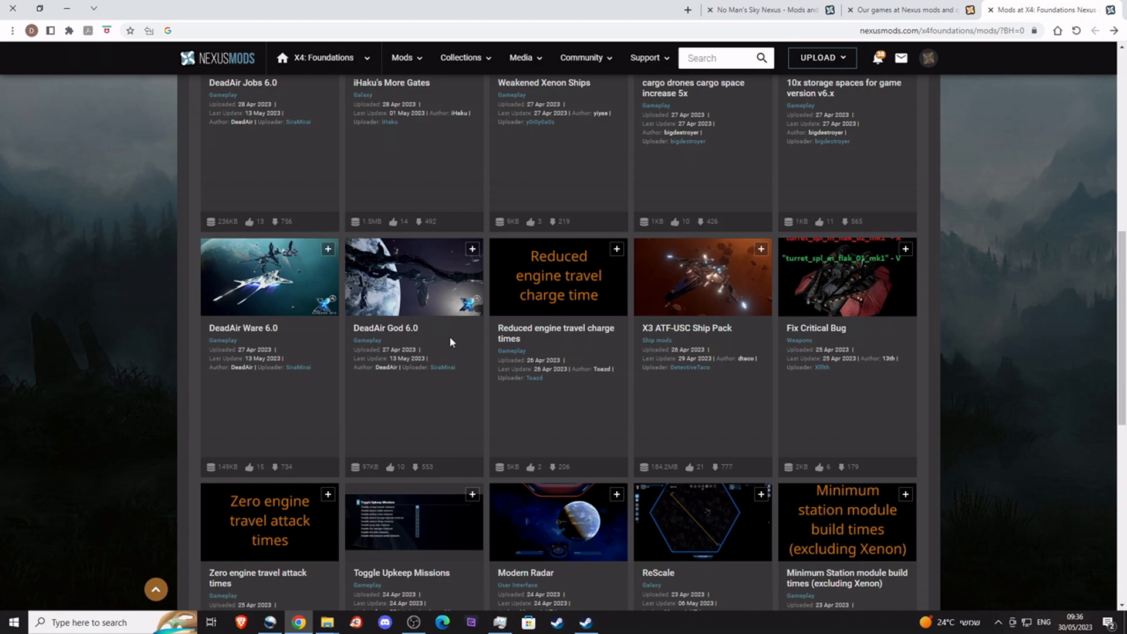
scroll("down", 3)
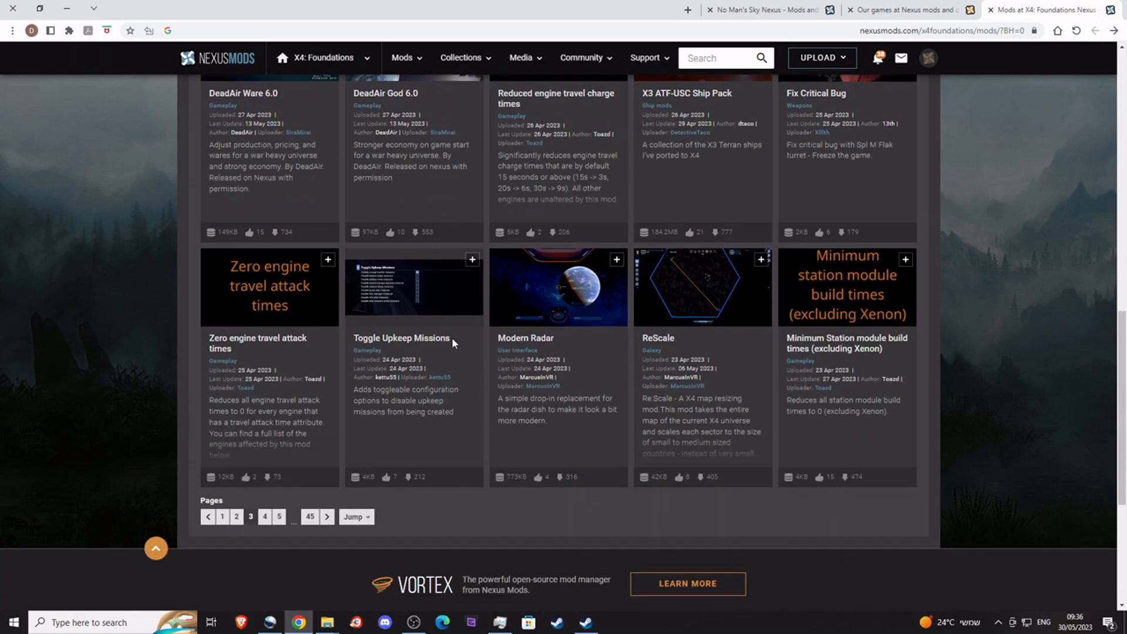
mouse_move(870, 322)
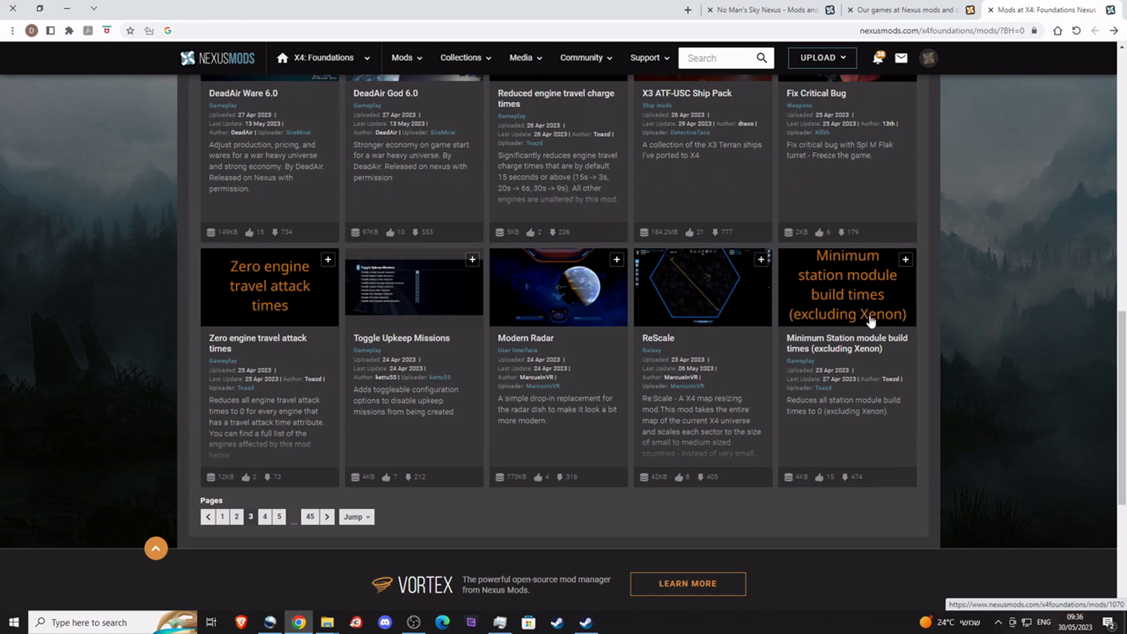
mouse_move(869, 322)
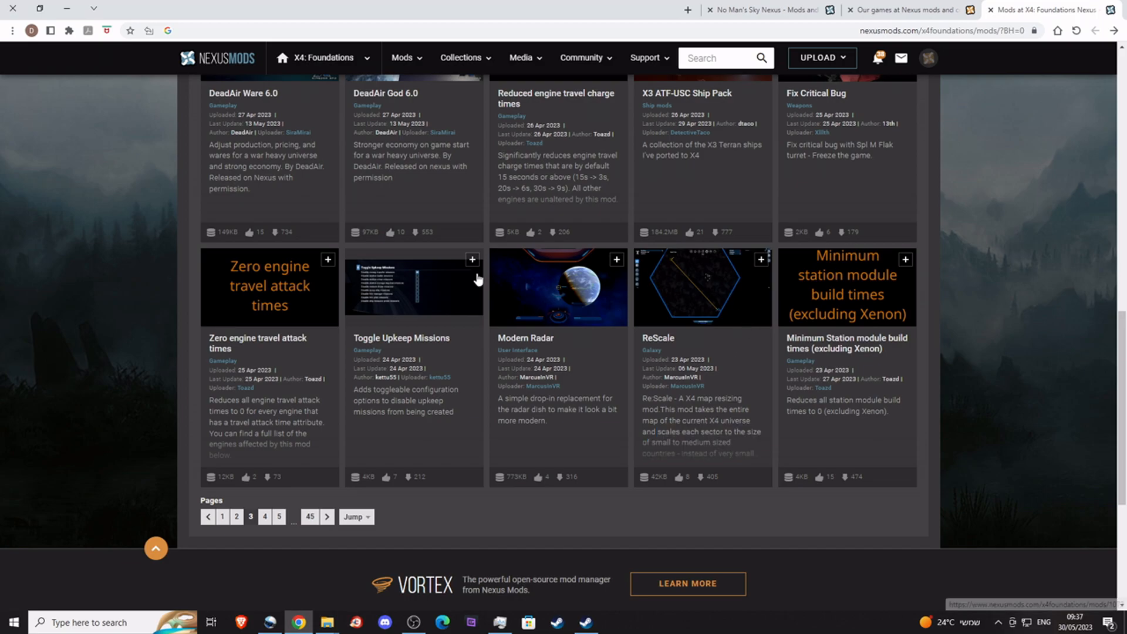
scroll("up", 3)
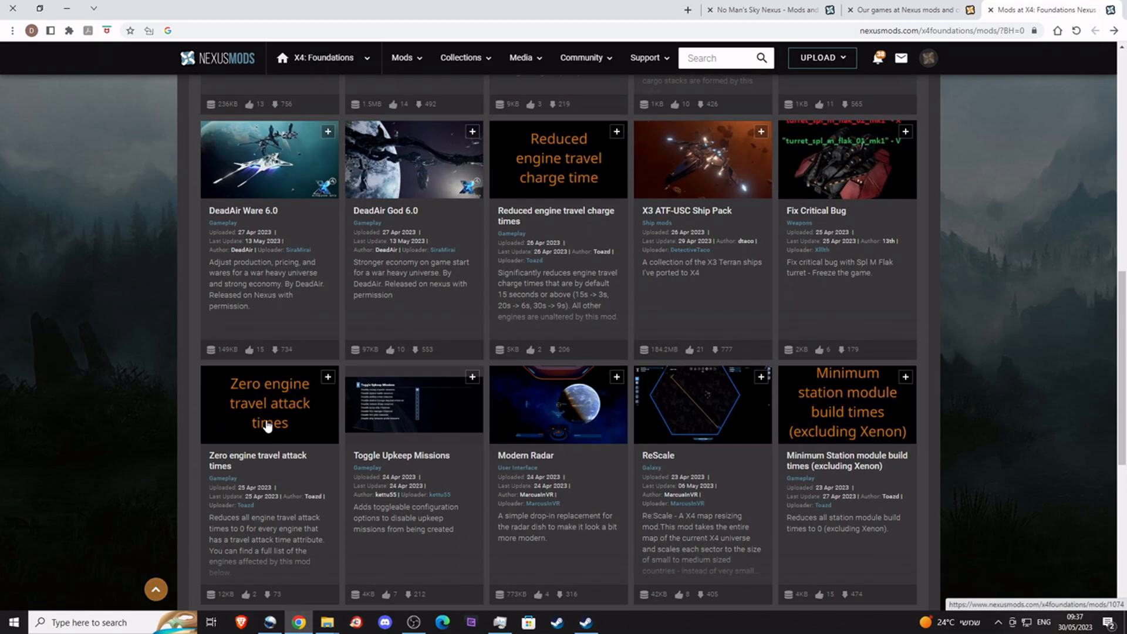
scroll("up", 3)
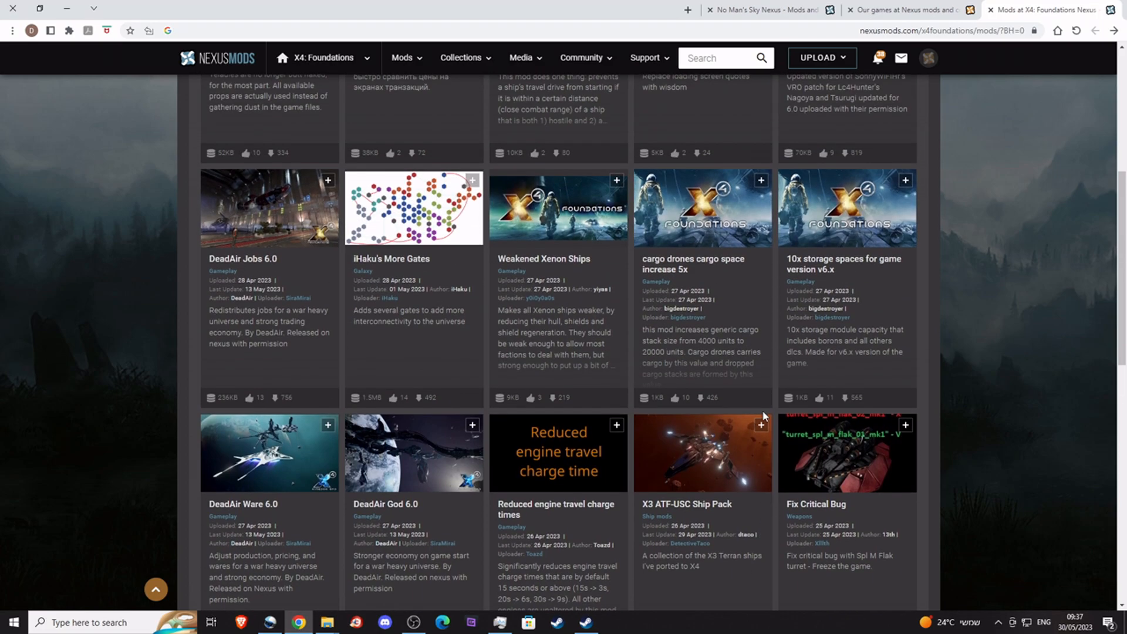
scroll("up", 3)
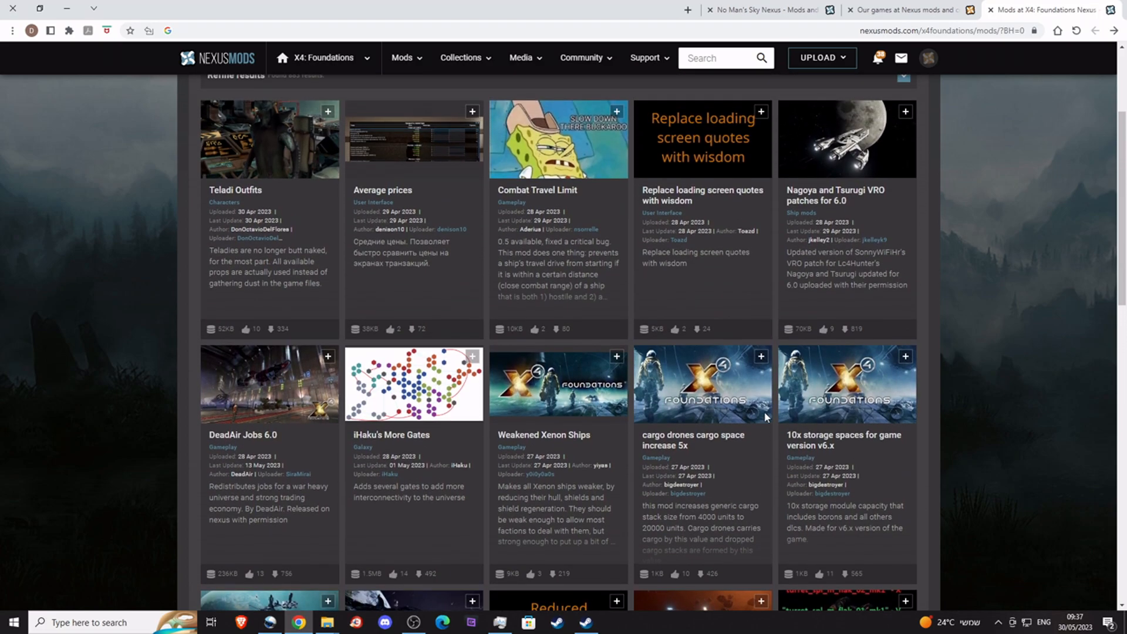
mouse_move(396, 387)
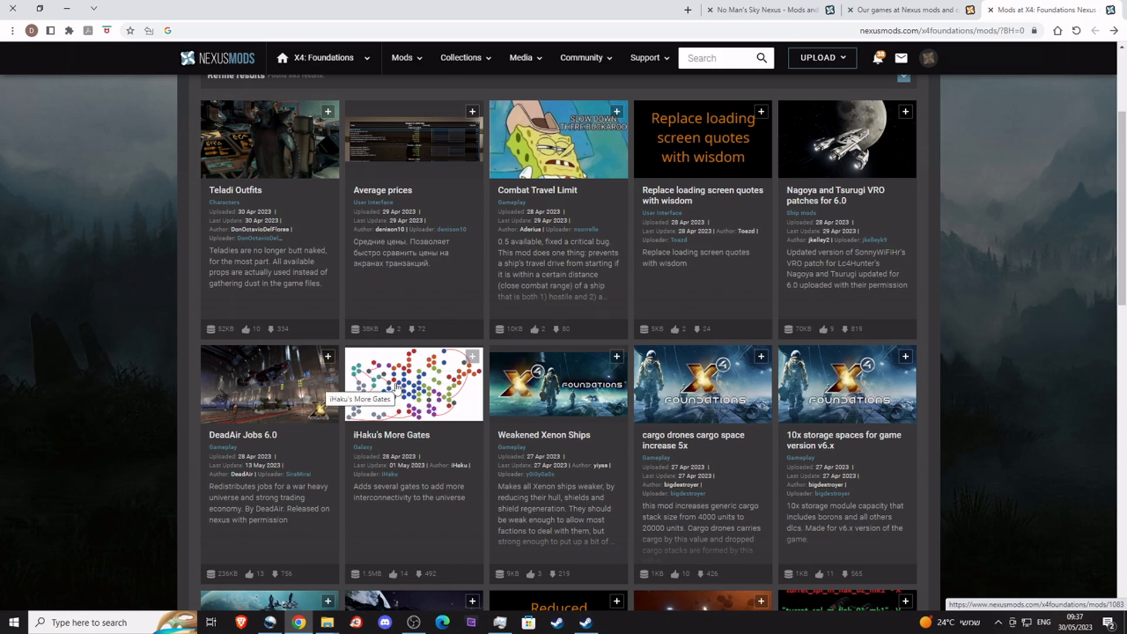
left_click(413, 382)
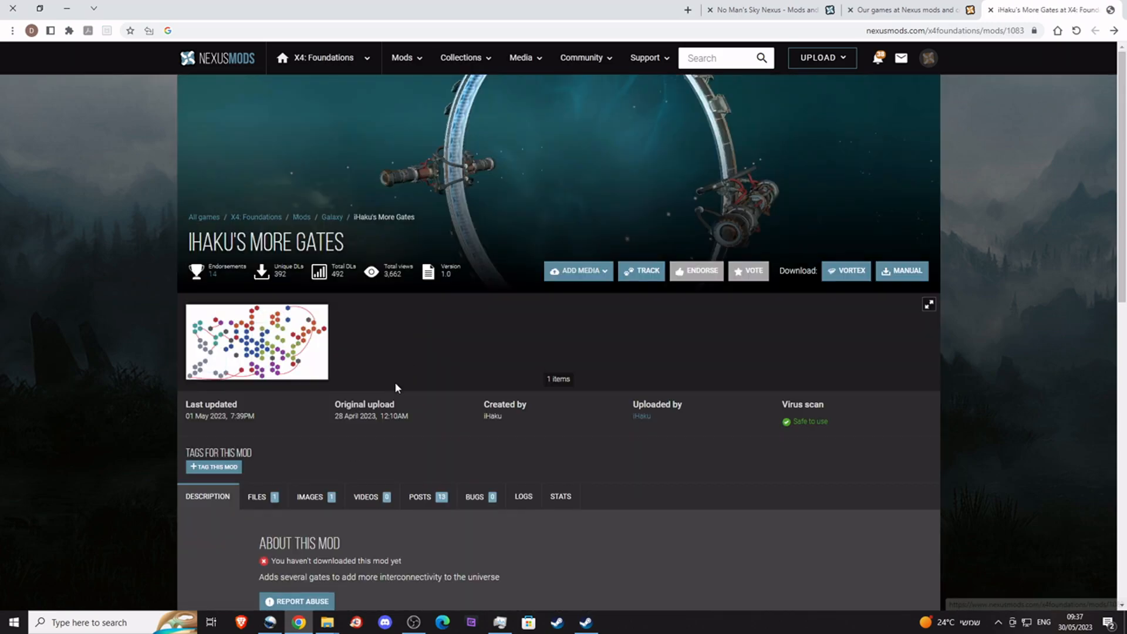
mouse_move(291, 518)
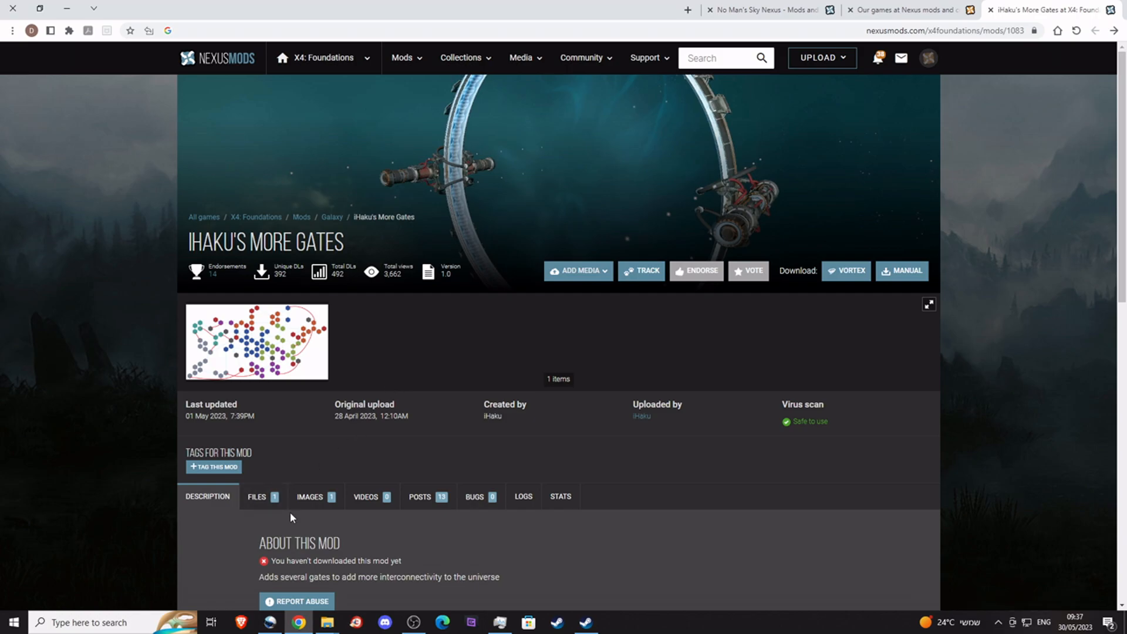
left_click(258, 495)
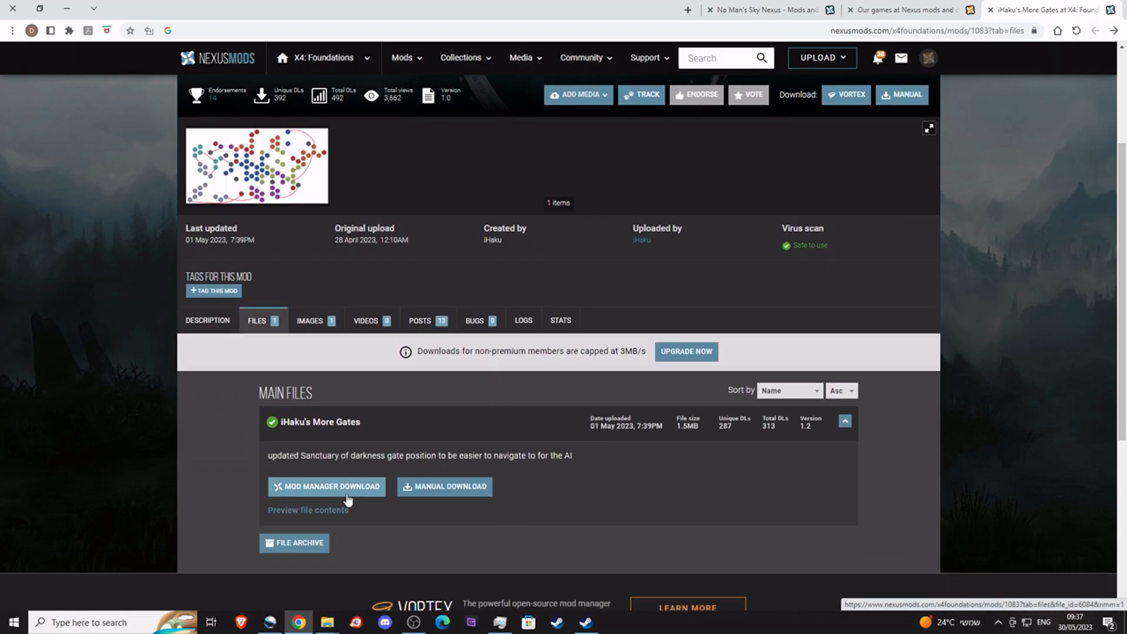
mouse_move(409, 467)
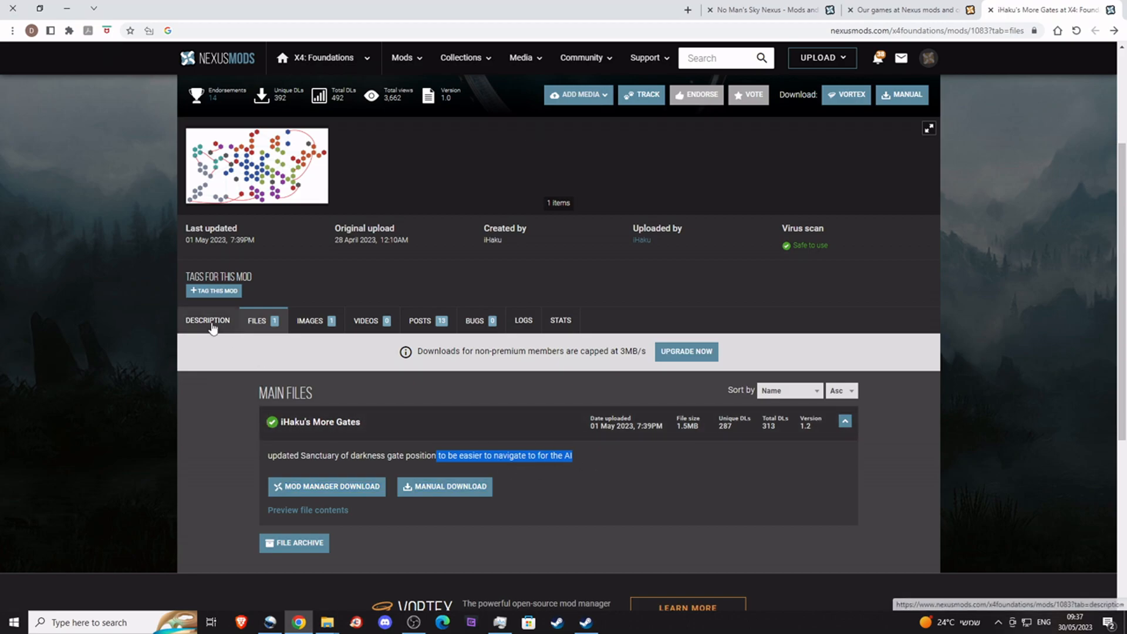
left_click(208, 320)
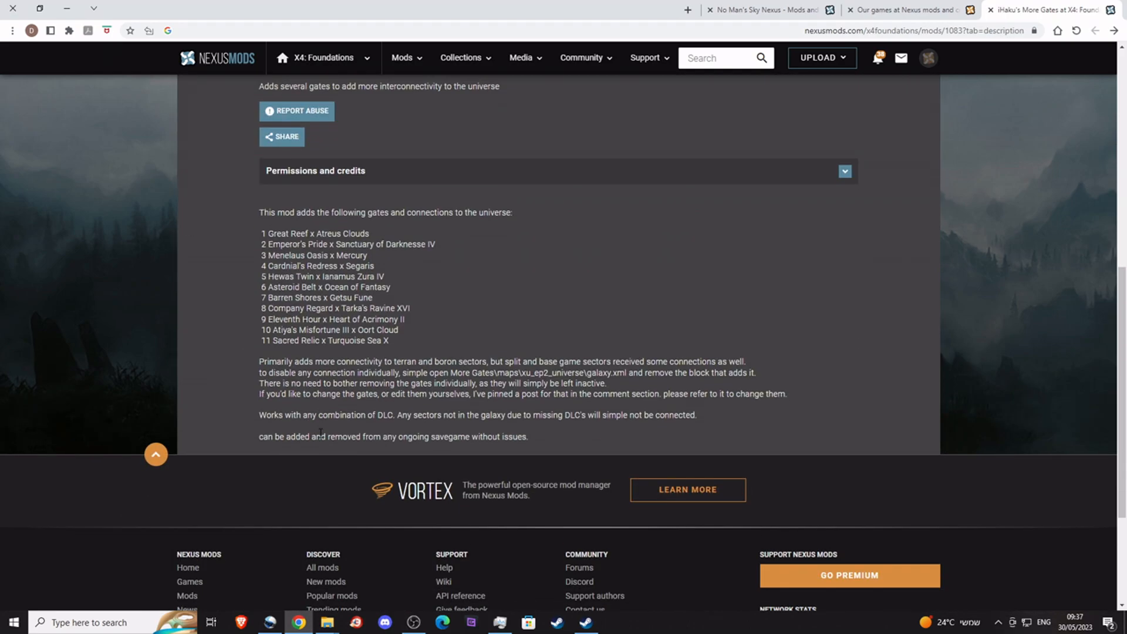
scroll("up", 3)
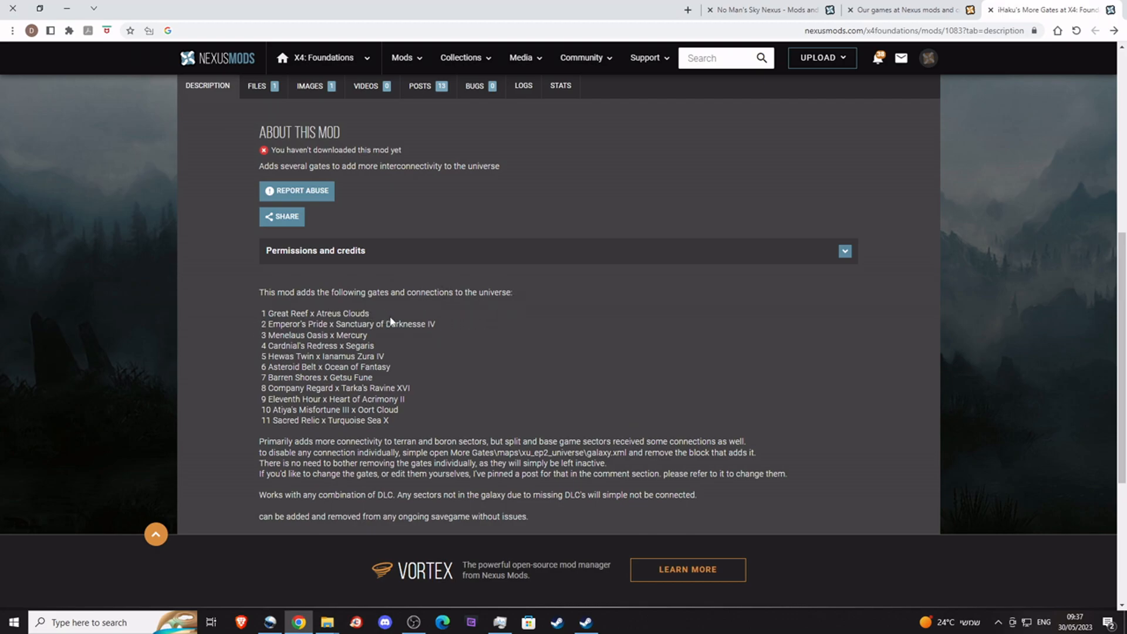
mouse_move(387, 325)
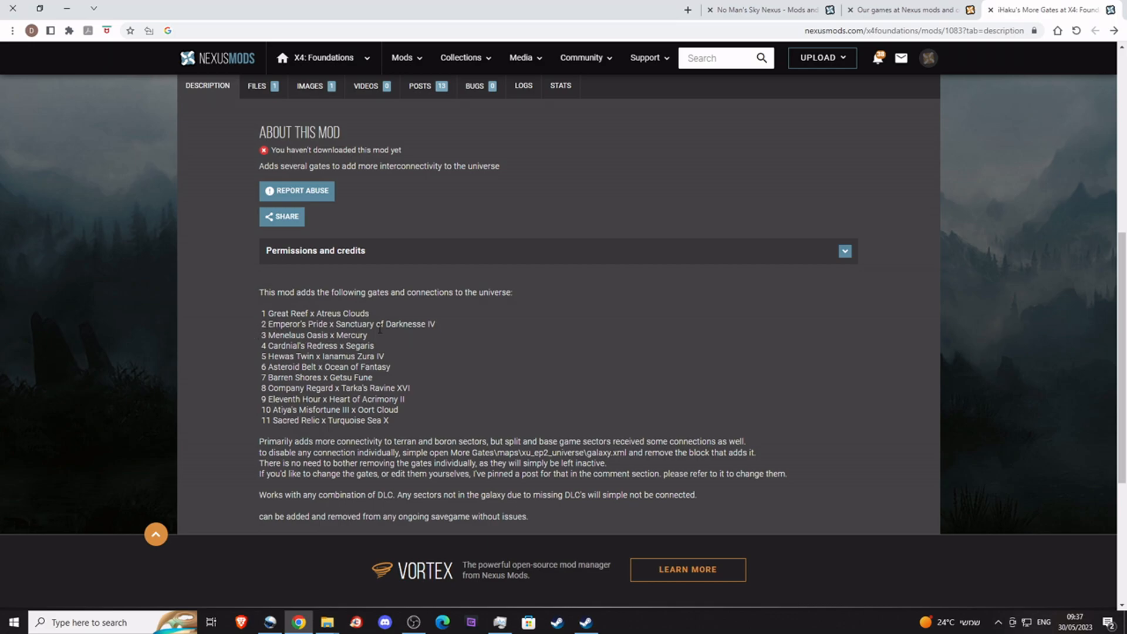
mouse_move(427, 351)
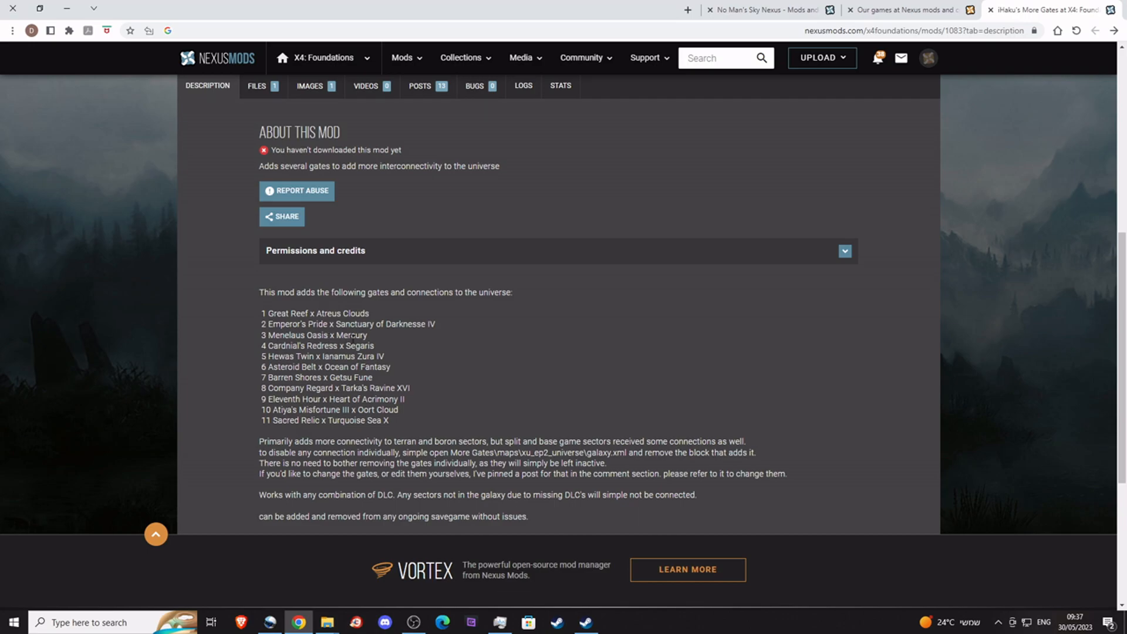
mouse_move(381, 345)
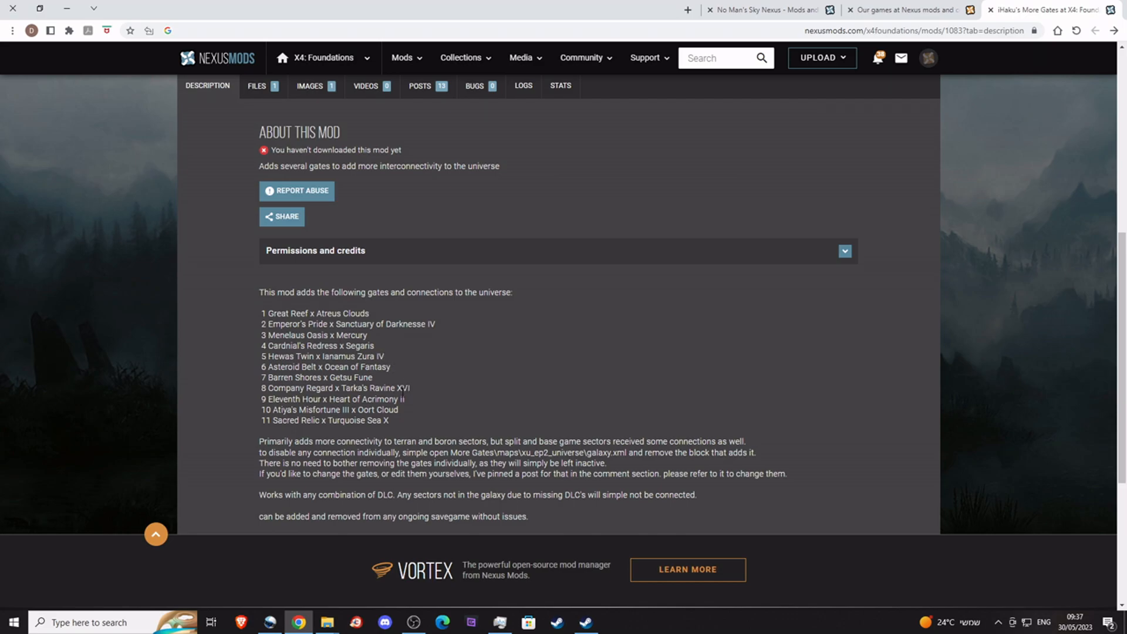
scroll("up", 3)
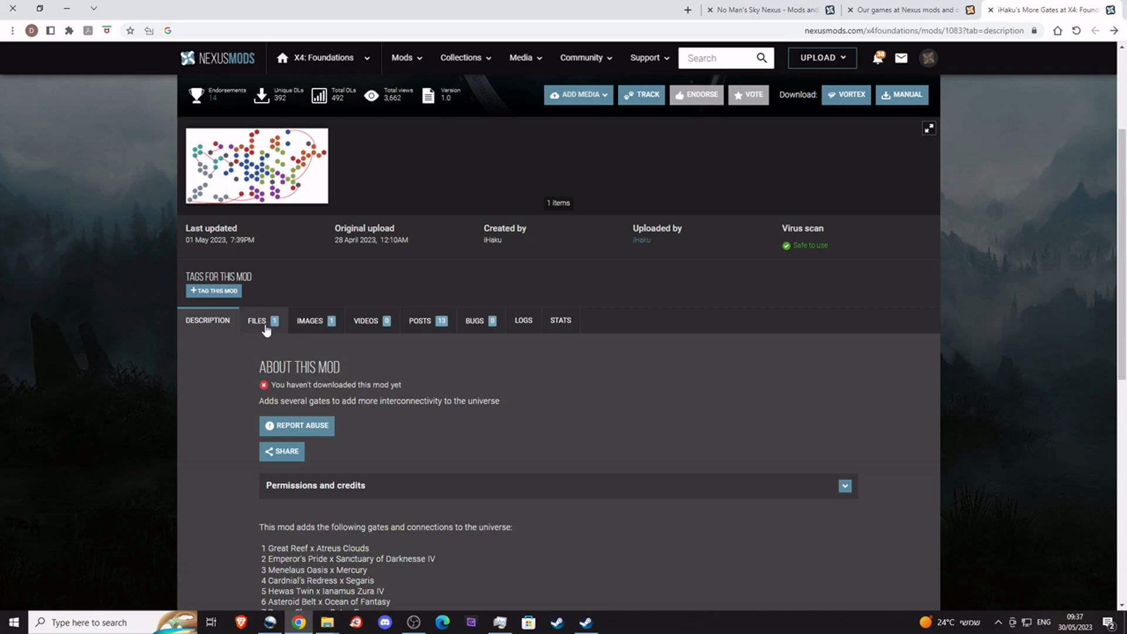
Download the iHaku's More Gates zip using the free Slow Download option.
left_click(257, 321)
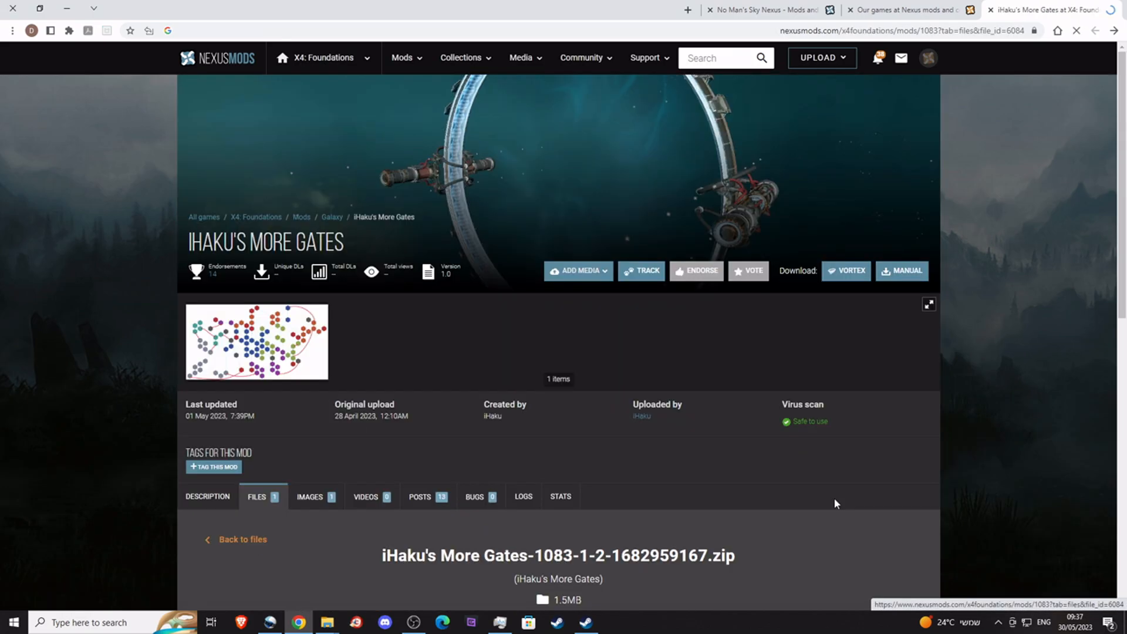
scroll("down", 3)
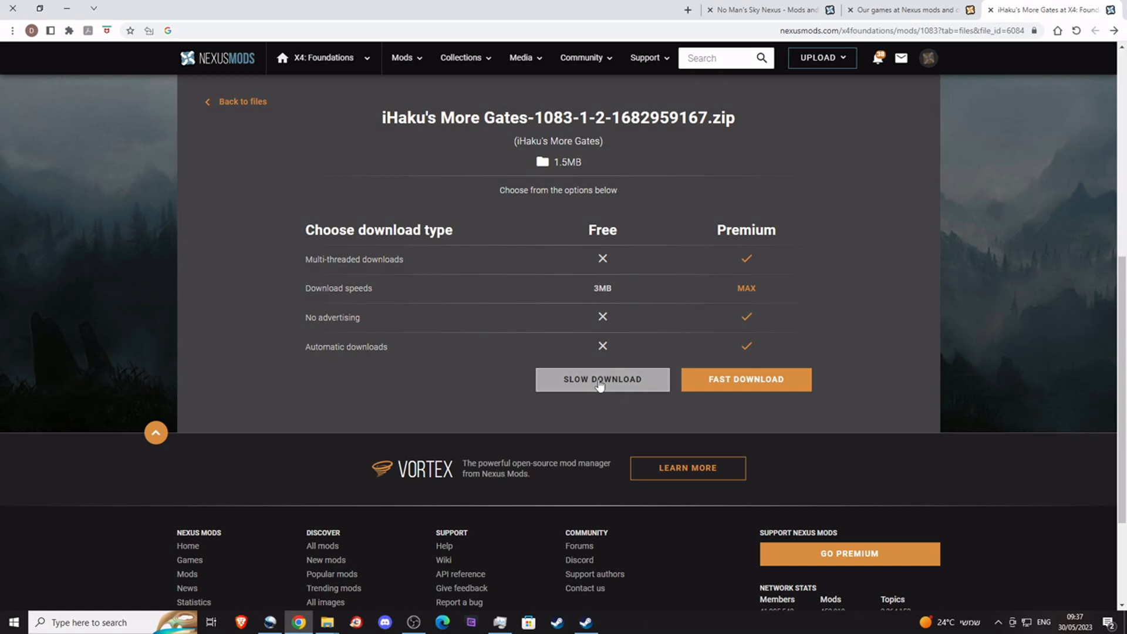
left_click(602, 379)
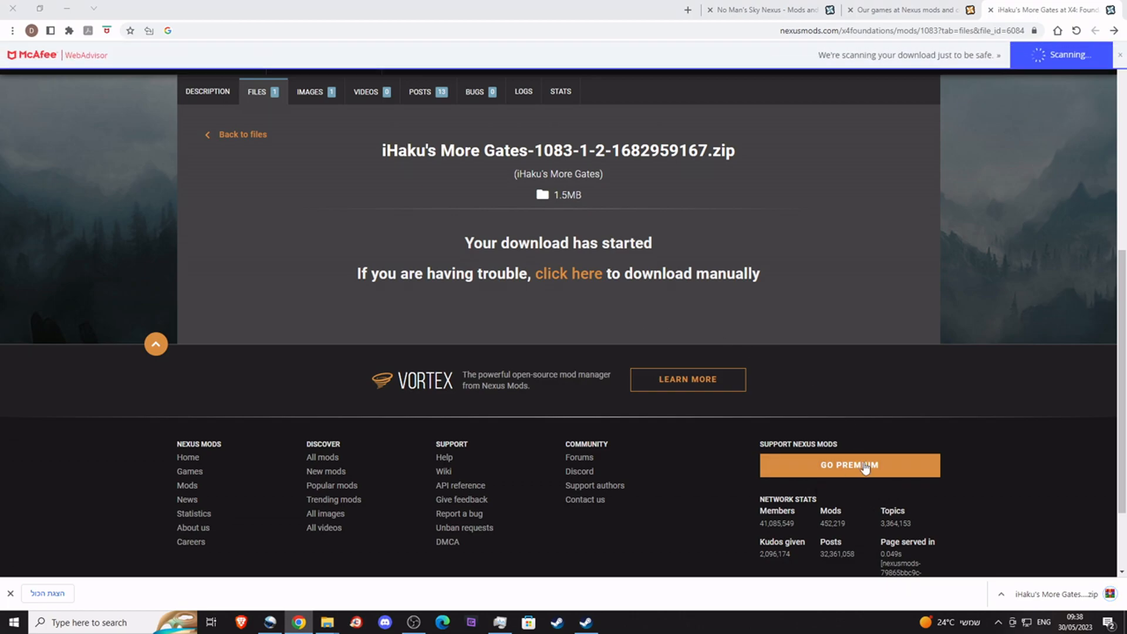
mouse_move(1071, 504)
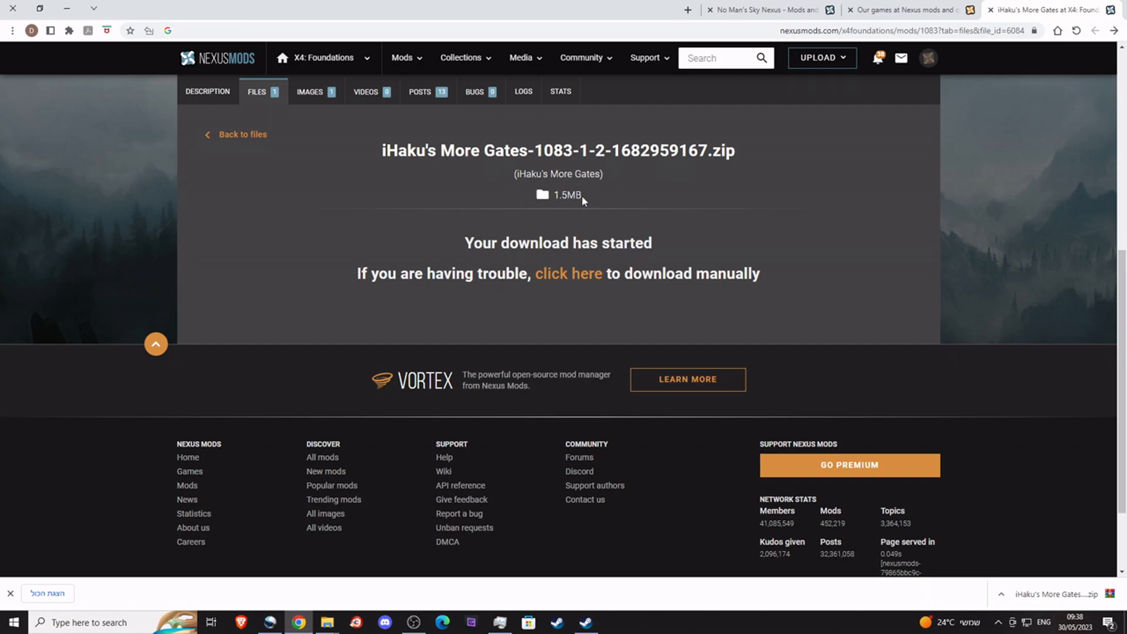
mouse_move(362, 583)
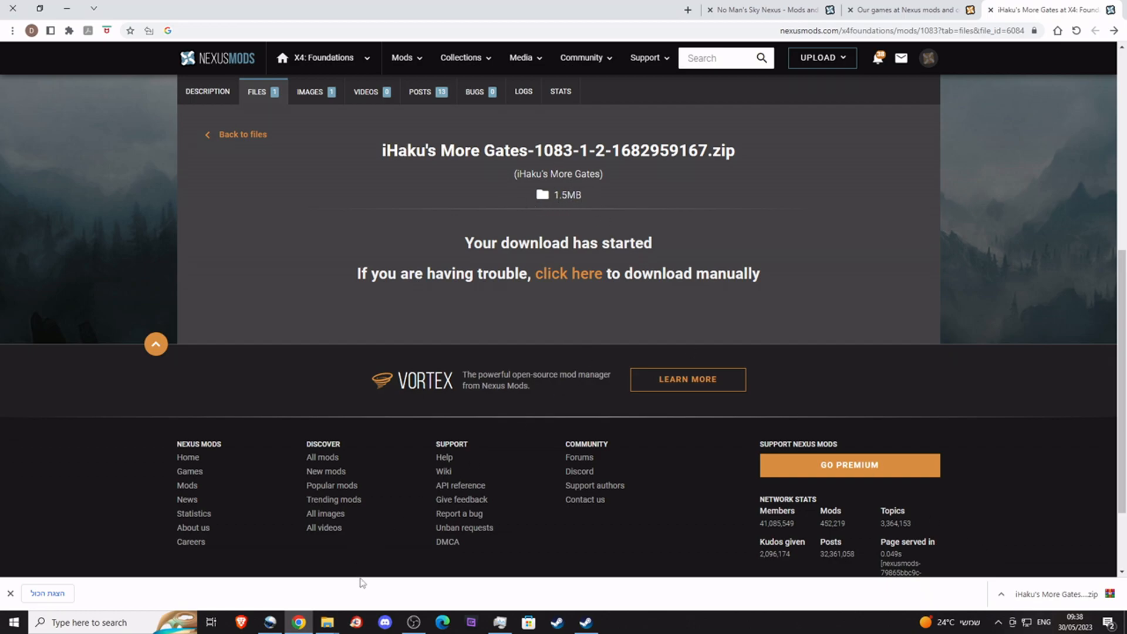
Open the downloaded More Gates zip in WinRAR and select the More Gates folder inside.
left_click(328, 622)
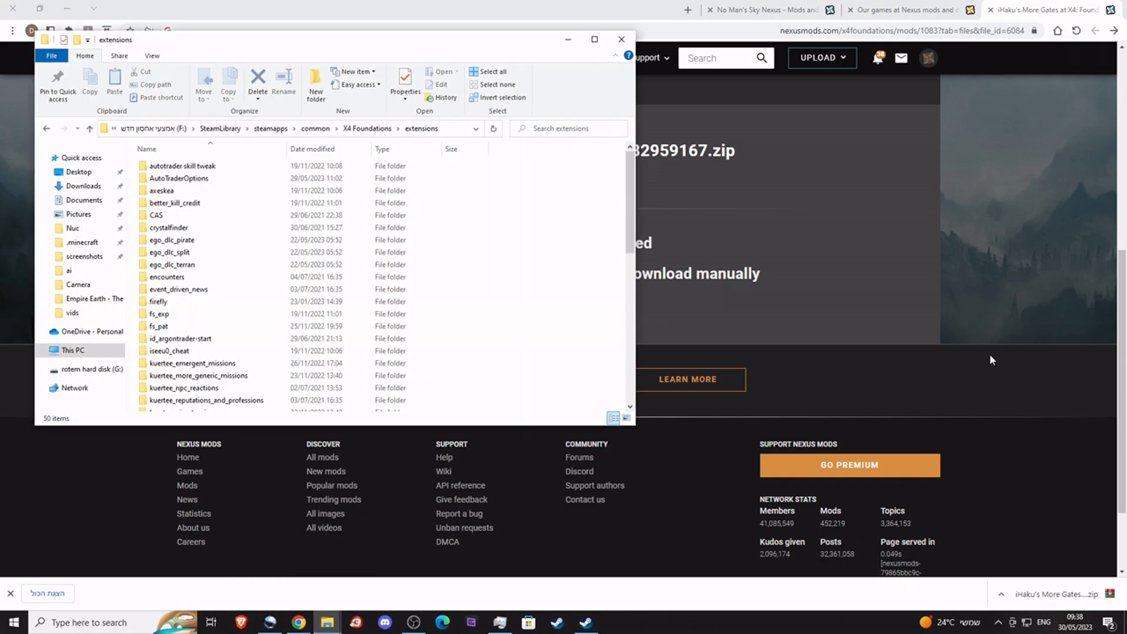
mouse_move(1059, 614)
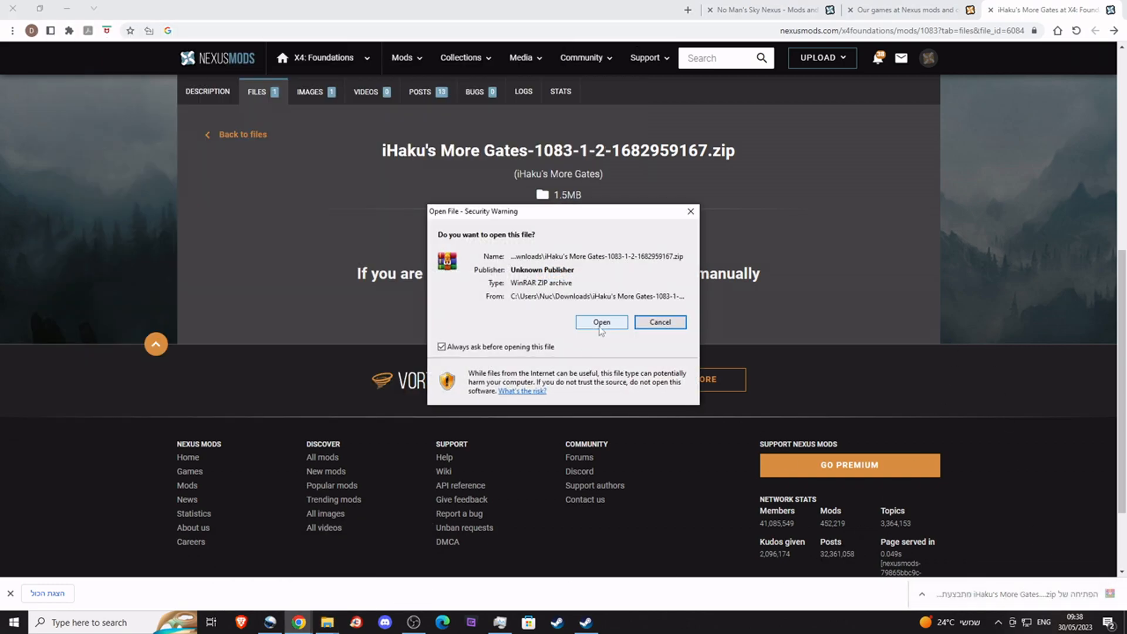
left_click(602, 322)
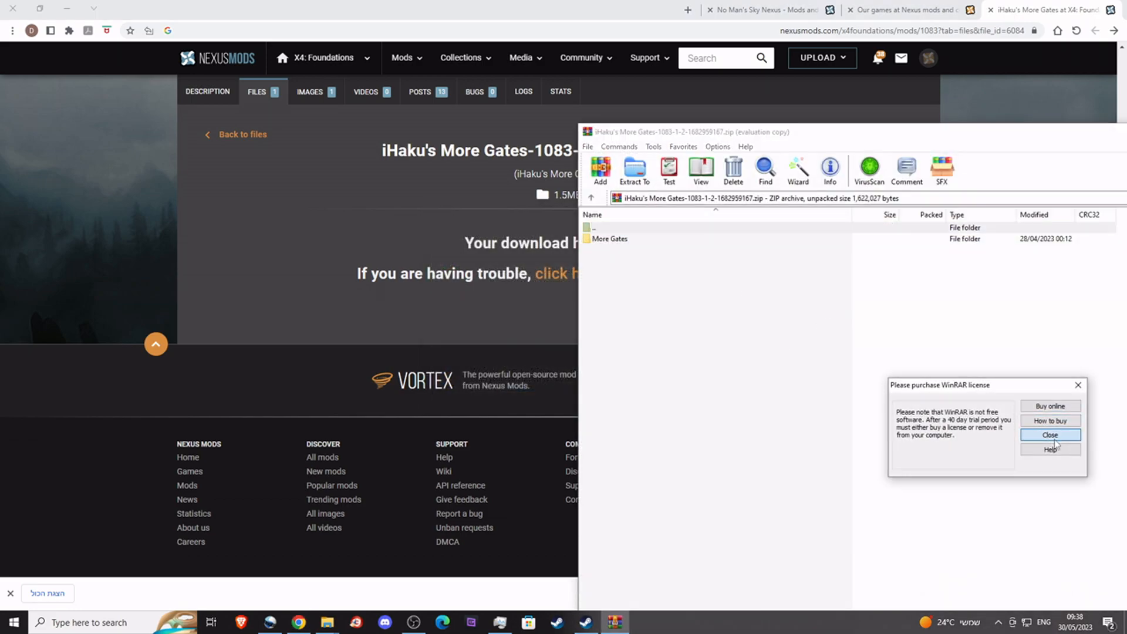
left_click(1048, 434)
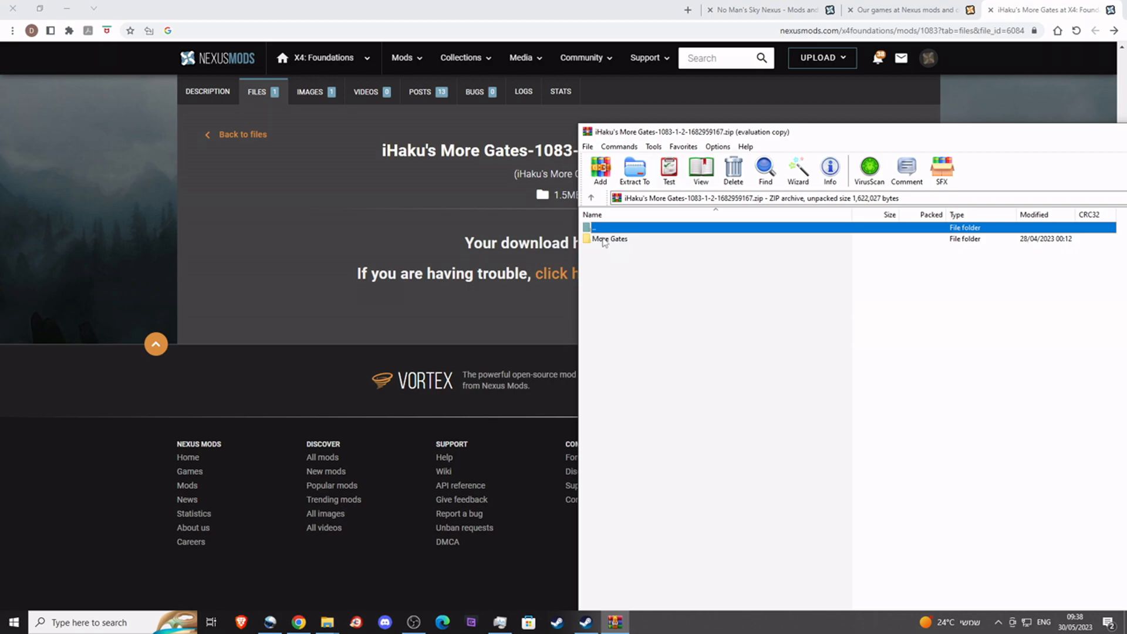
left_click(611, 238)
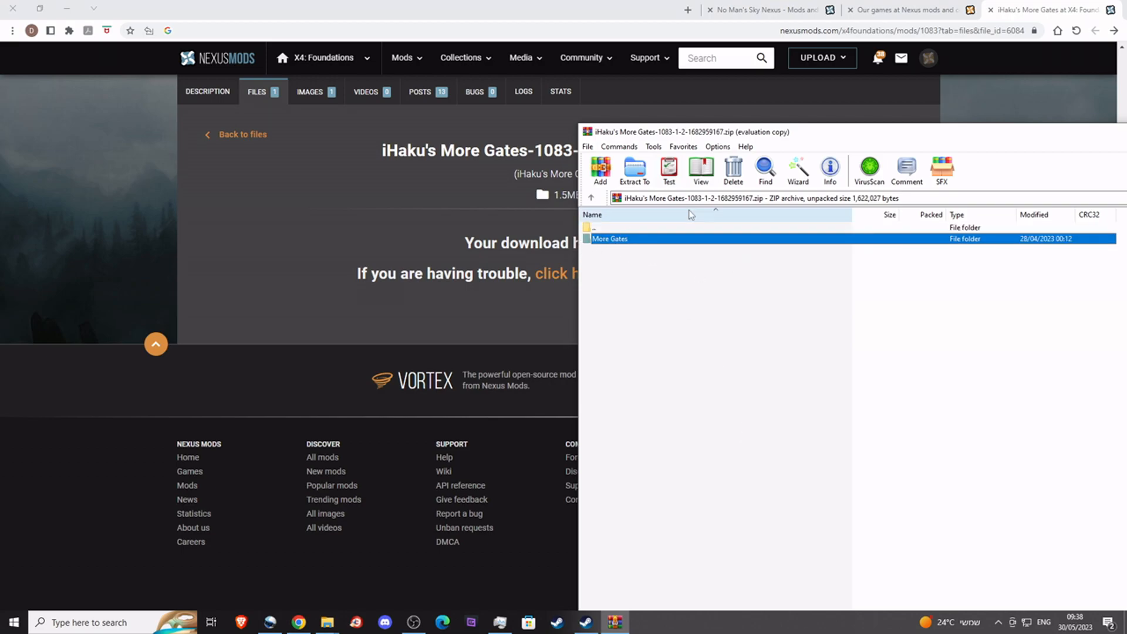
mouse_move(325, 623)
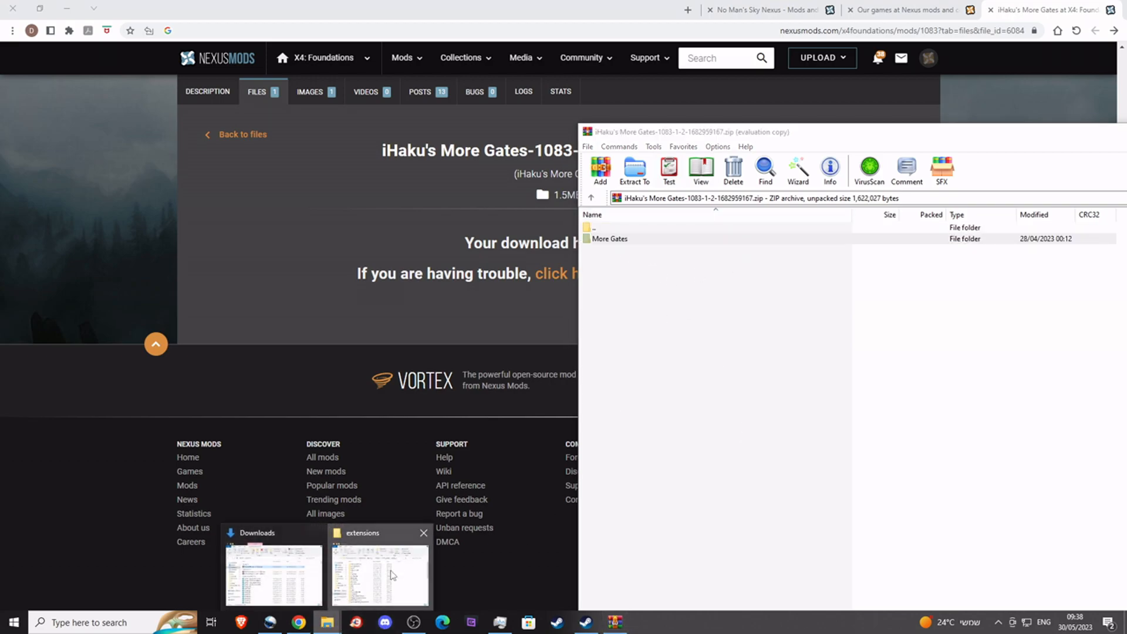
Return to the X4 Foundations game files window and enter its extensions folder.
left_click(379, 572)
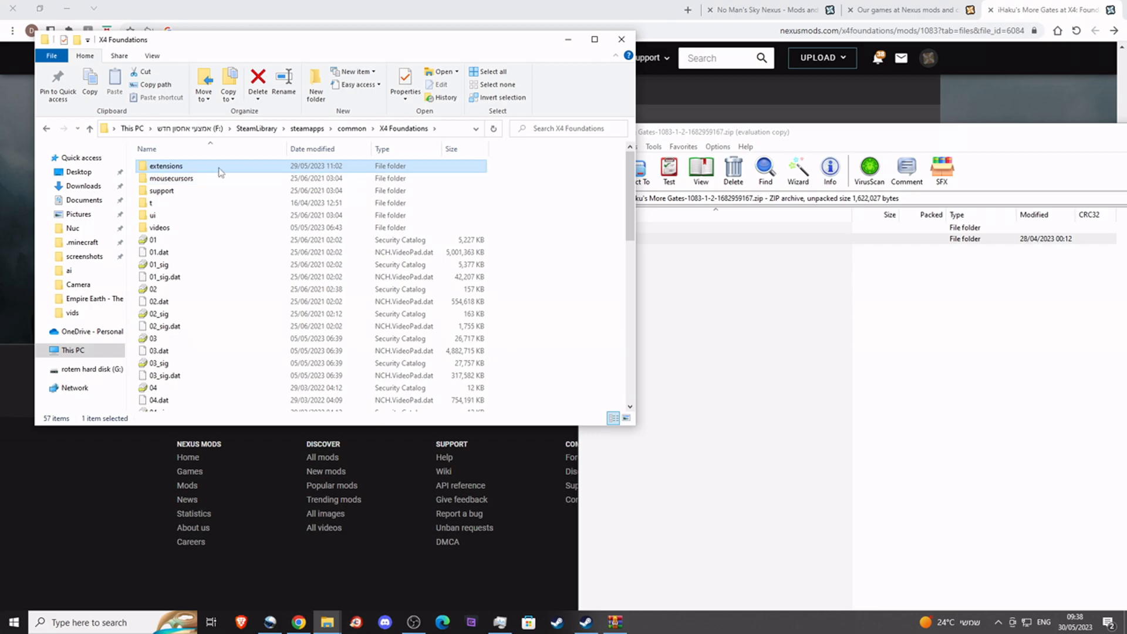
mouse_move(172, 178)
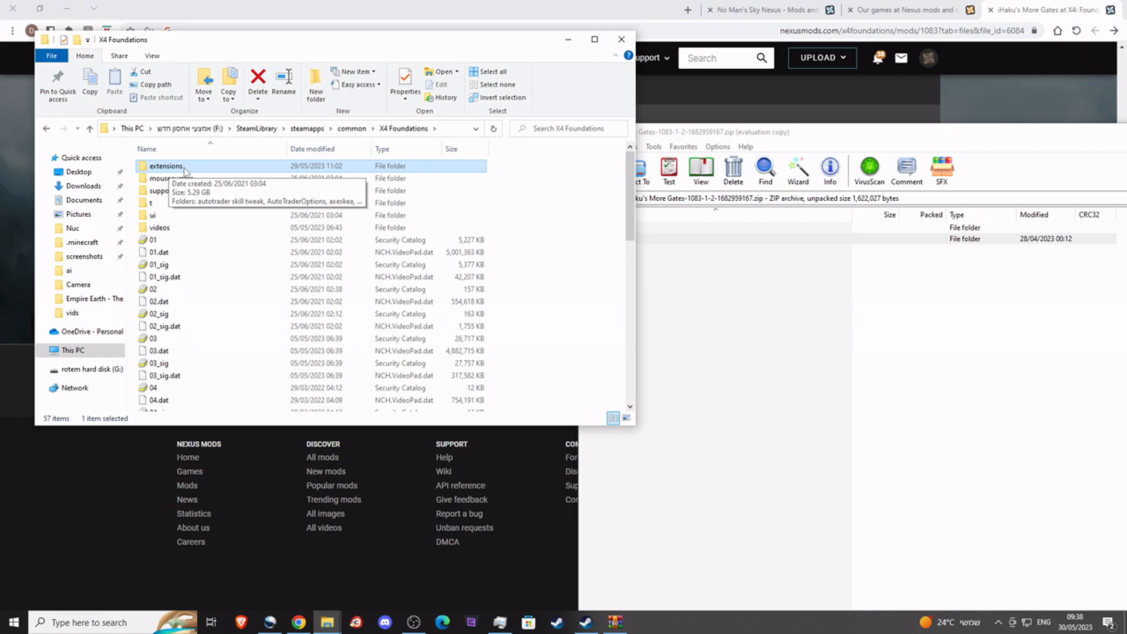
double_click(166, 166)
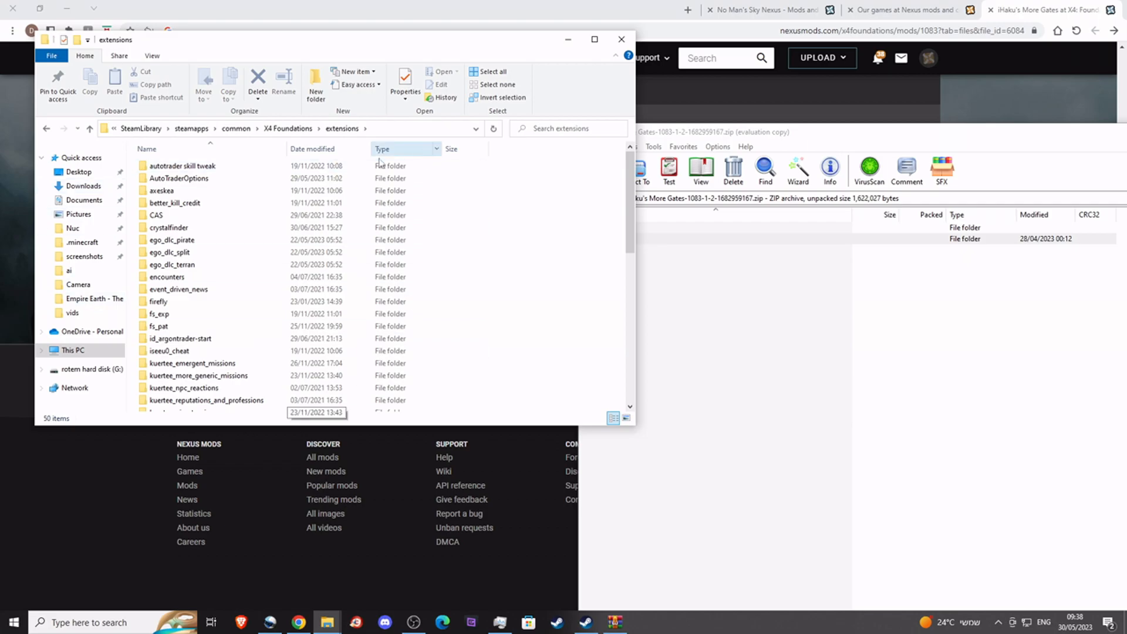
scroll("down", 3)
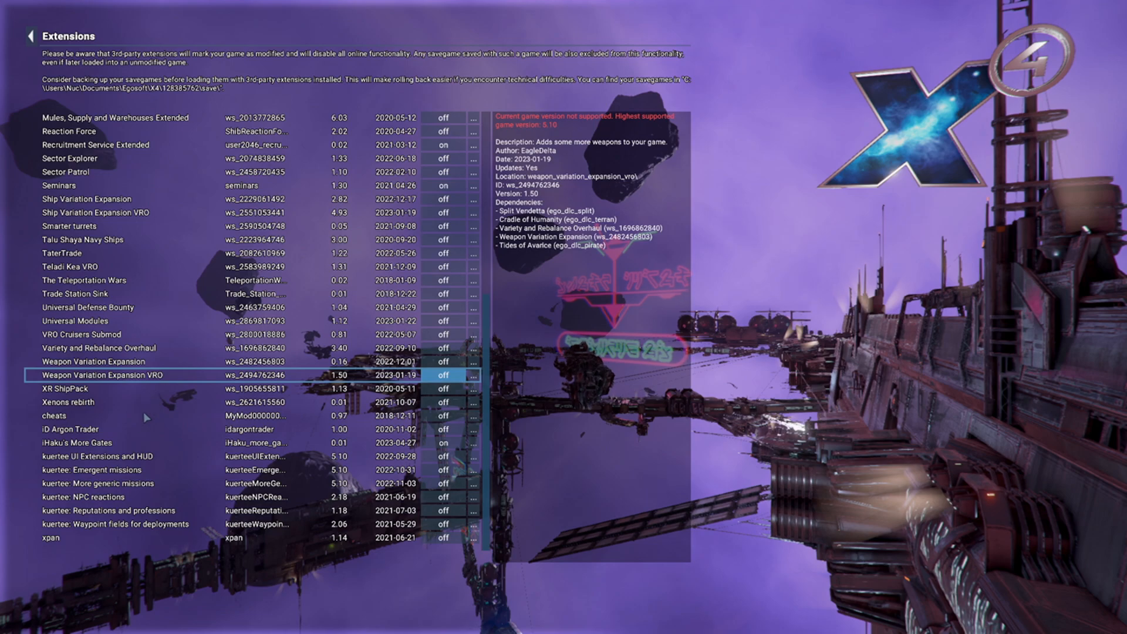
View iHaku's More Gates details in the Extensions menu, version 0.01 by iHaku, switched on.
left_click(108, 443)
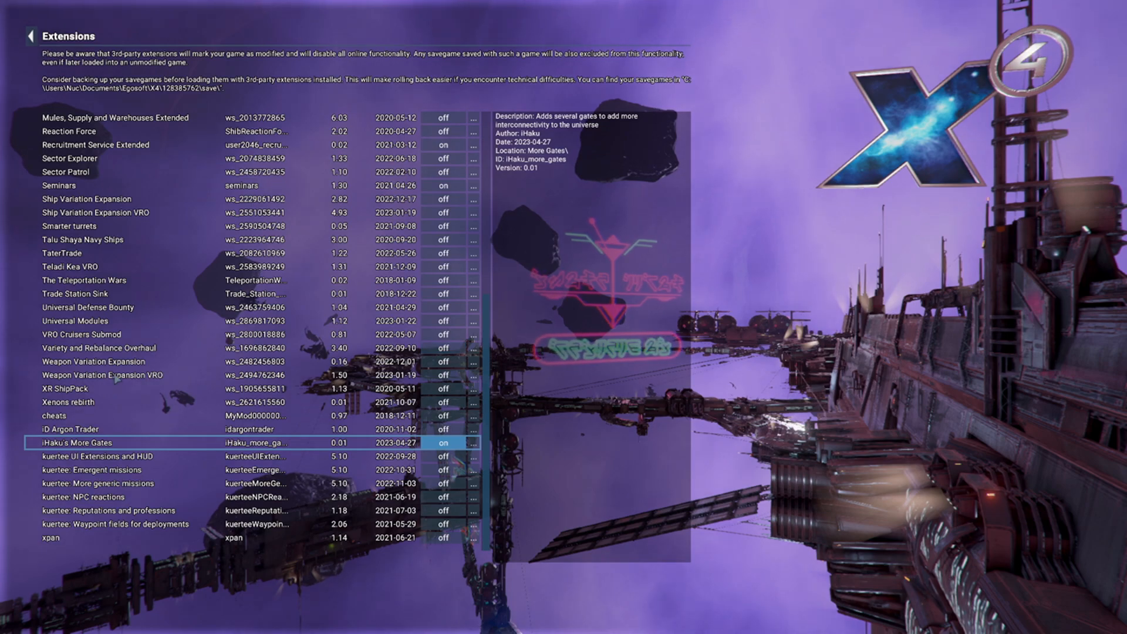
left_click(101, 376)
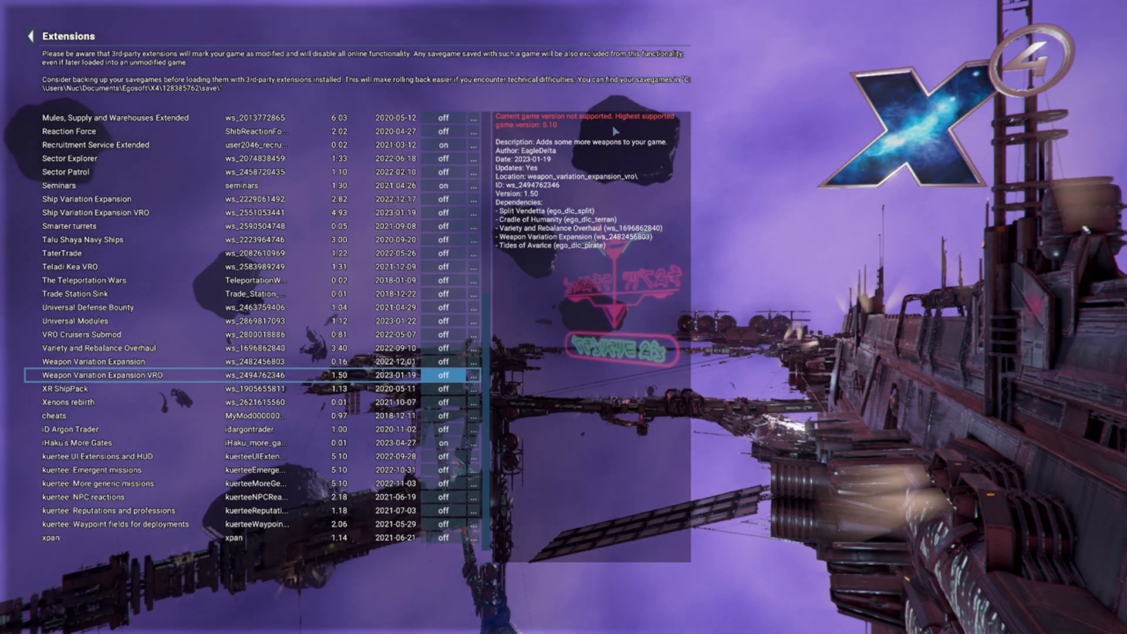
mouse_move(538, 130)
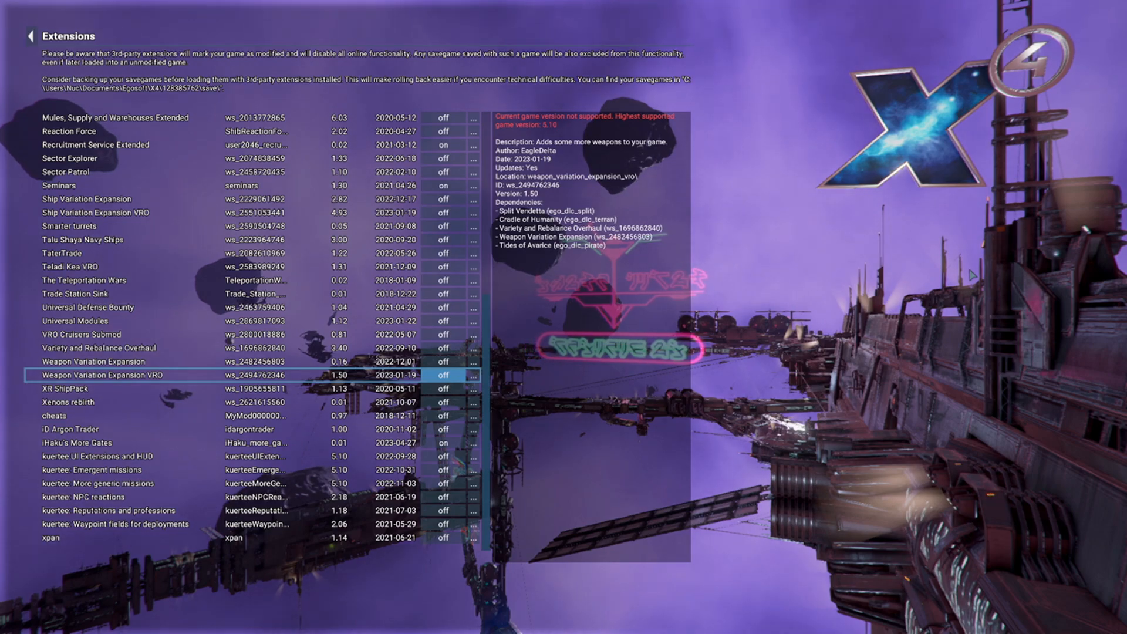
scroll("up", 3)
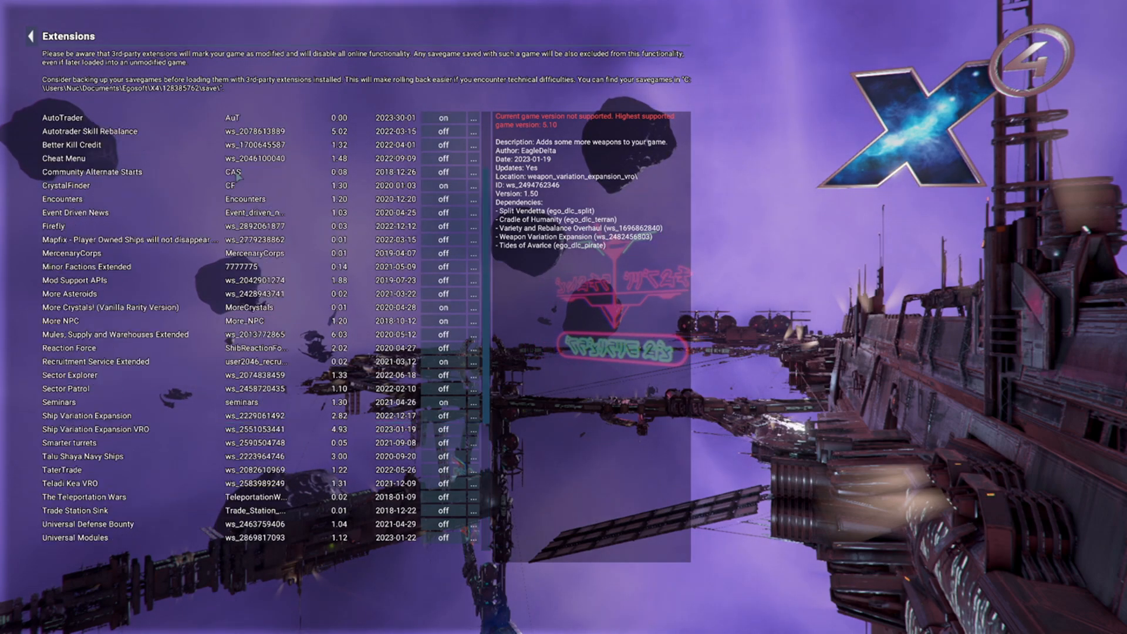
scroll("down", 3)
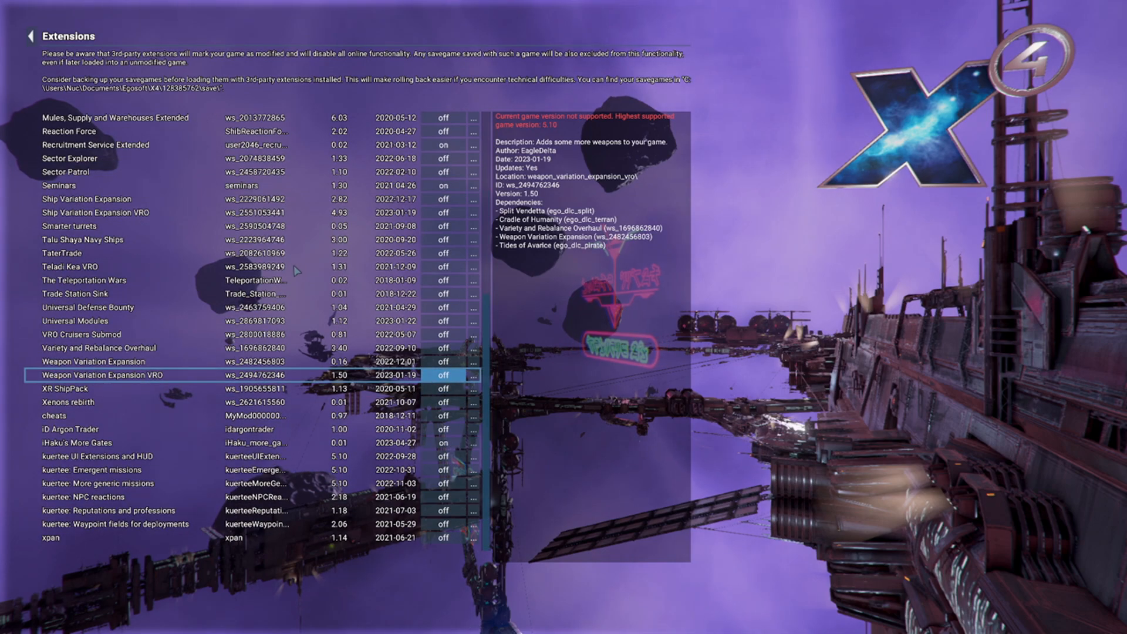